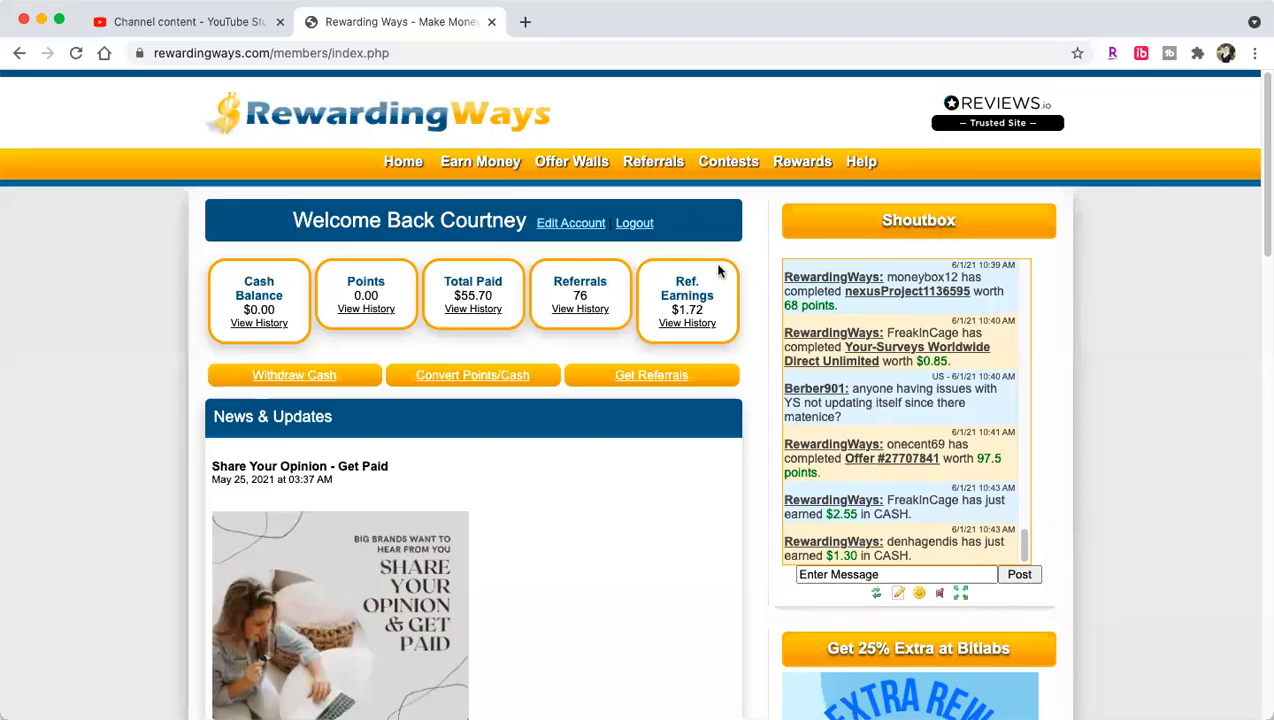
mouse_move(1176, 670)
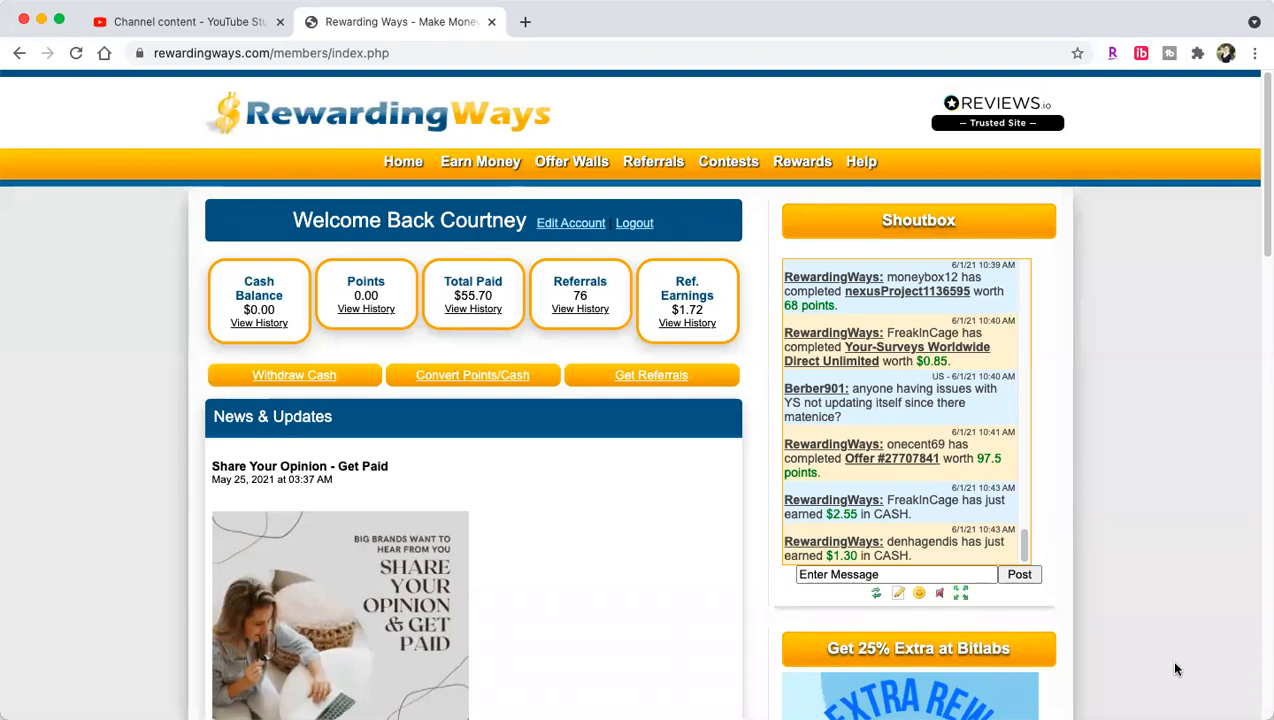
mouse_move(1100, 628)
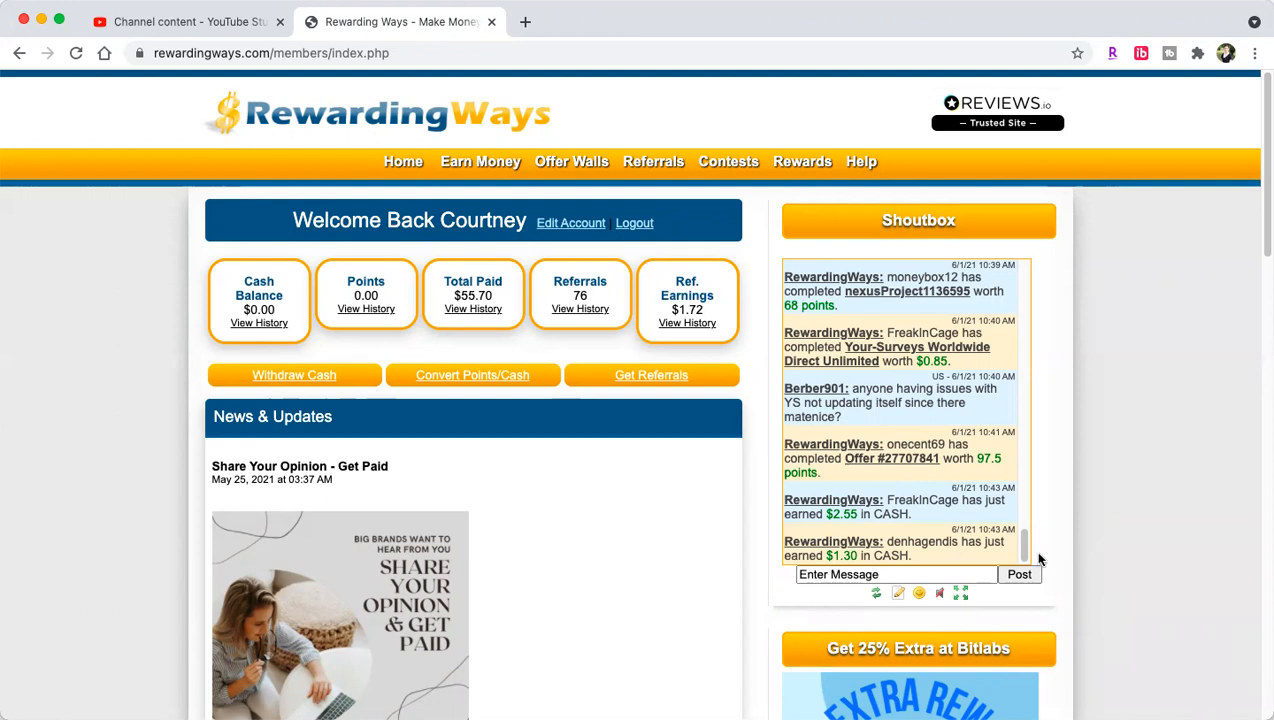
mouse_move(780, 568)
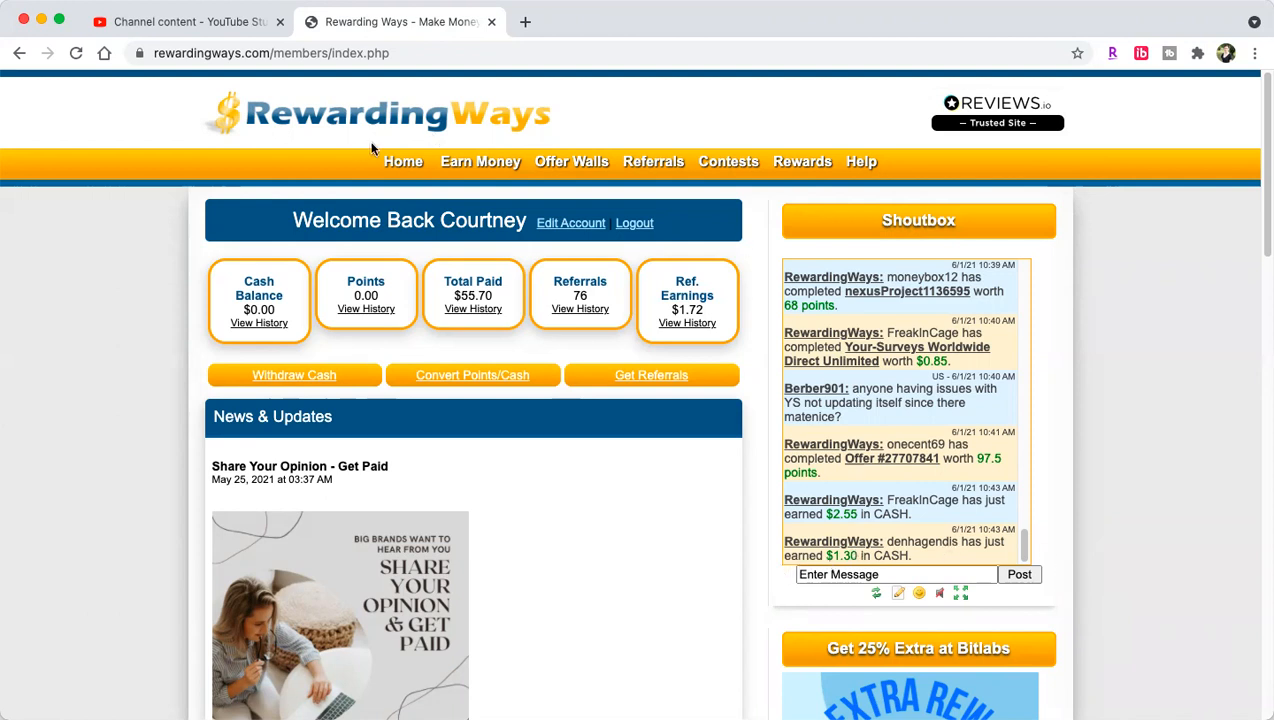
mouse_move(393, 222)
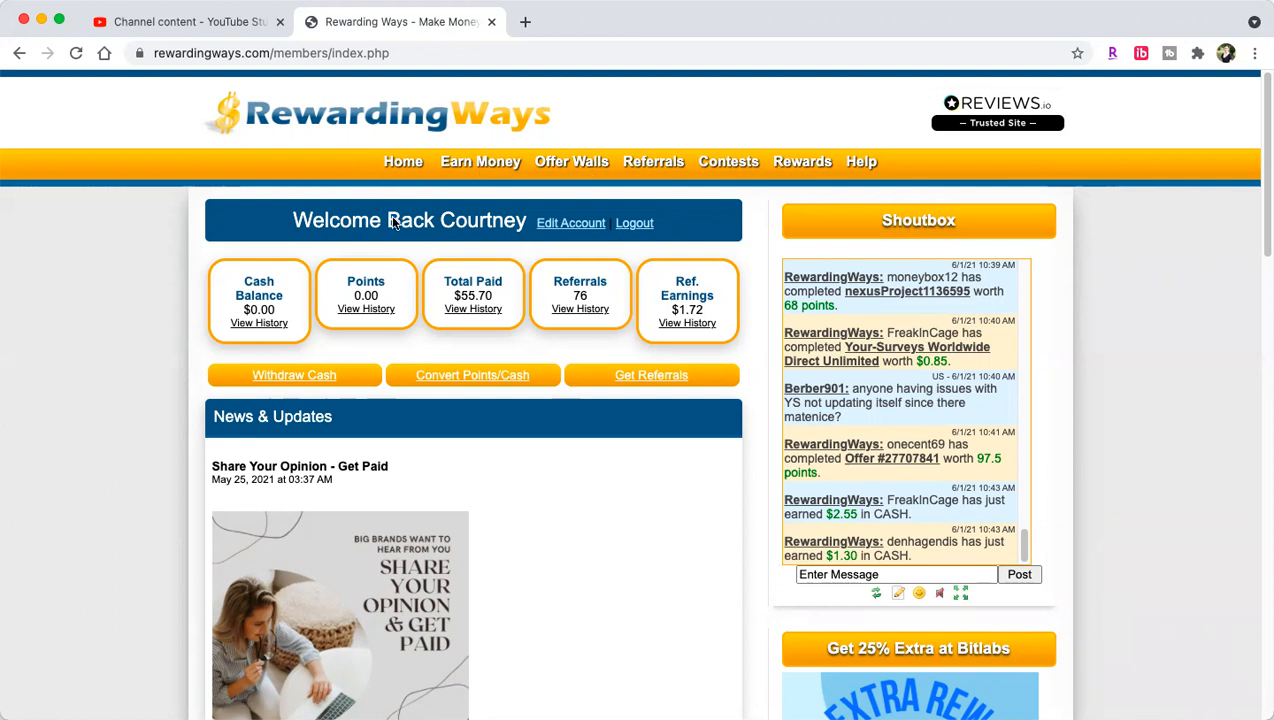
mouse_move(310, 140)
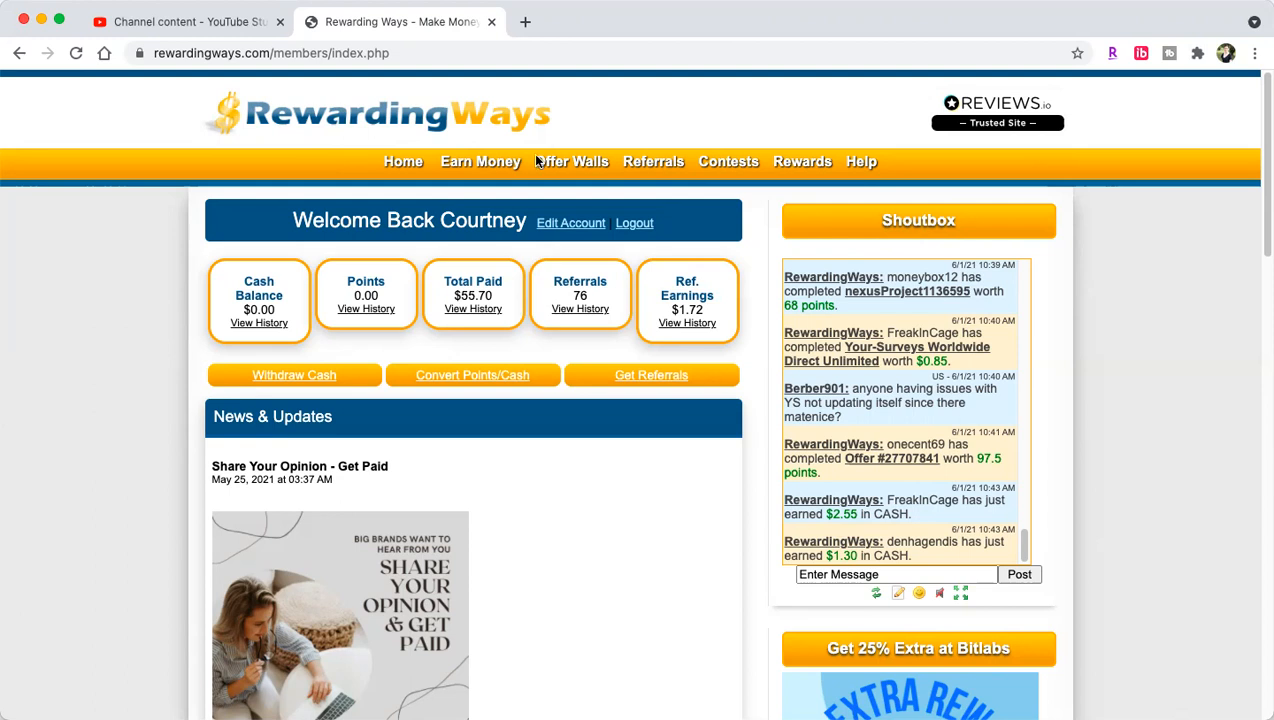
mouse_move(1190, 418)
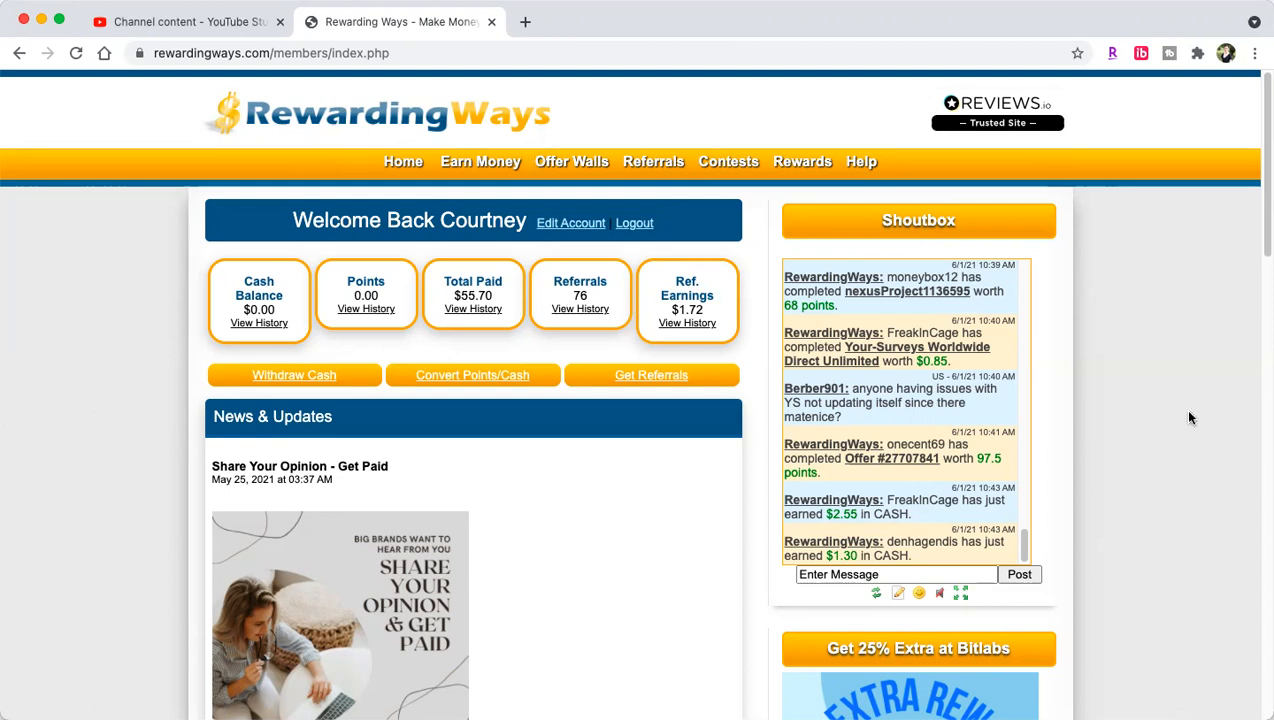
mouse_move(1015, 567)
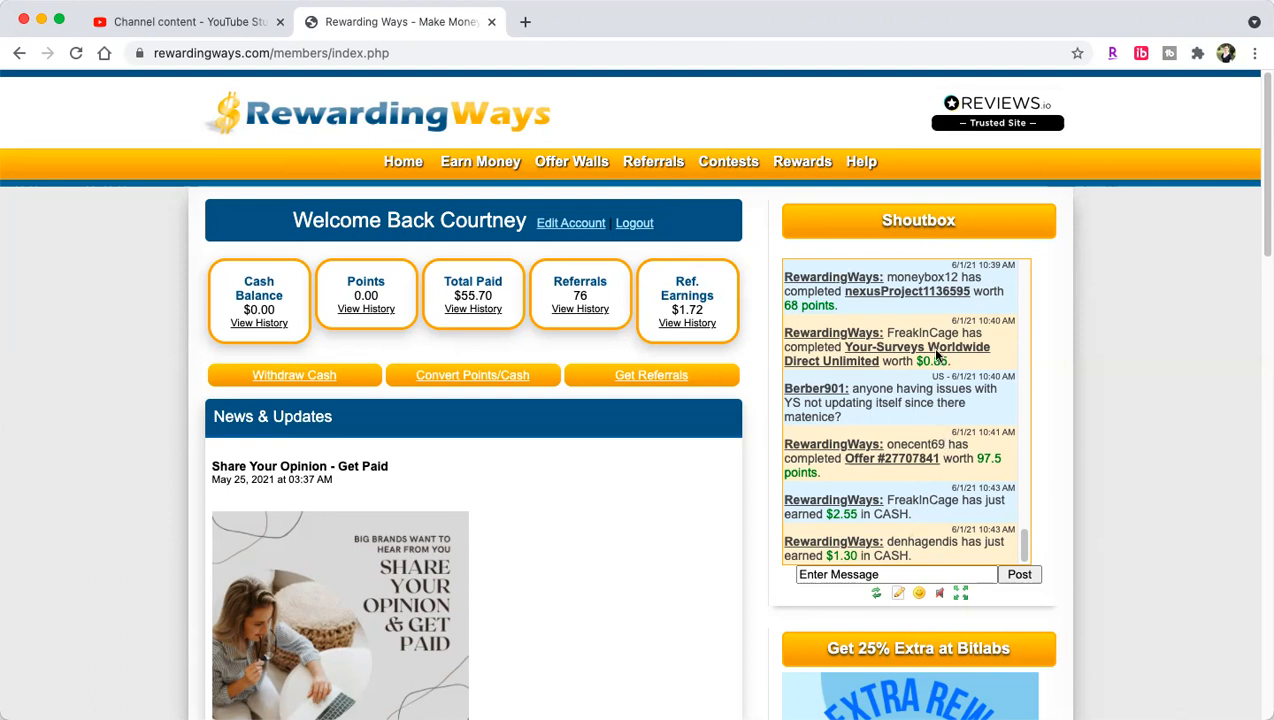
Step: Scroll through the member dashboard and reload the home page
scroll("down", 3)
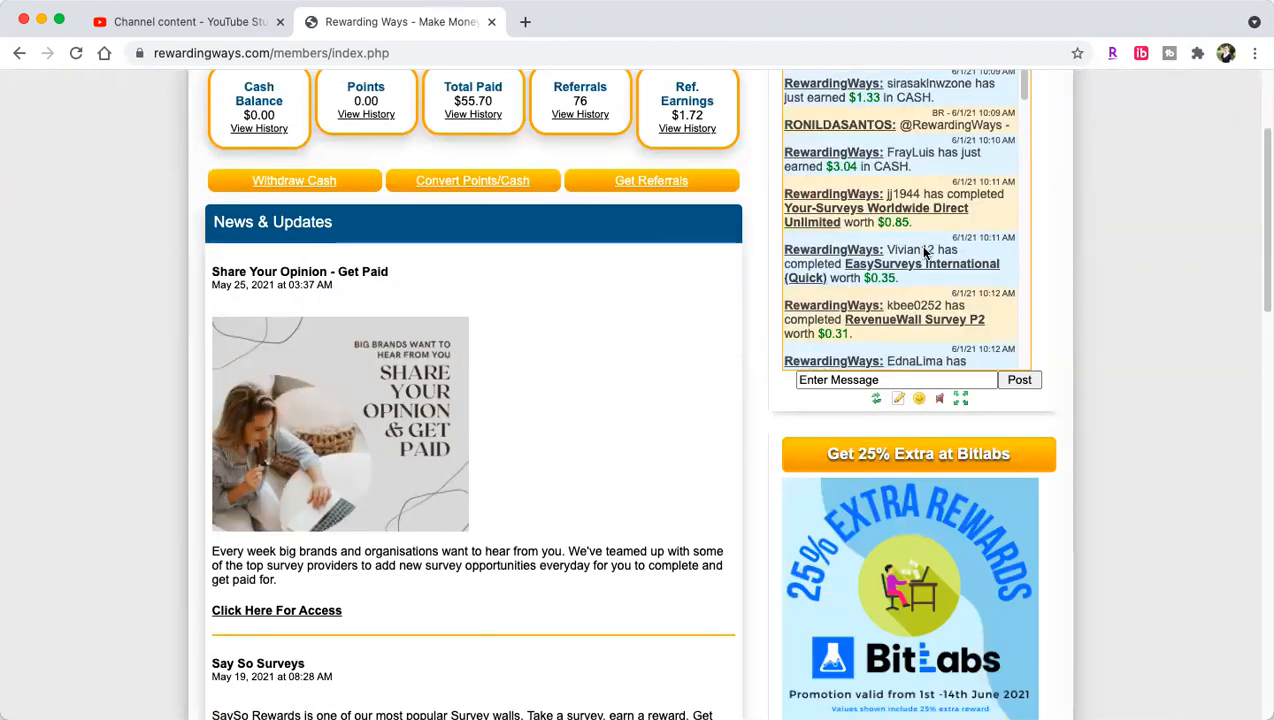
scroll("up", 3)
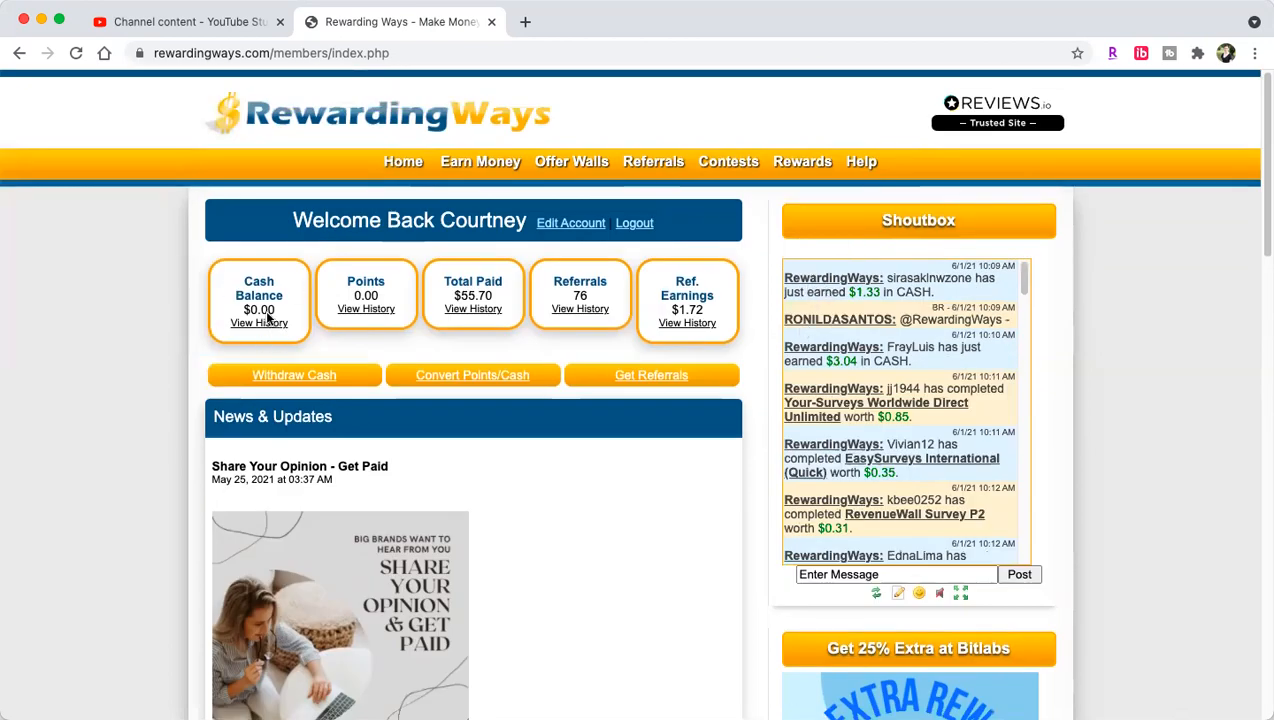
mouse_move(391, 317)
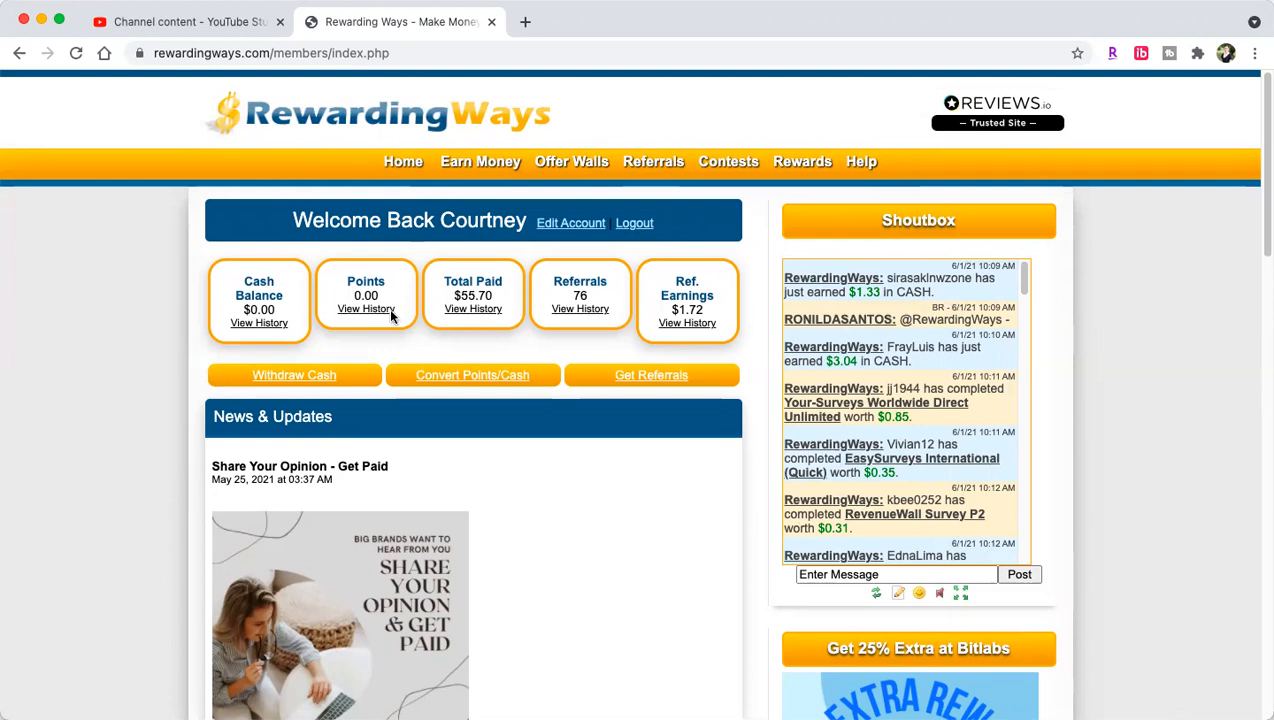
mouse_move(445, 313)
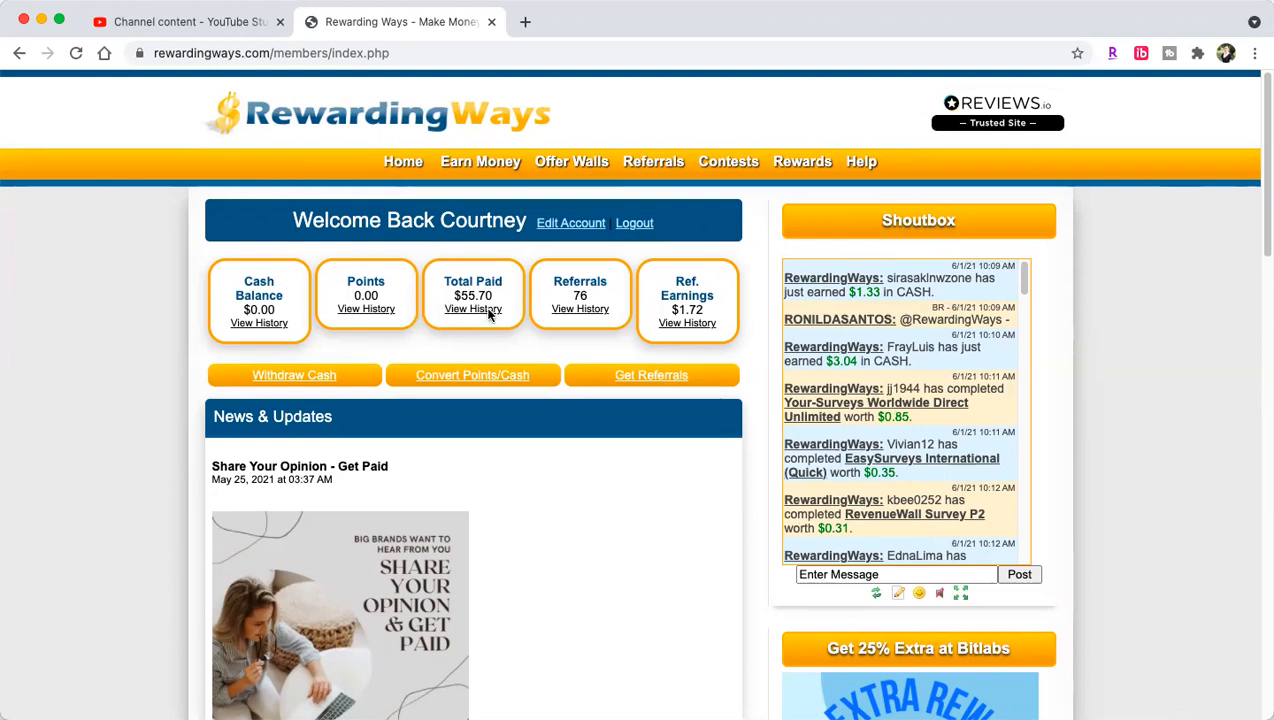
mouse_move(600, 318)
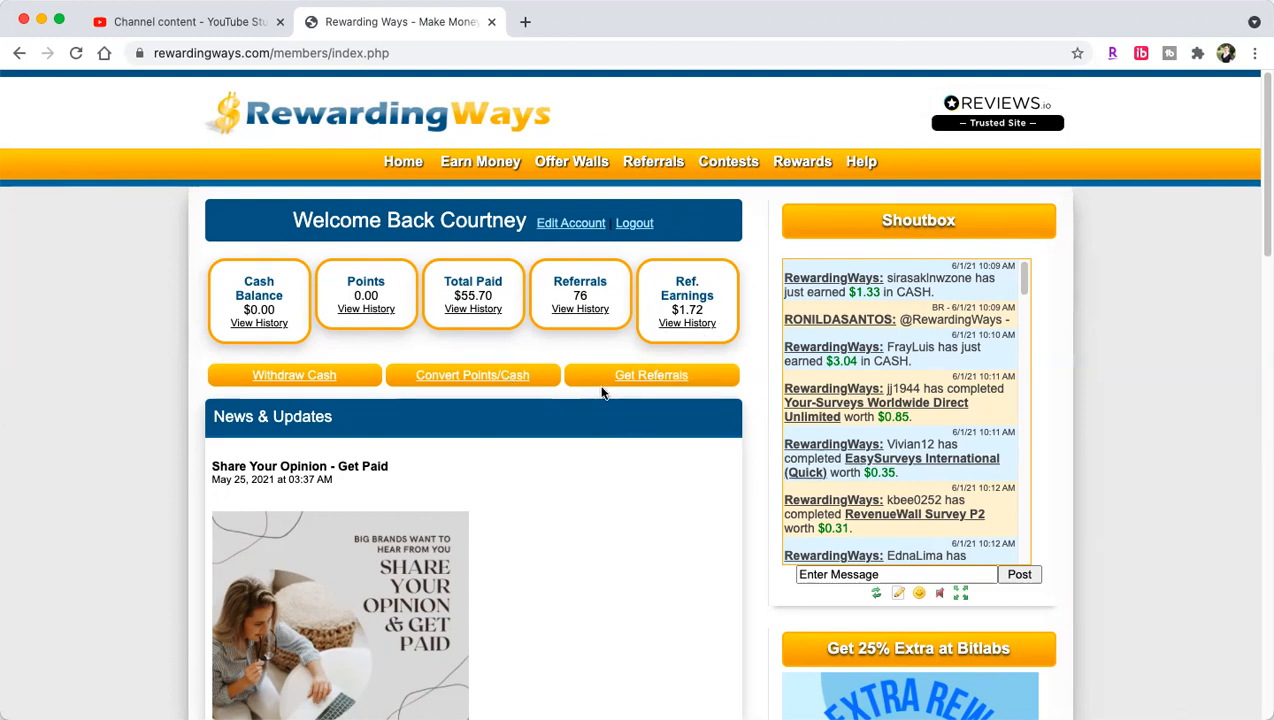
scroll("down", 3)
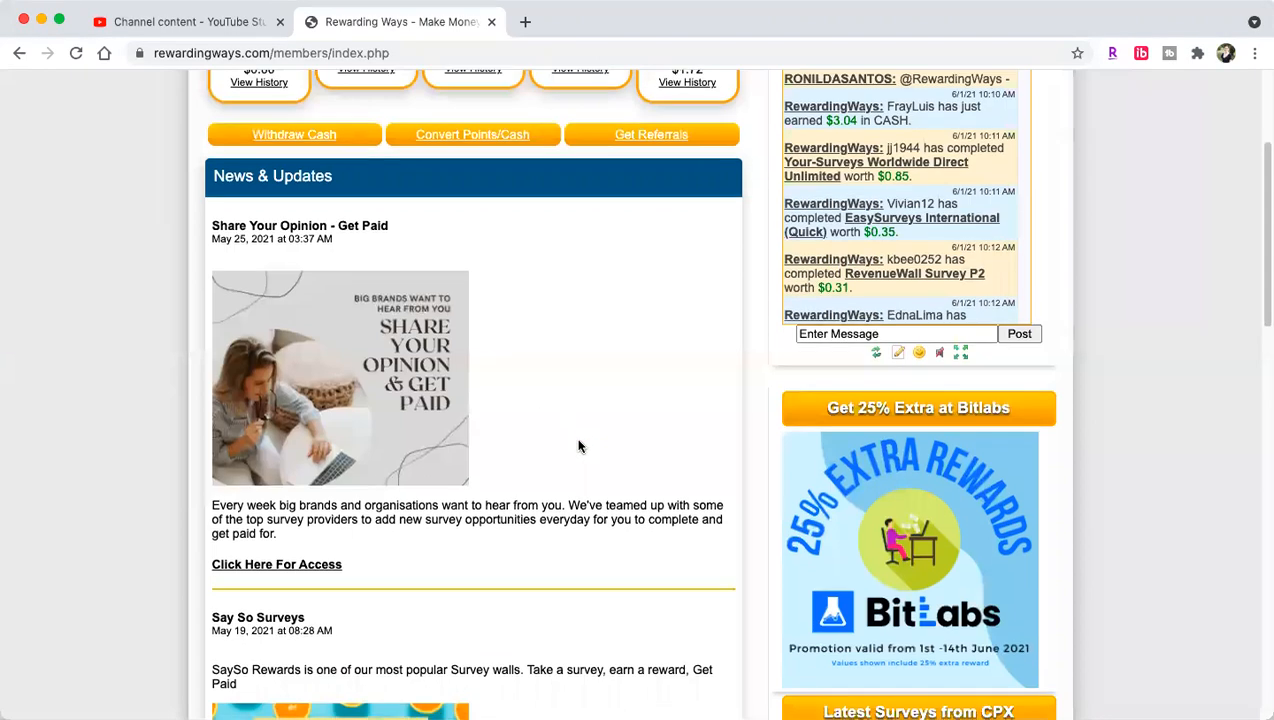
scroll("down", 3)
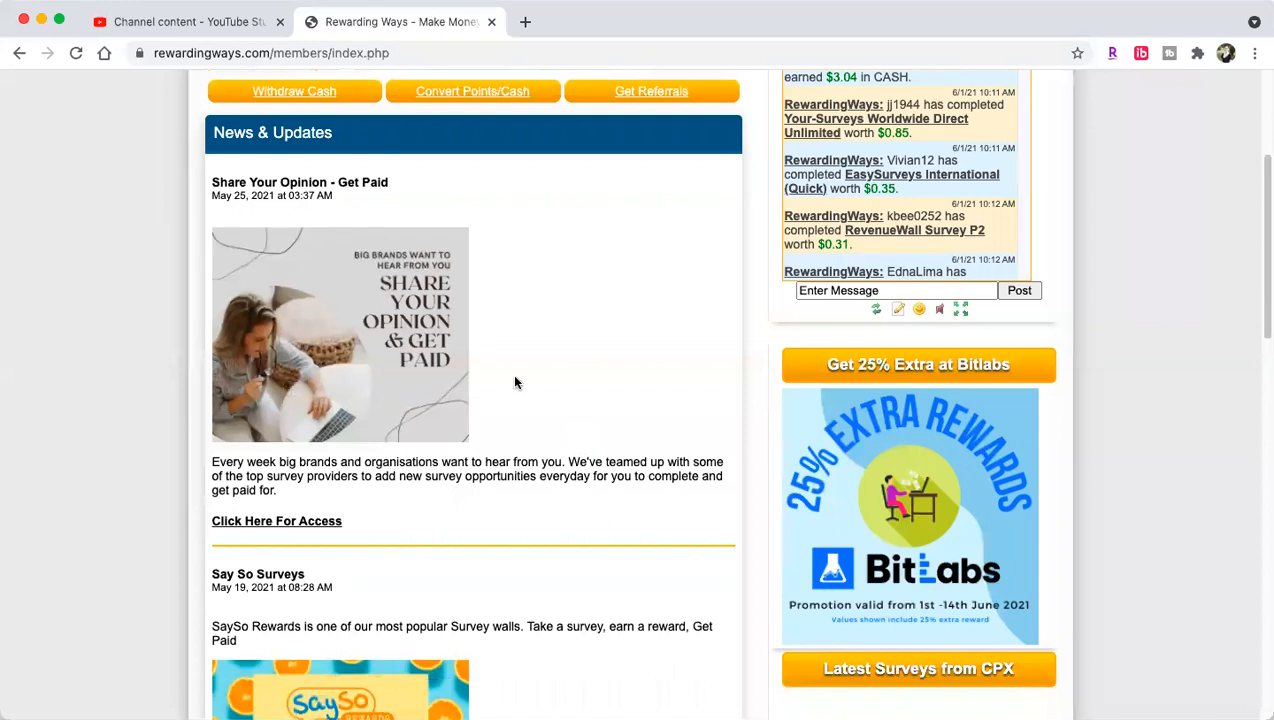
scroll("down", 3)
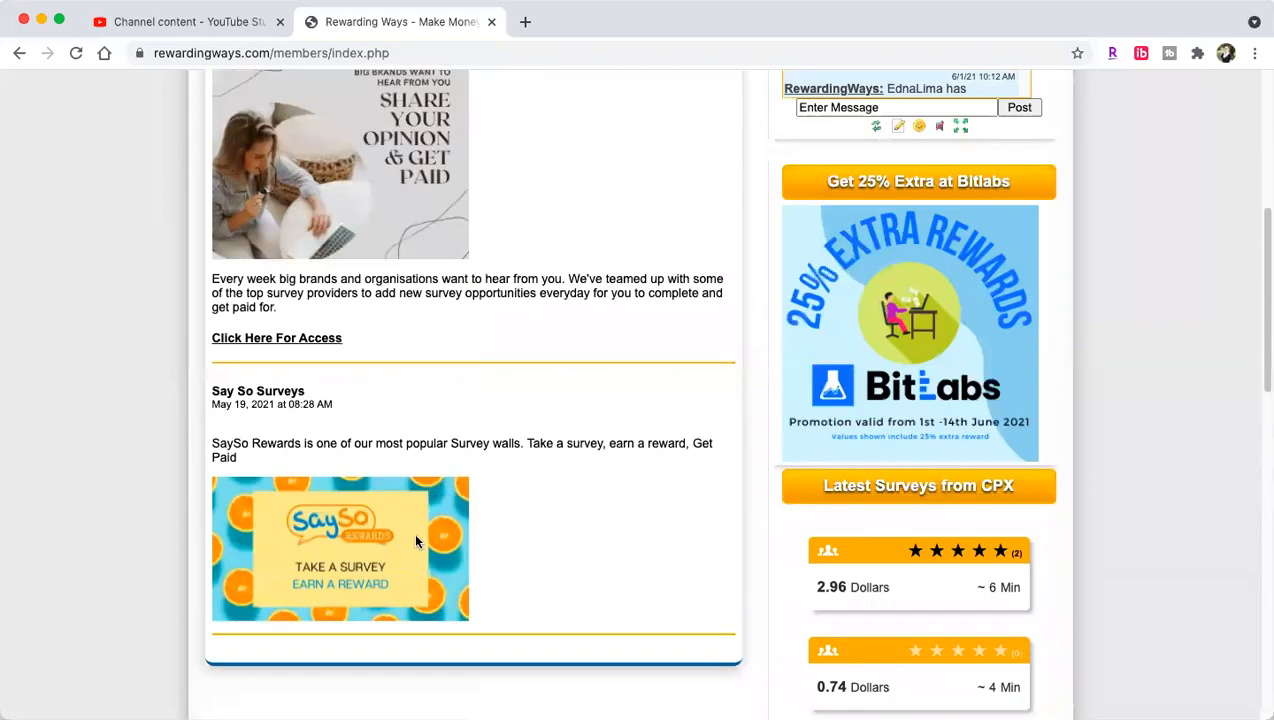
mouse_move(818, 307)
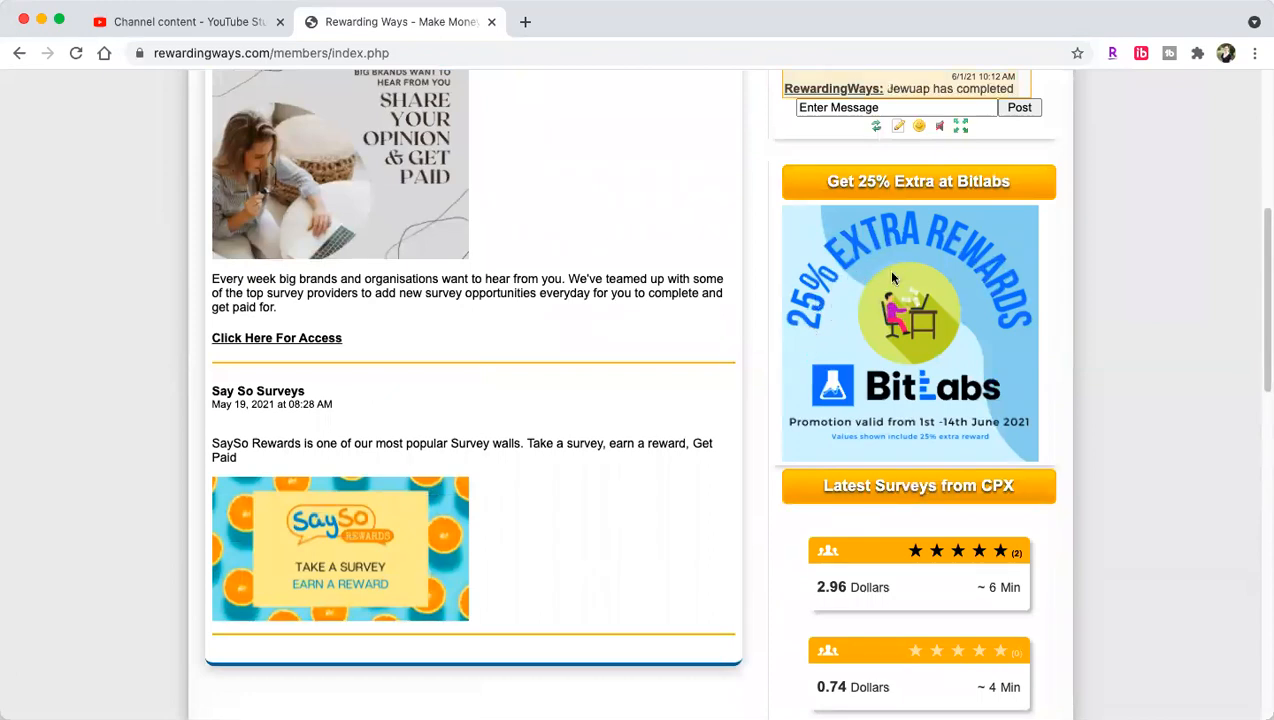
mouse_move(1017, 446)
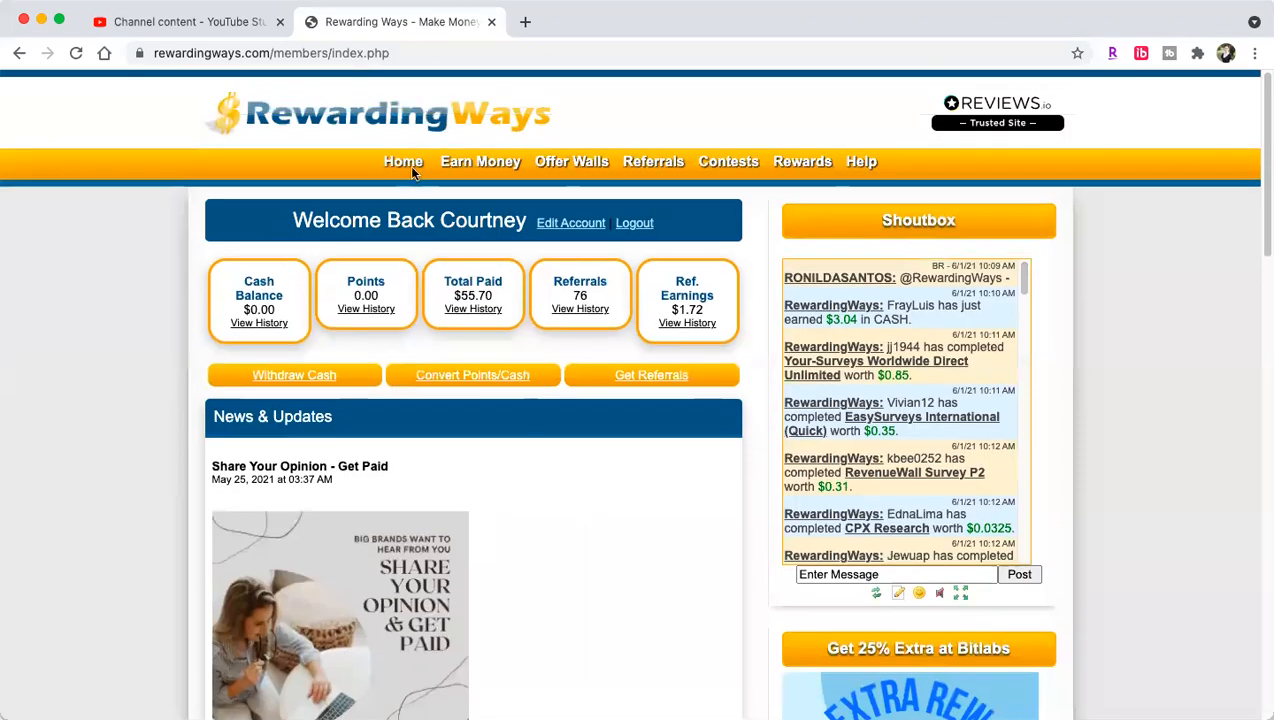
left_click(480, 161)
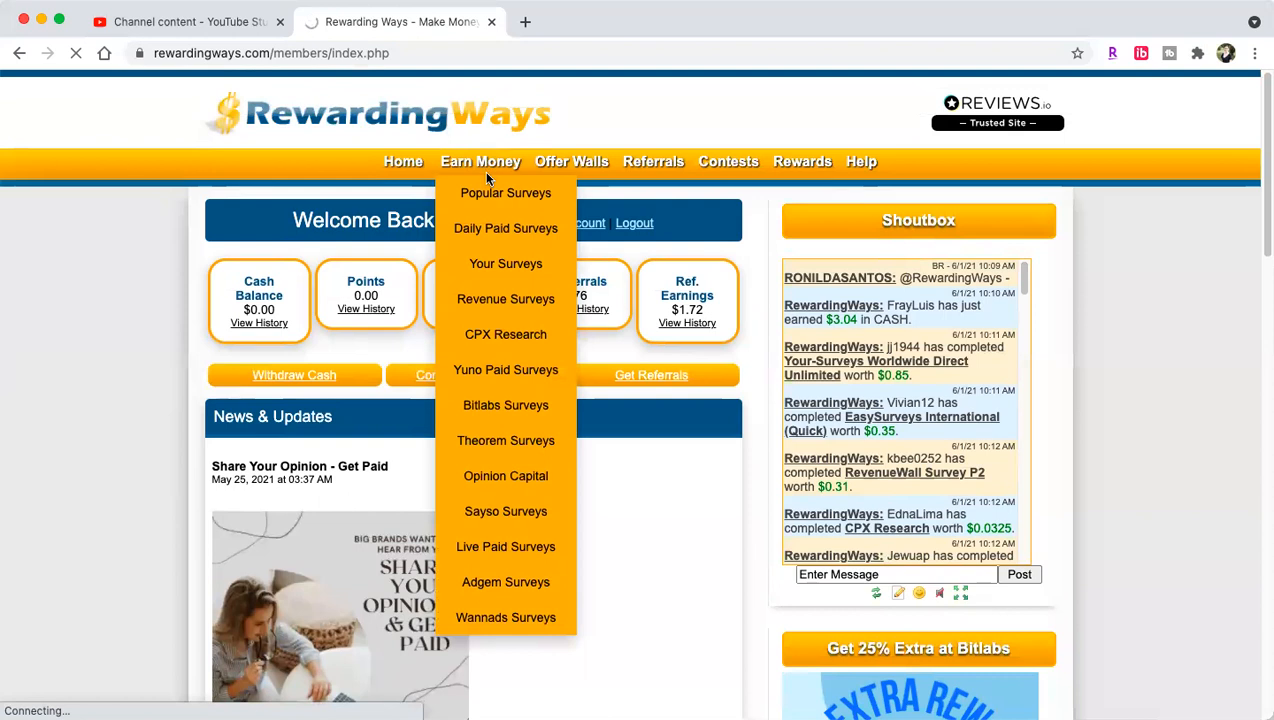
Step: Visit Popular Surveys, return to the dashboard, then go to Withdraw Cash
left_click(505, 192)
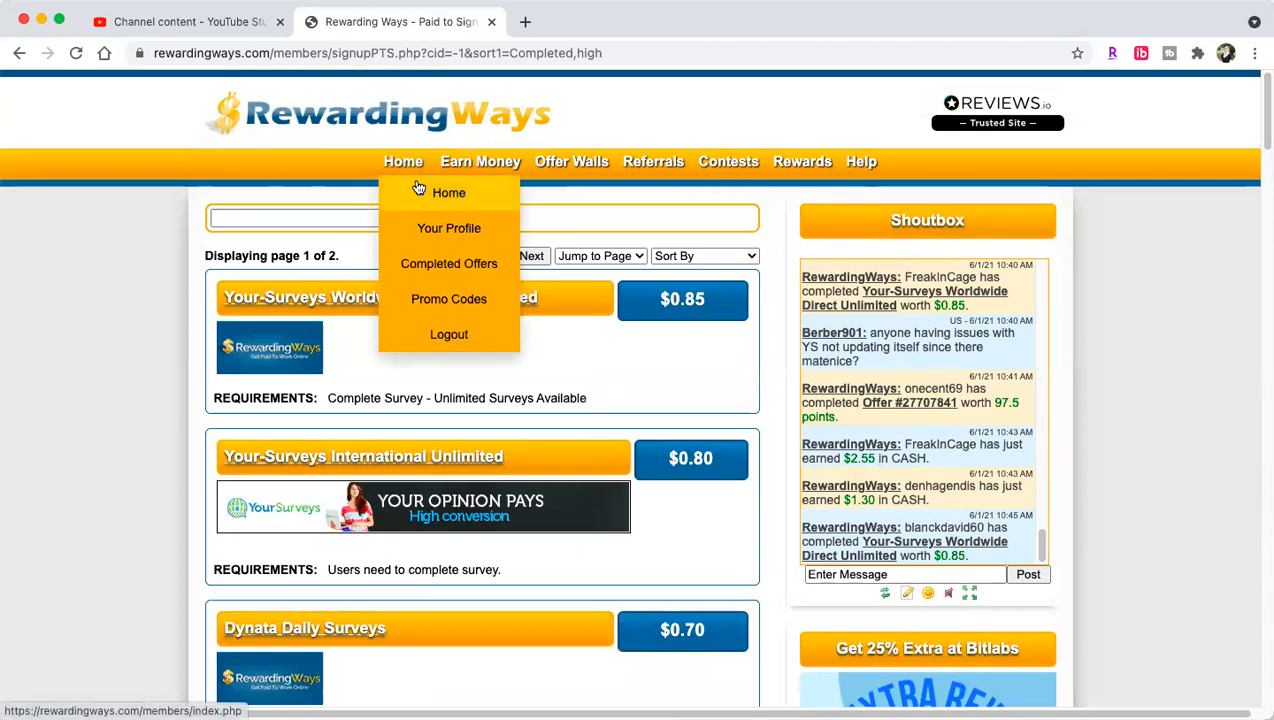
left_click(448, 192)
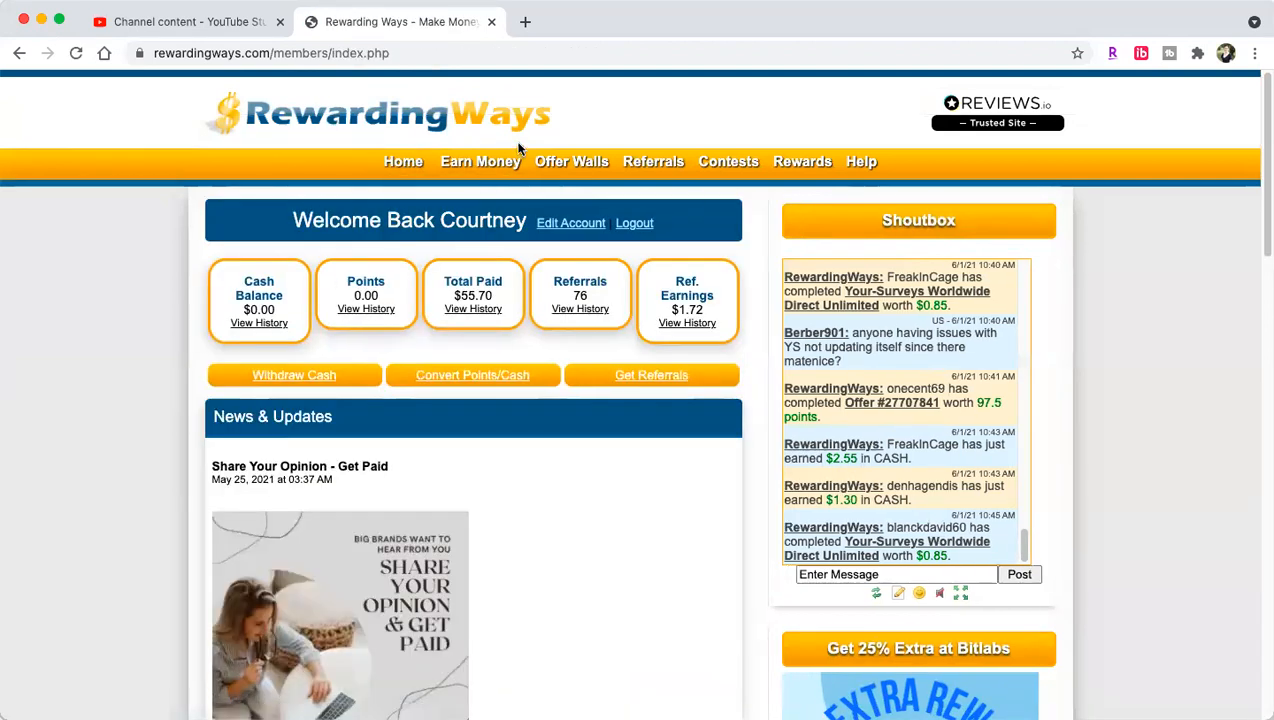
left_click(480, 161)
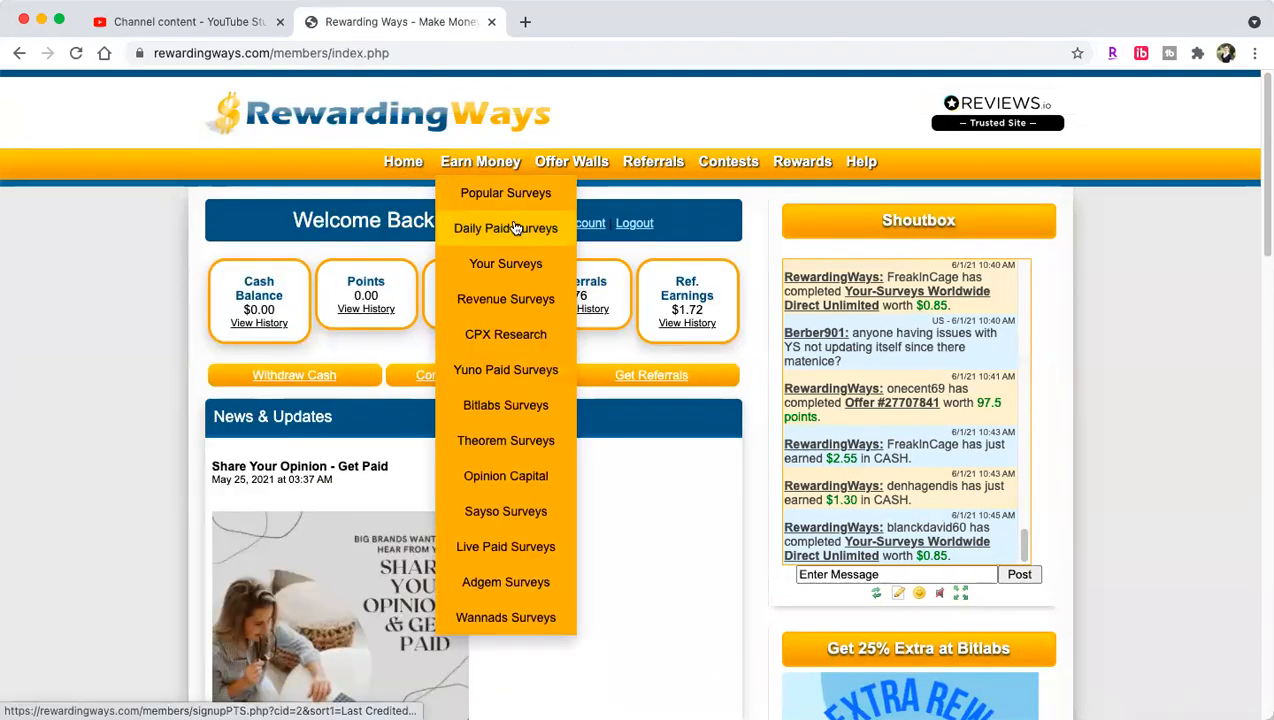
mouse_move(505, 299)
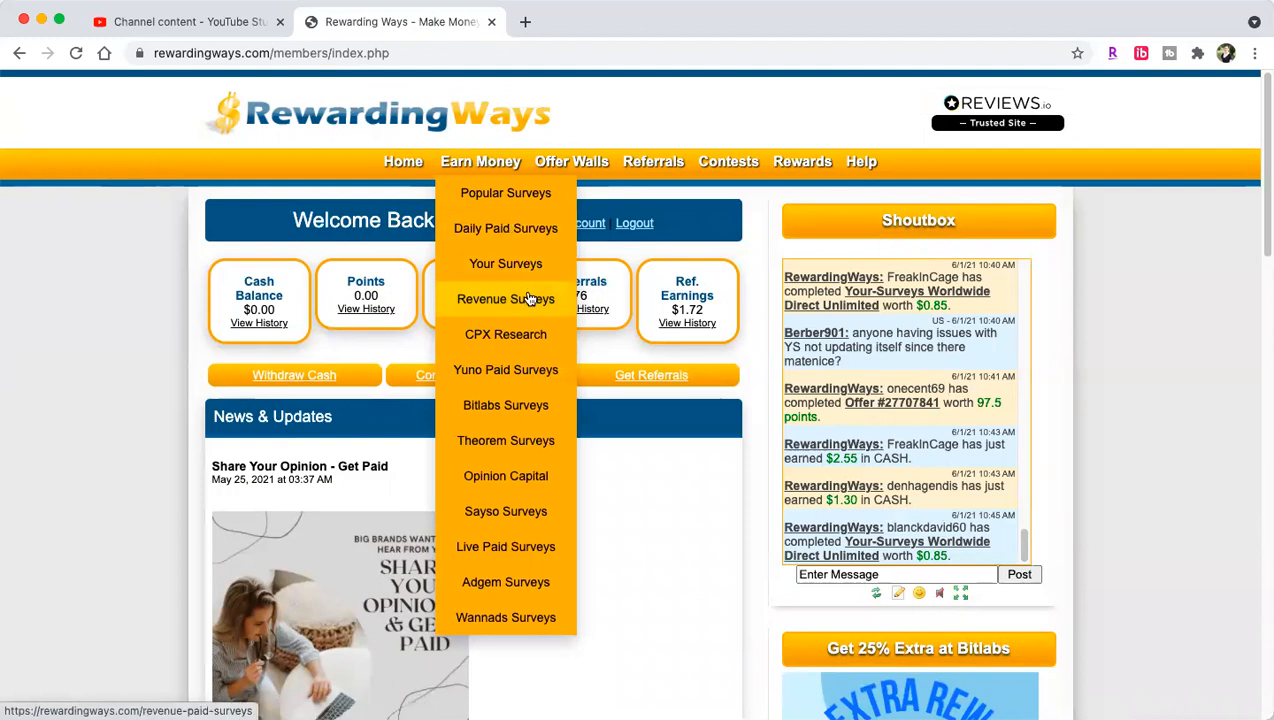
mouse_move(505, 369)
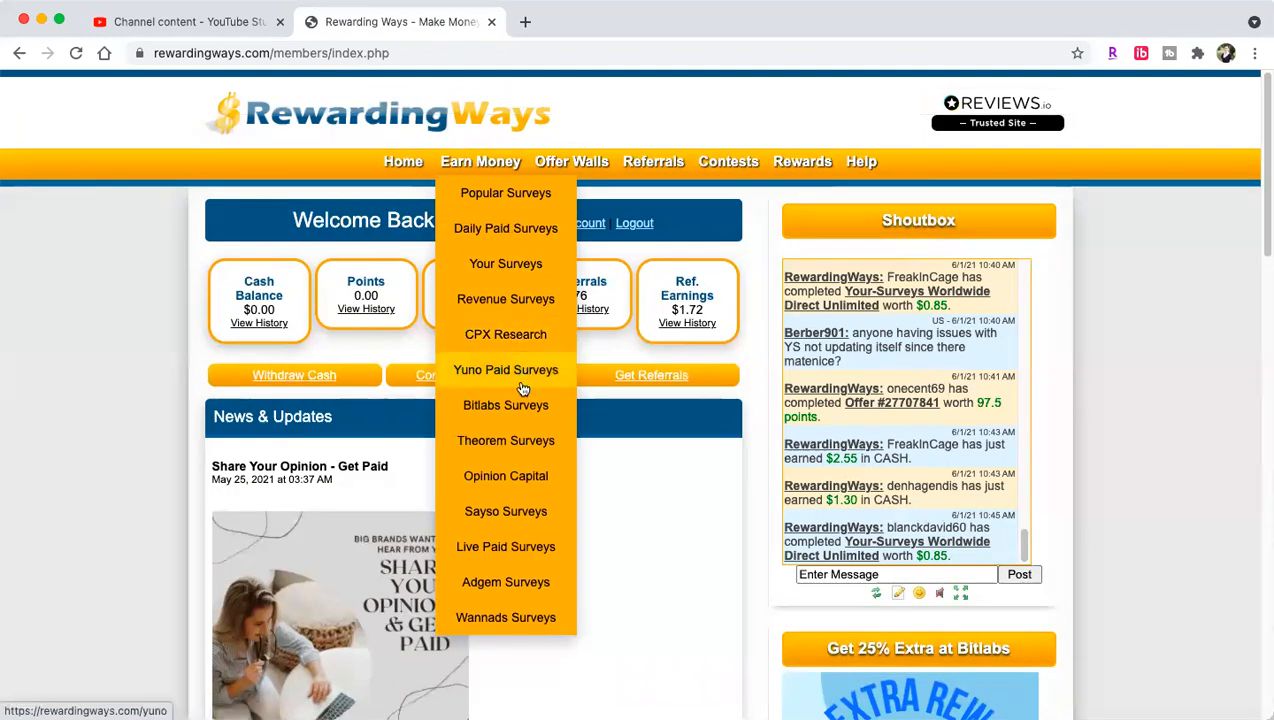
mouse_move(505, 440)
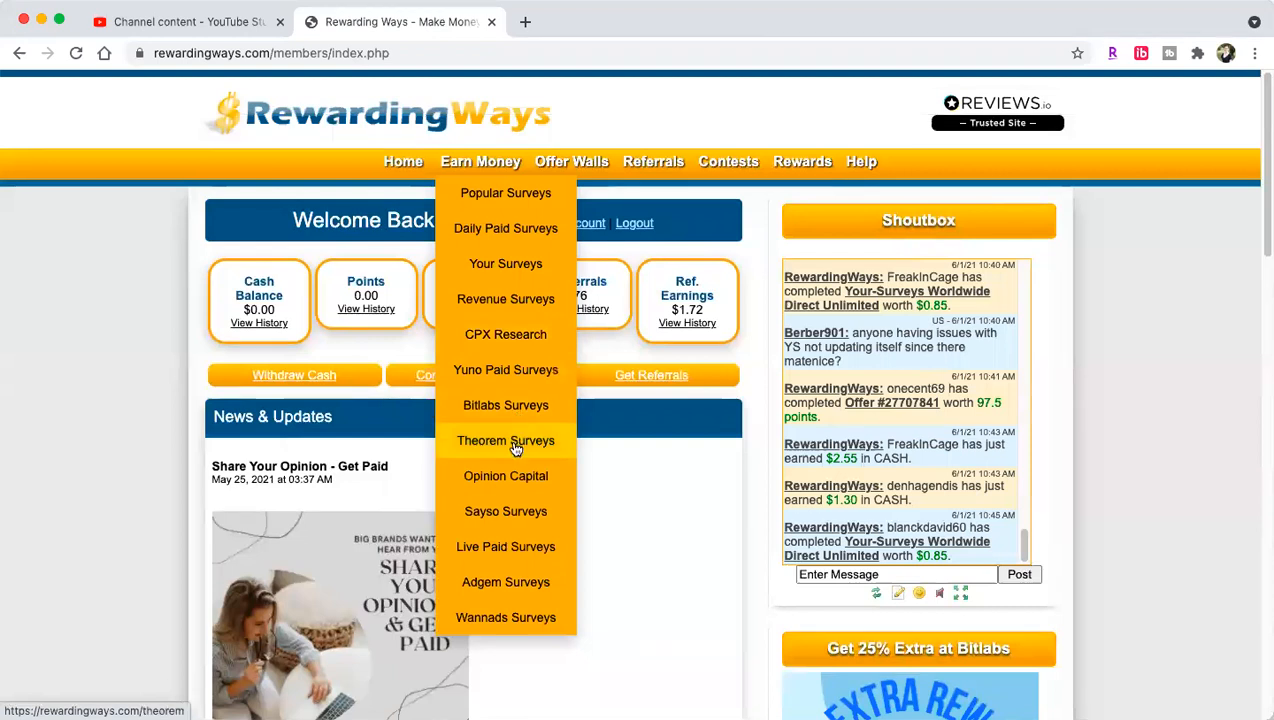
mouse_move(543, 441)
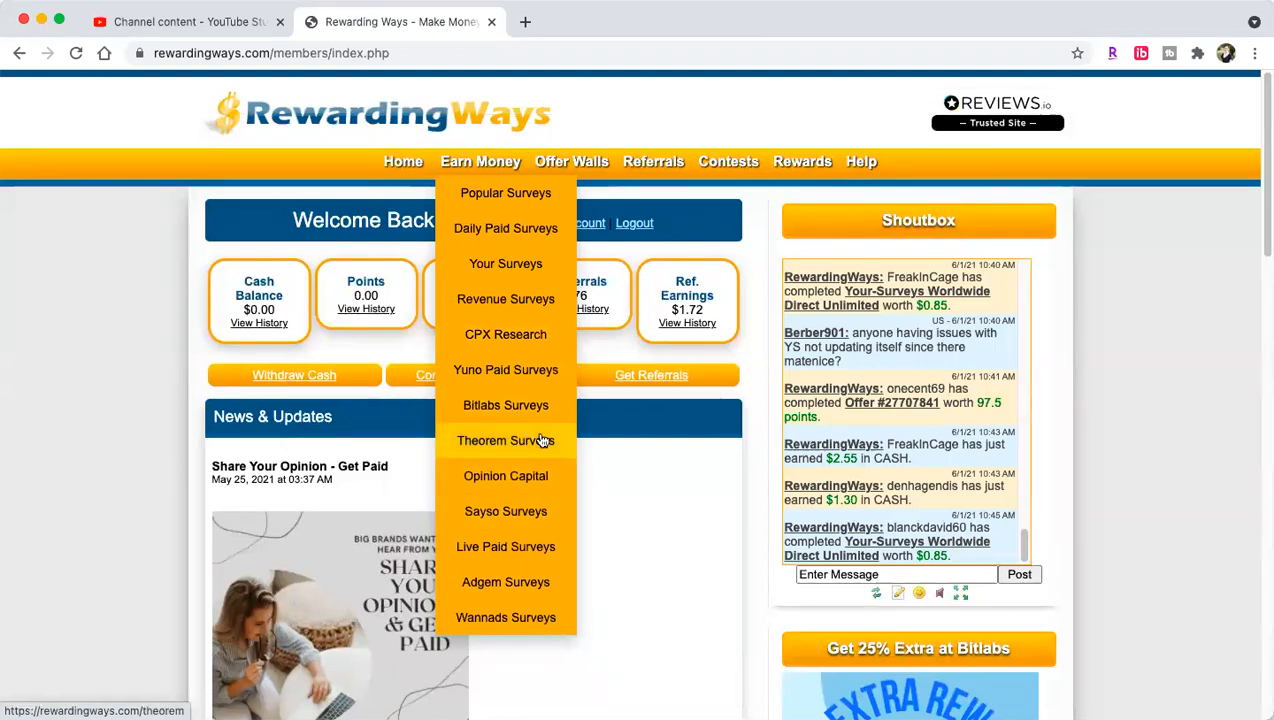
mouse_move(505, 511)
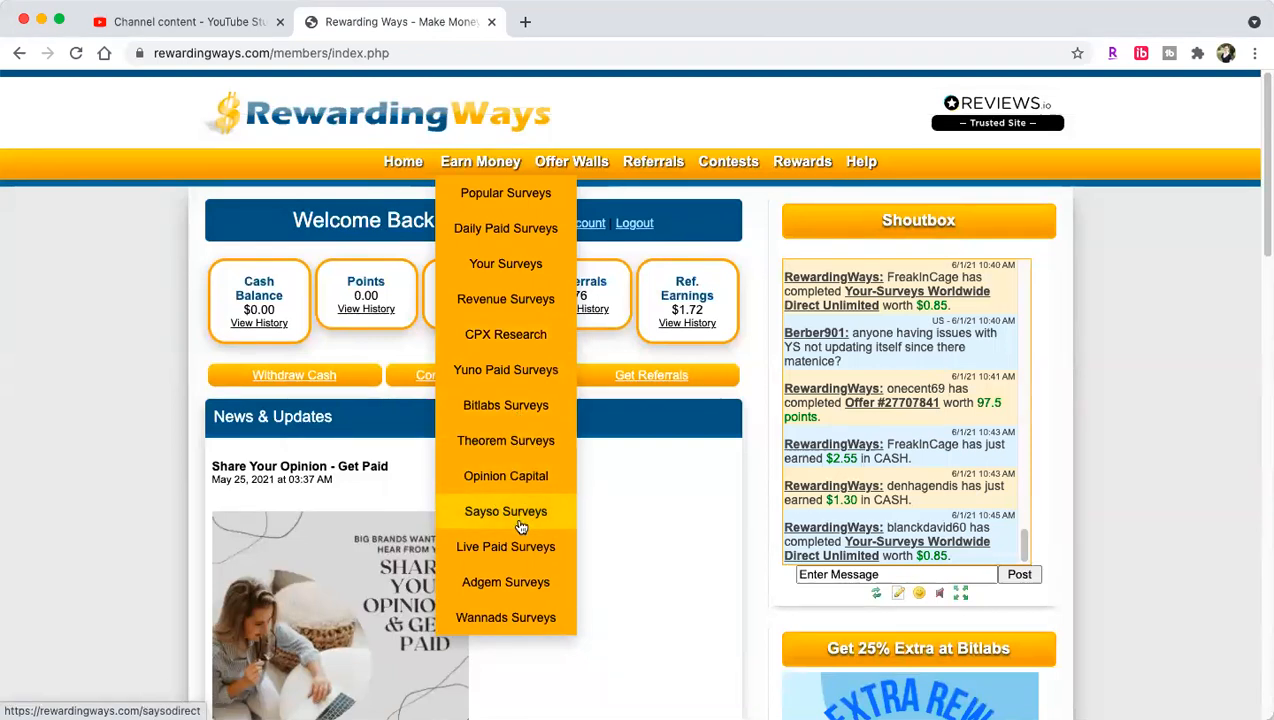
mouse_move(505, 547)
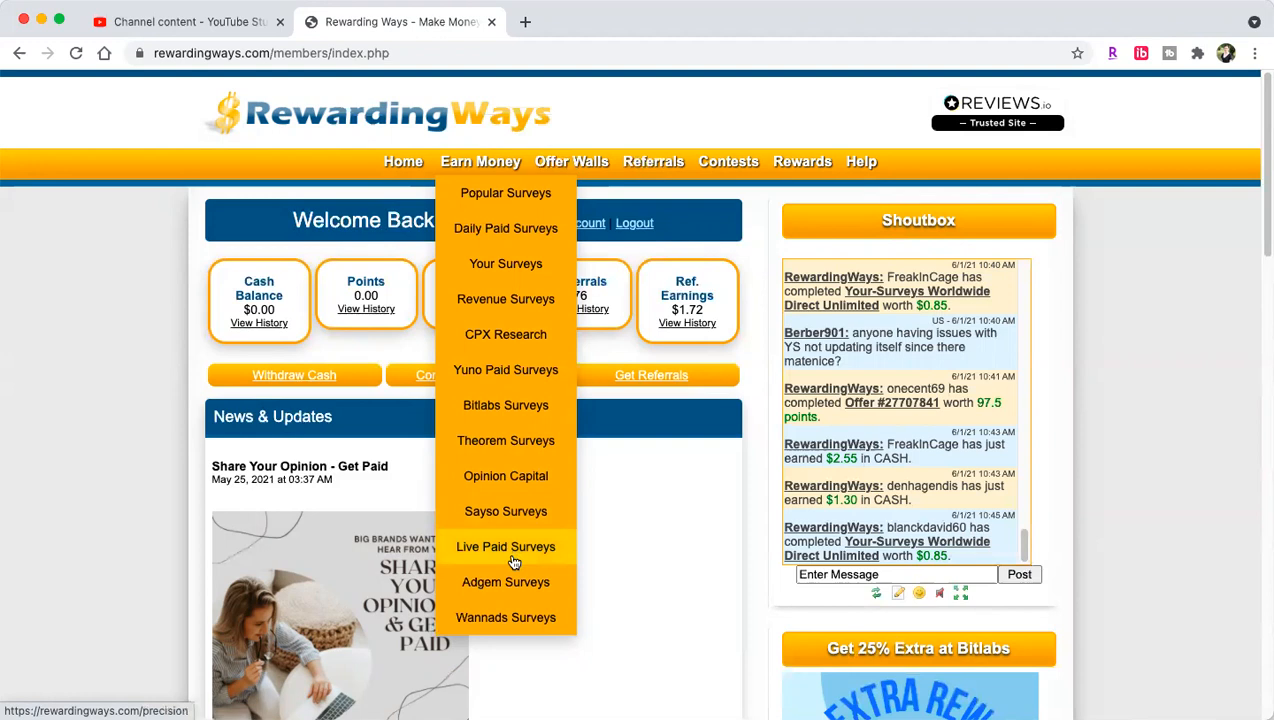
mouse_move(505, 263)
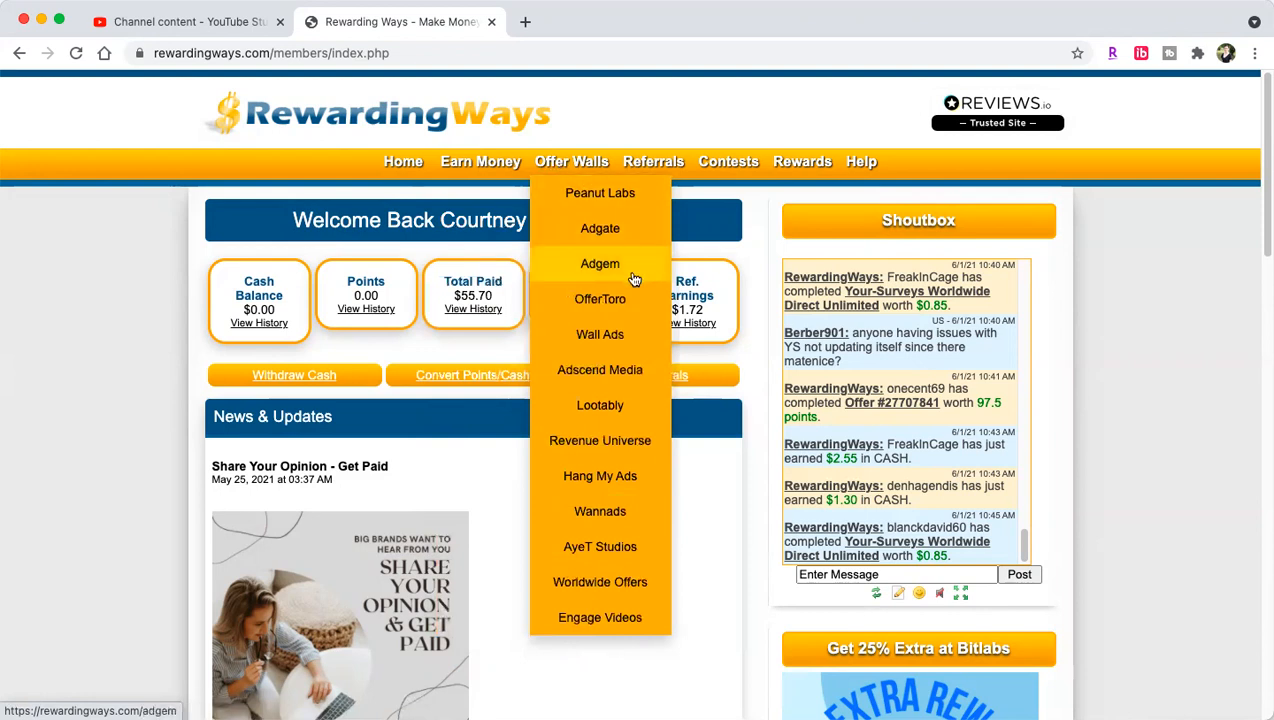
mouse_move(600, 370)
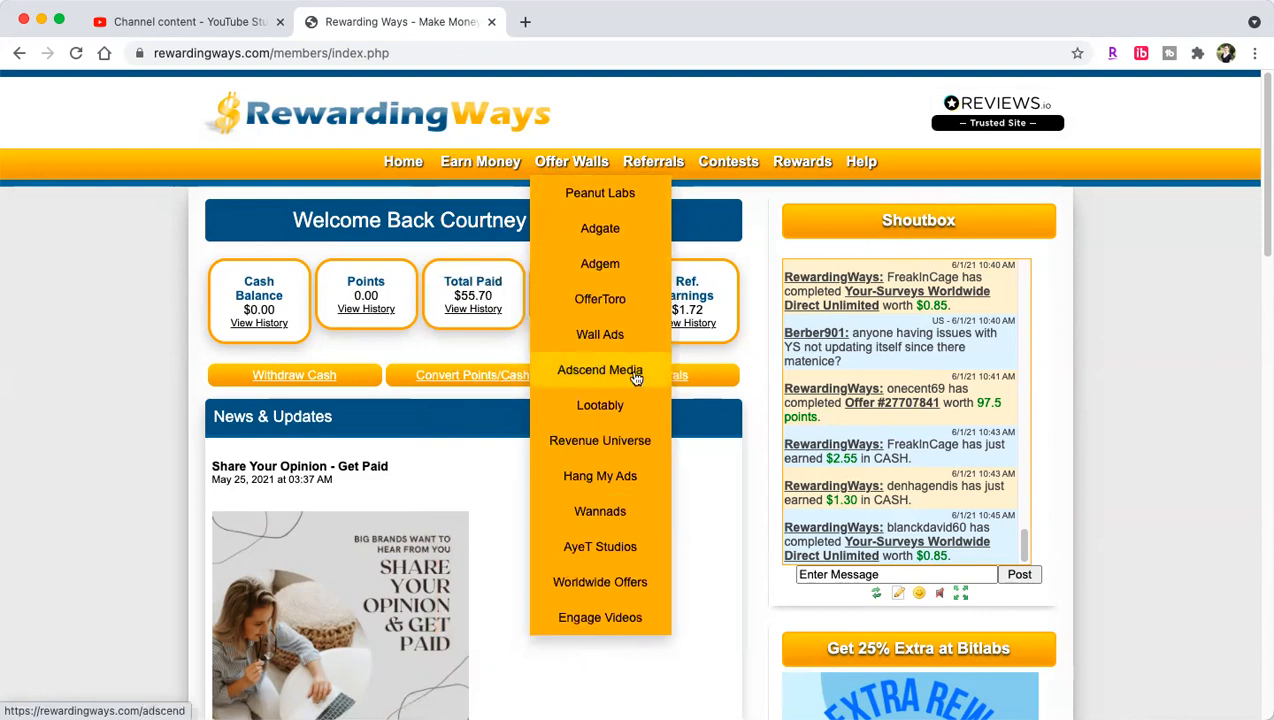
mouse_move(600, 475)
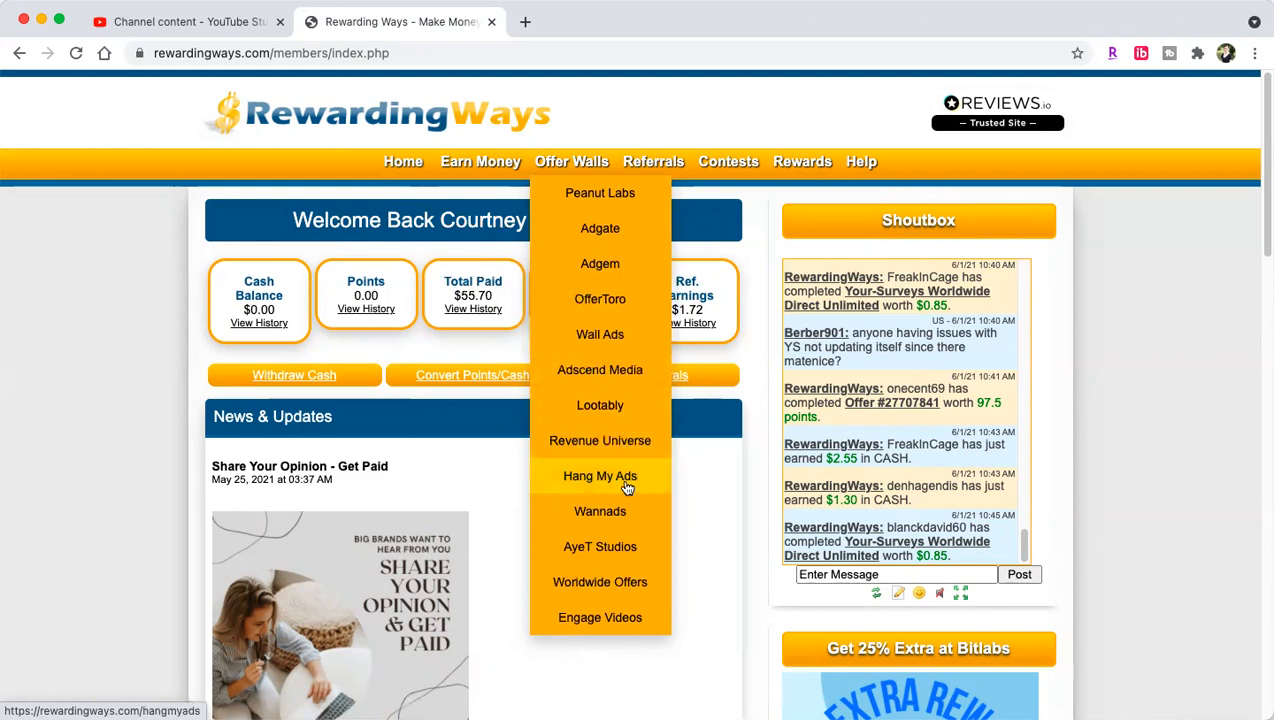
mouse_move(600, 546)
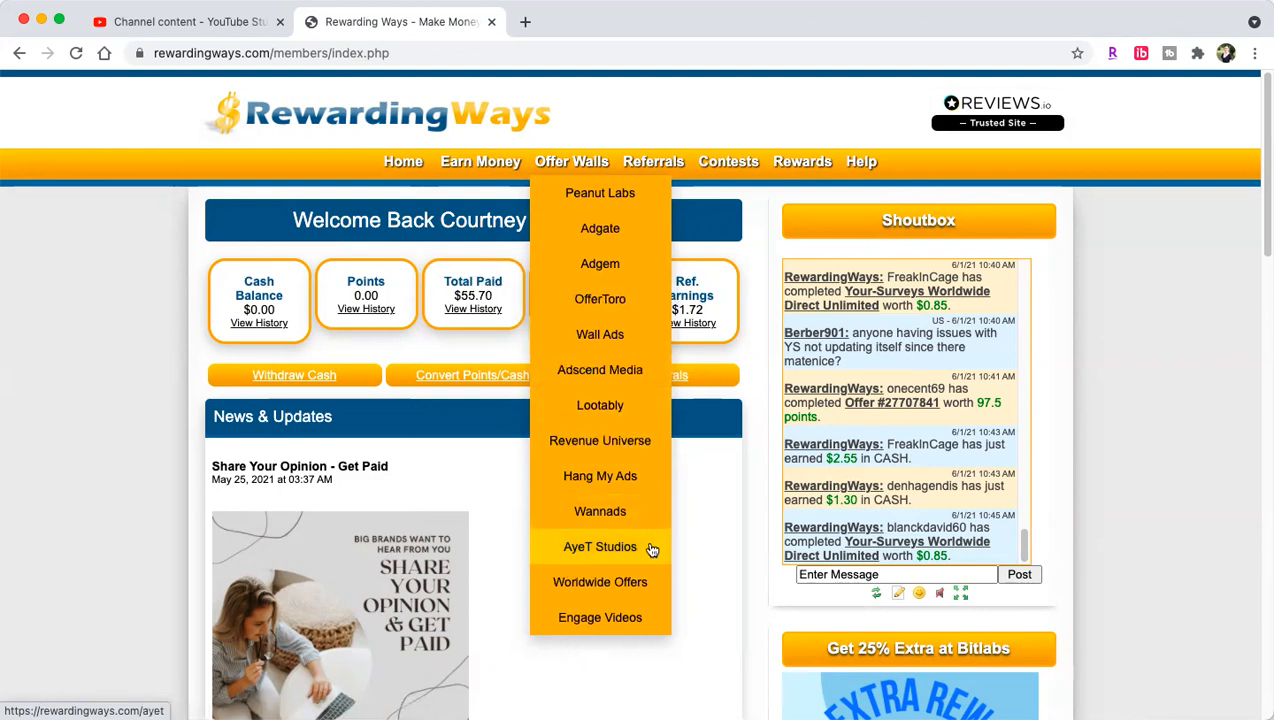
mouse_move(600, 617)
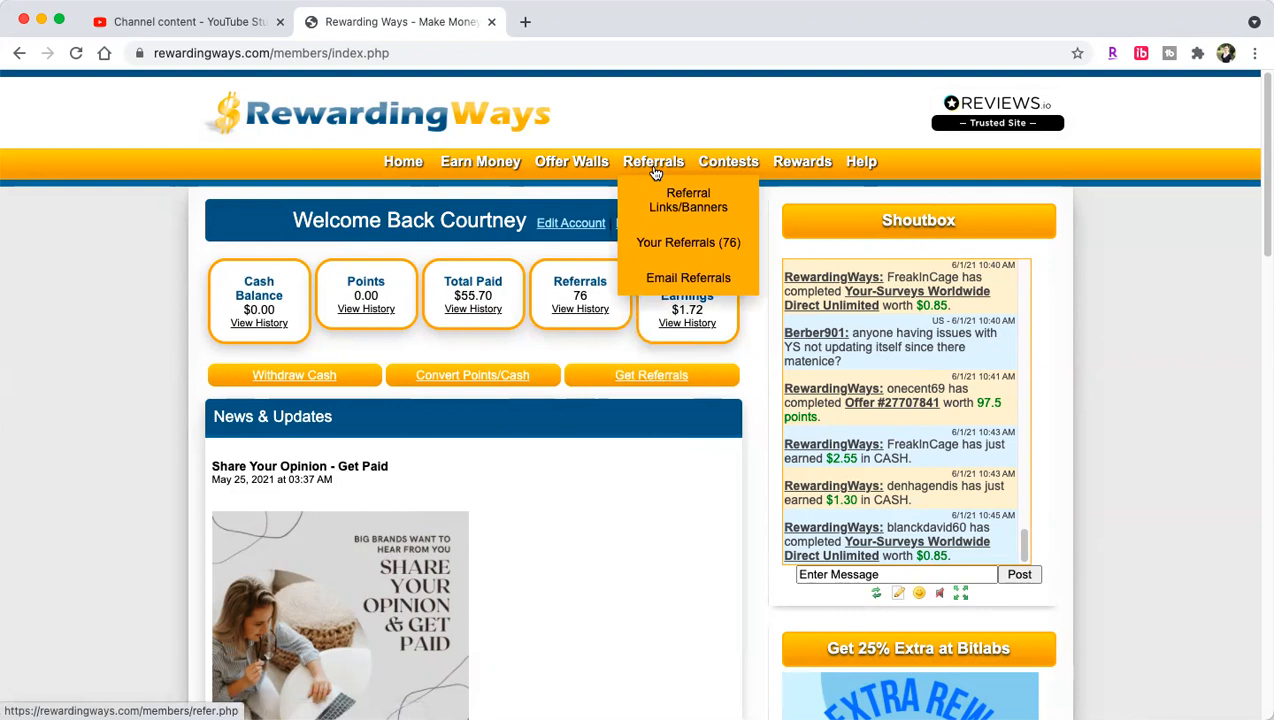
mouse_move(688, 242)
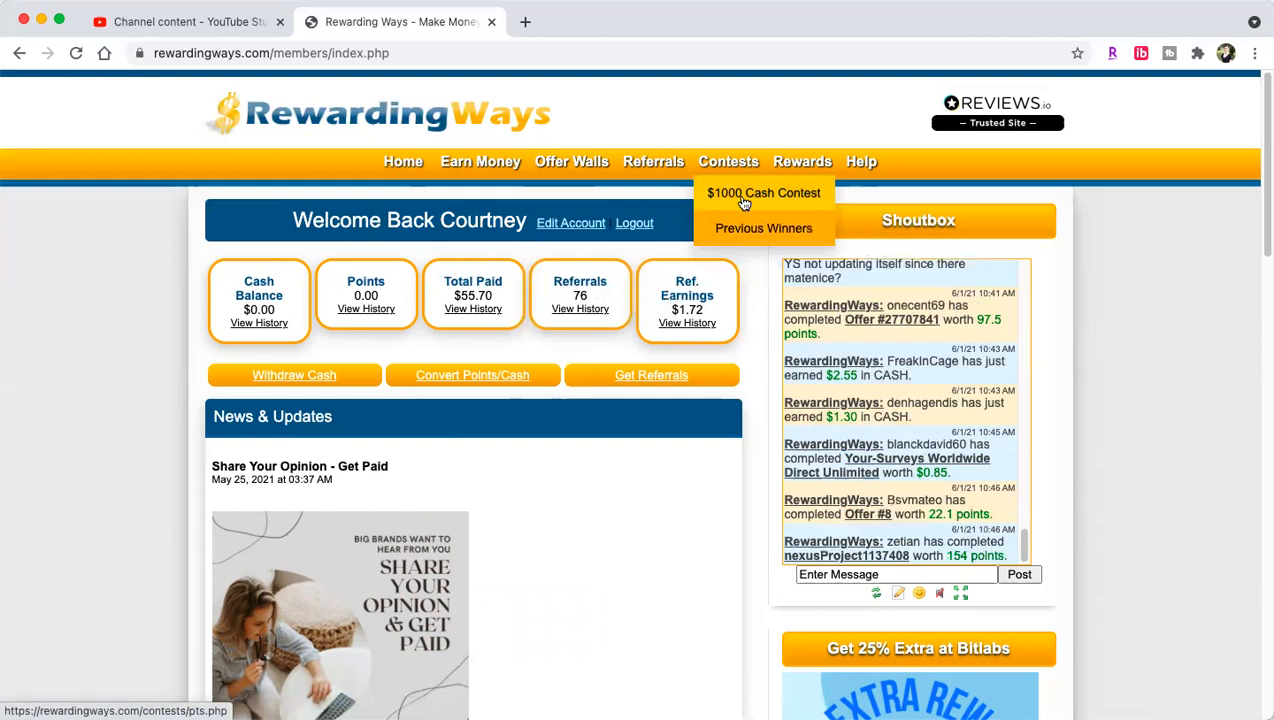
mouse_move(802, 161)
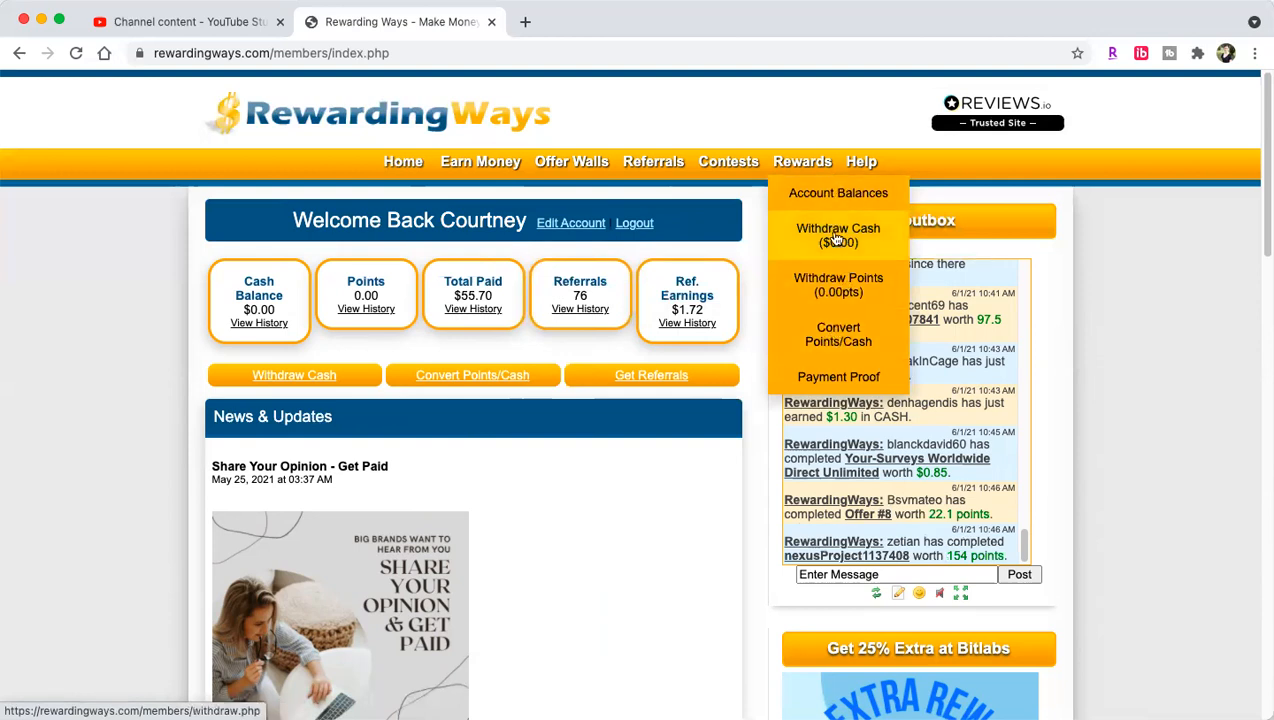
left_click(838, 235)
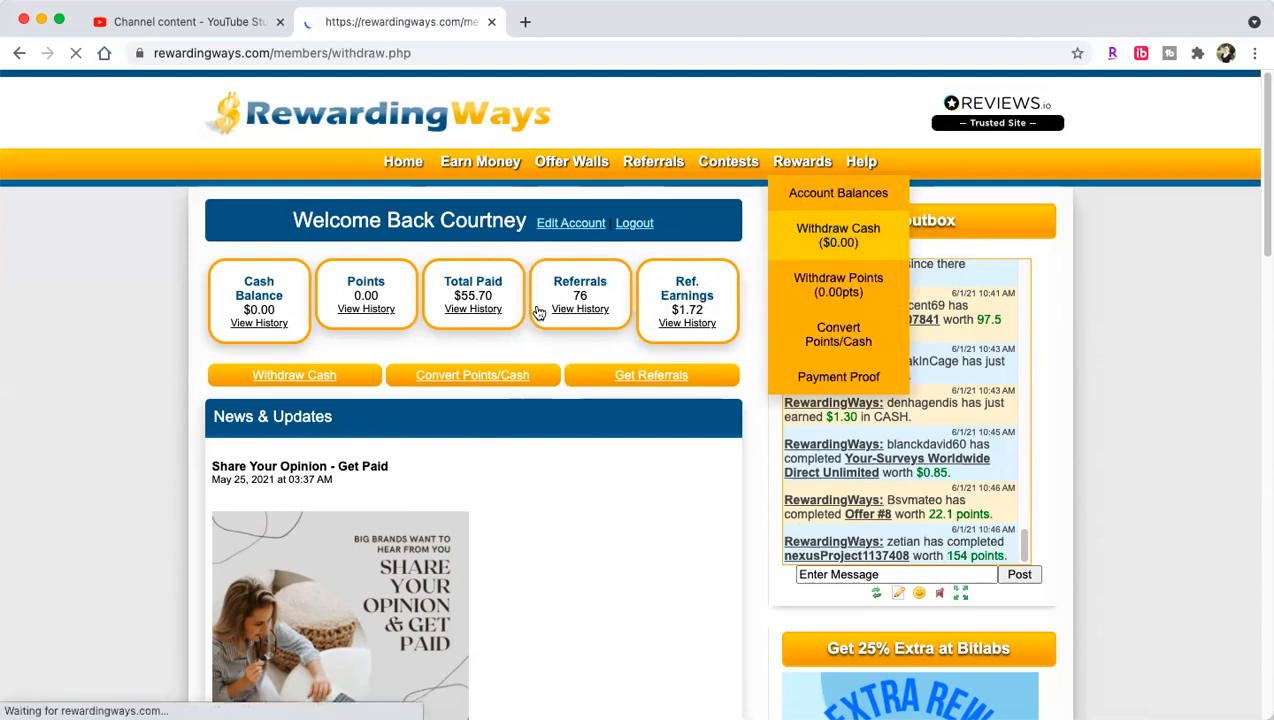
left_click(838, 235)
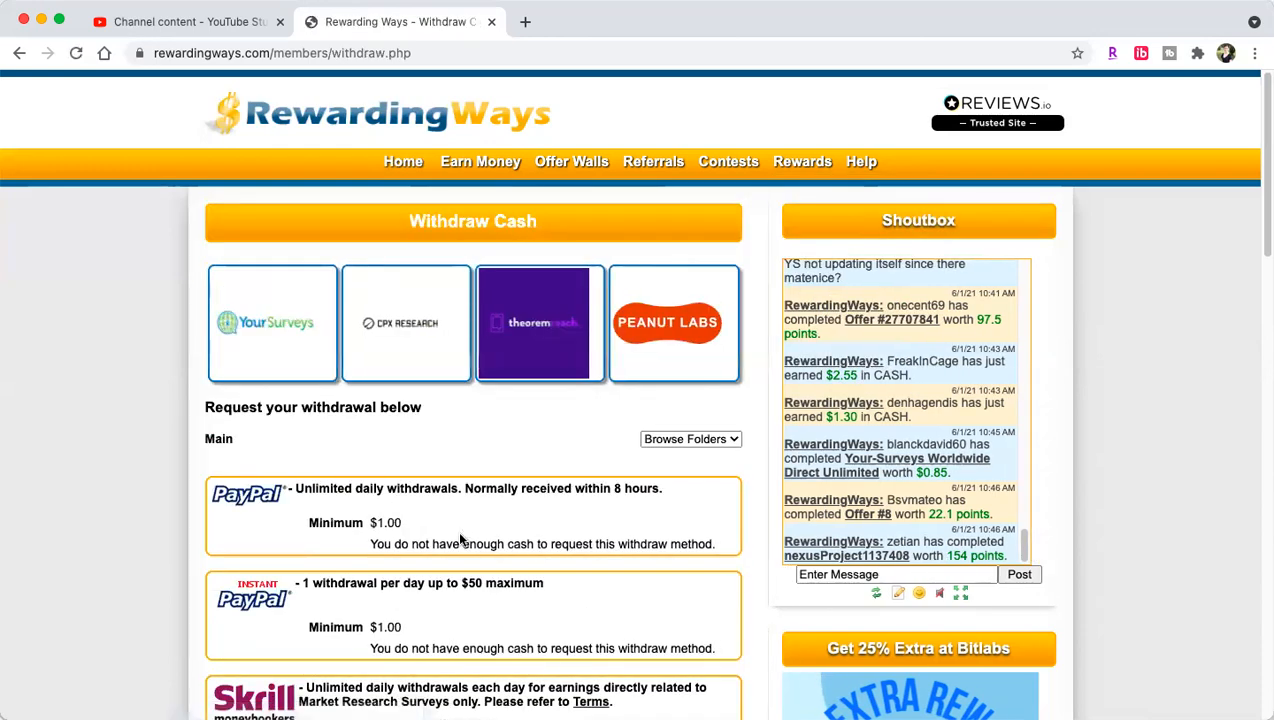
scroll("down", 3)
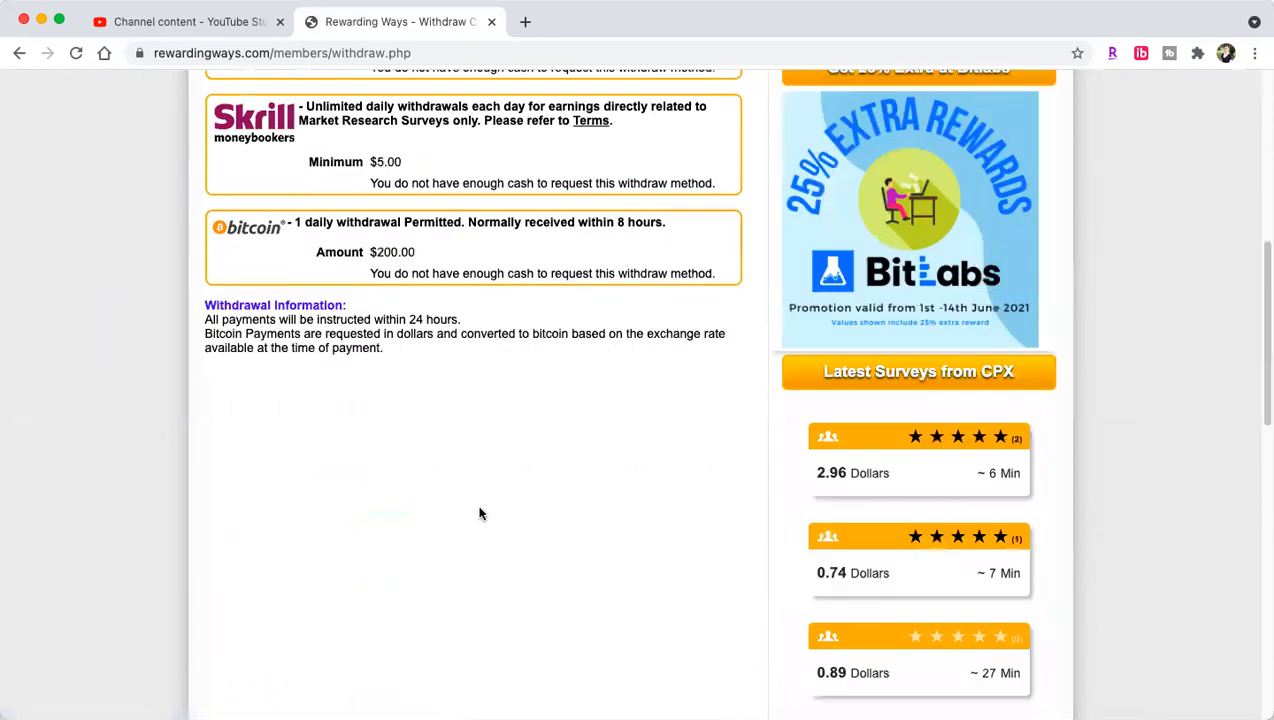
scroll("up", 3)
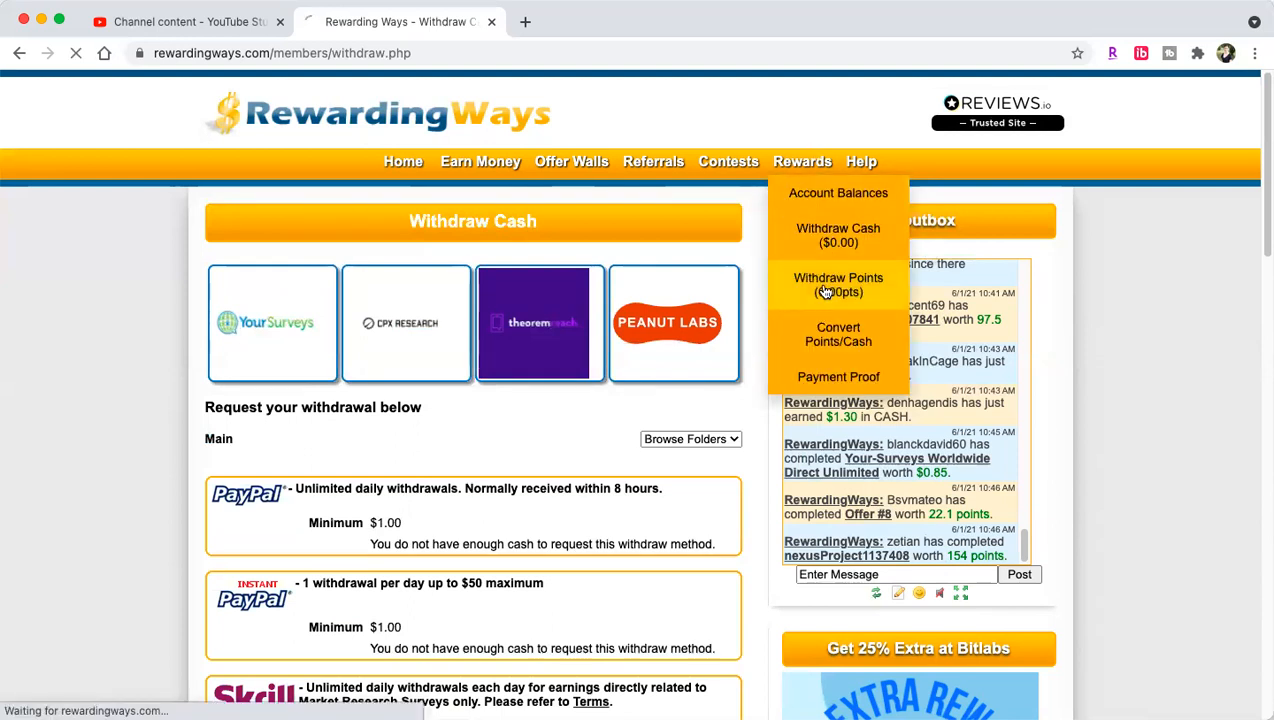
Step: Open Withdraw Points and scroll through the 500-point Amazon and Tango gift cards
left_click(838, 285)
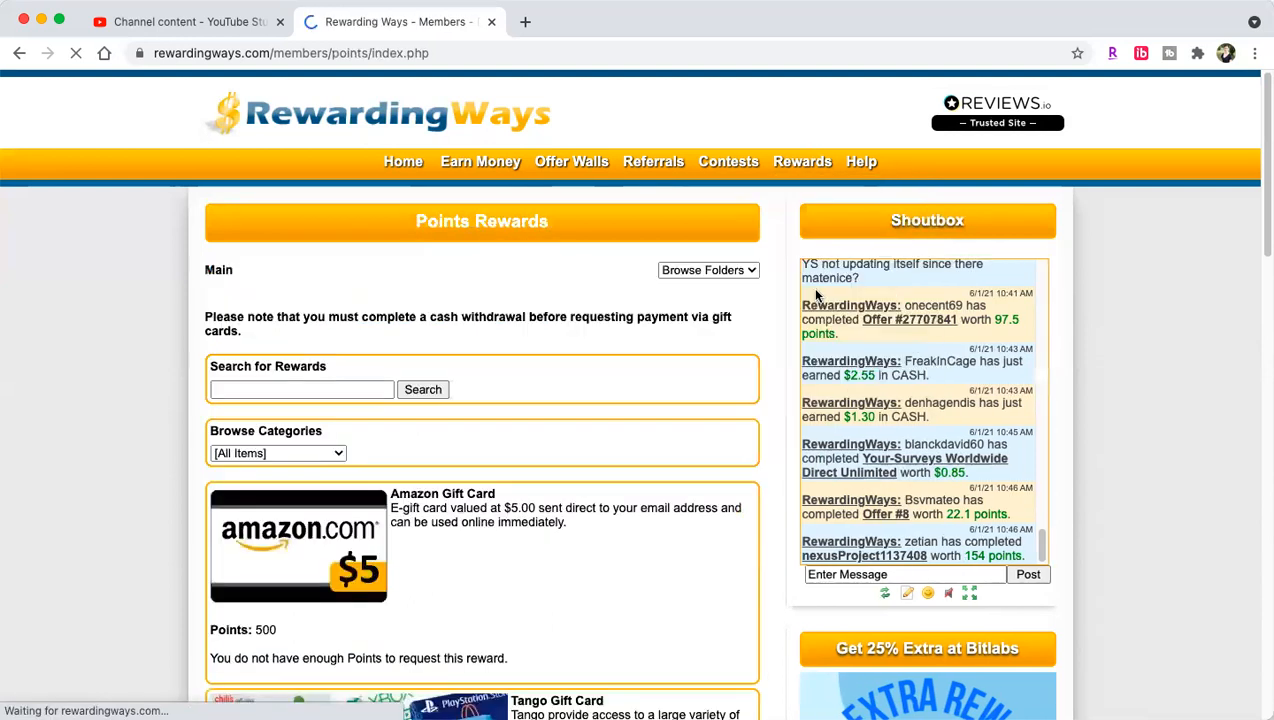
scroll("down", 3)
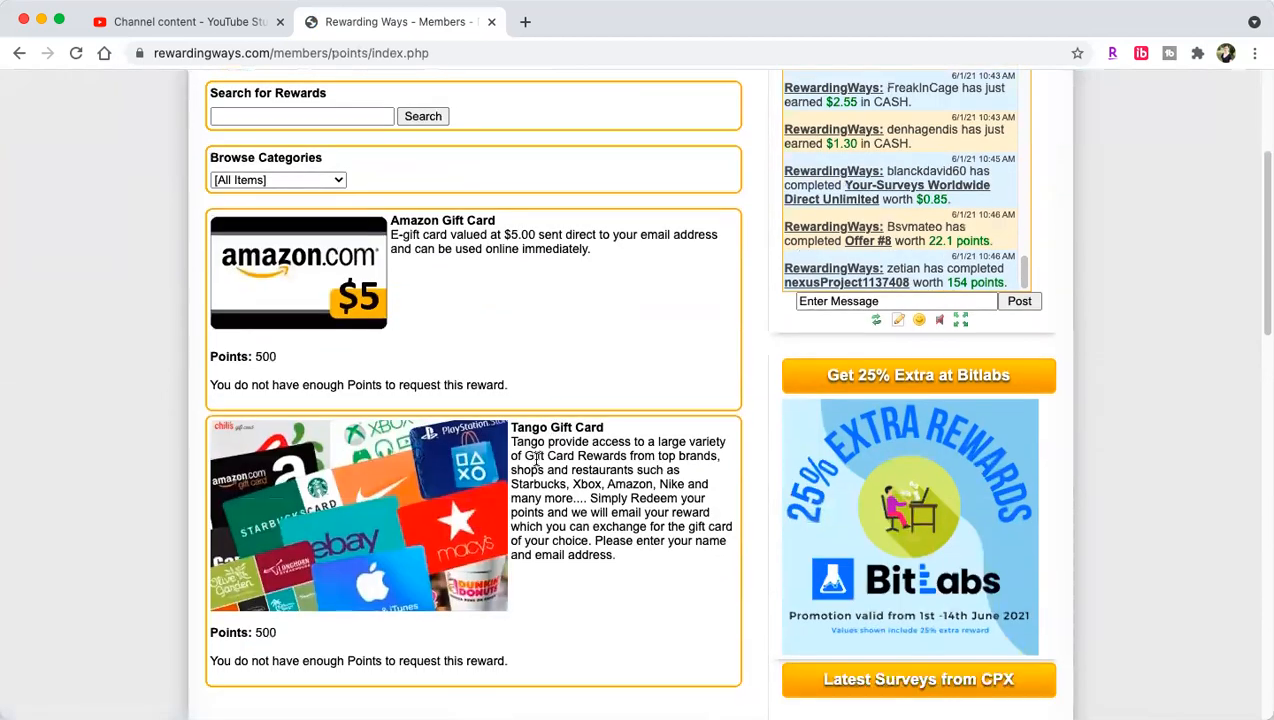
scroll("down", 3)
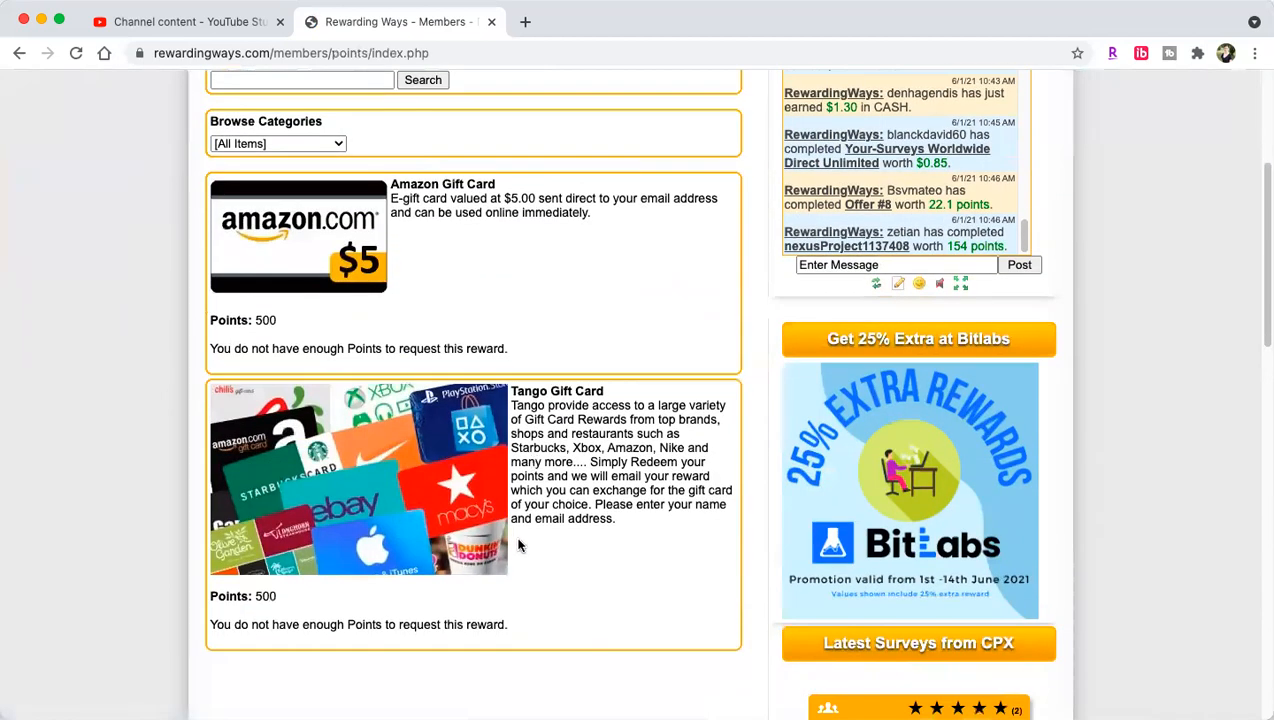
mouse_move(229, 504)
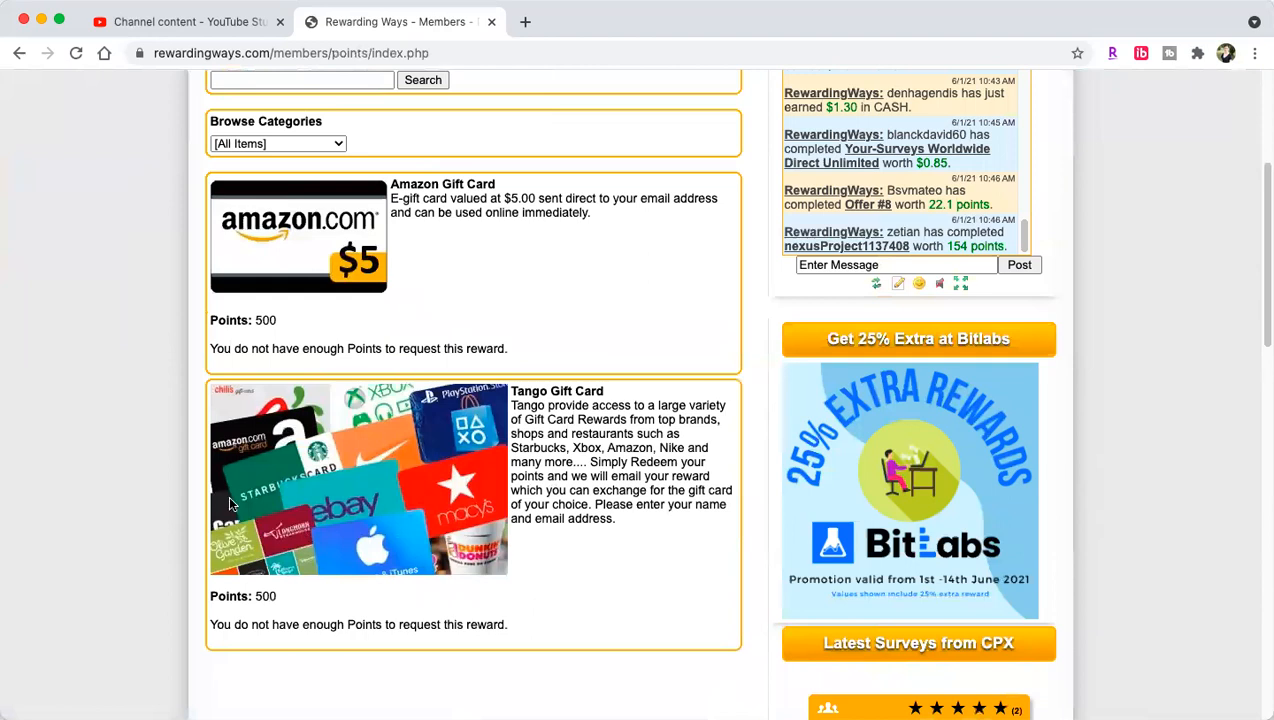
mouse_move(467, 233)
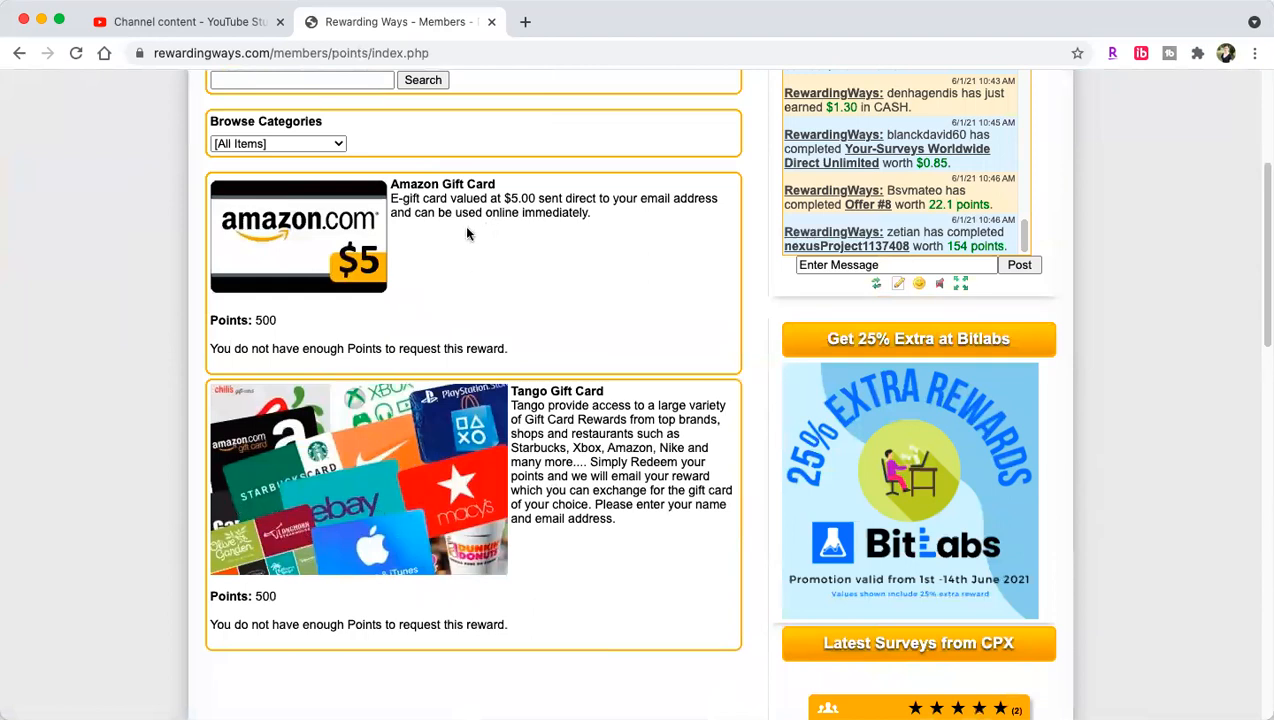
scroll("up", 3)
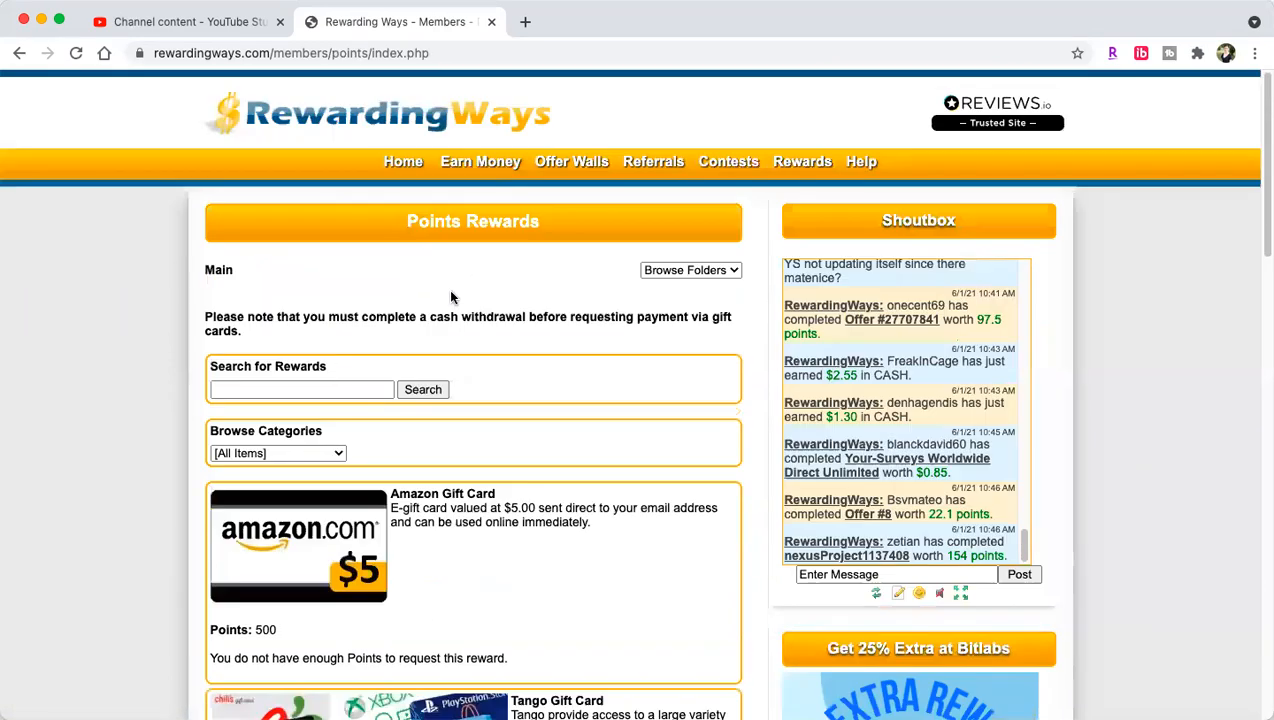
Step: Open the Peanut Labs offer wall from the offer walls list
left_click(571, 161)
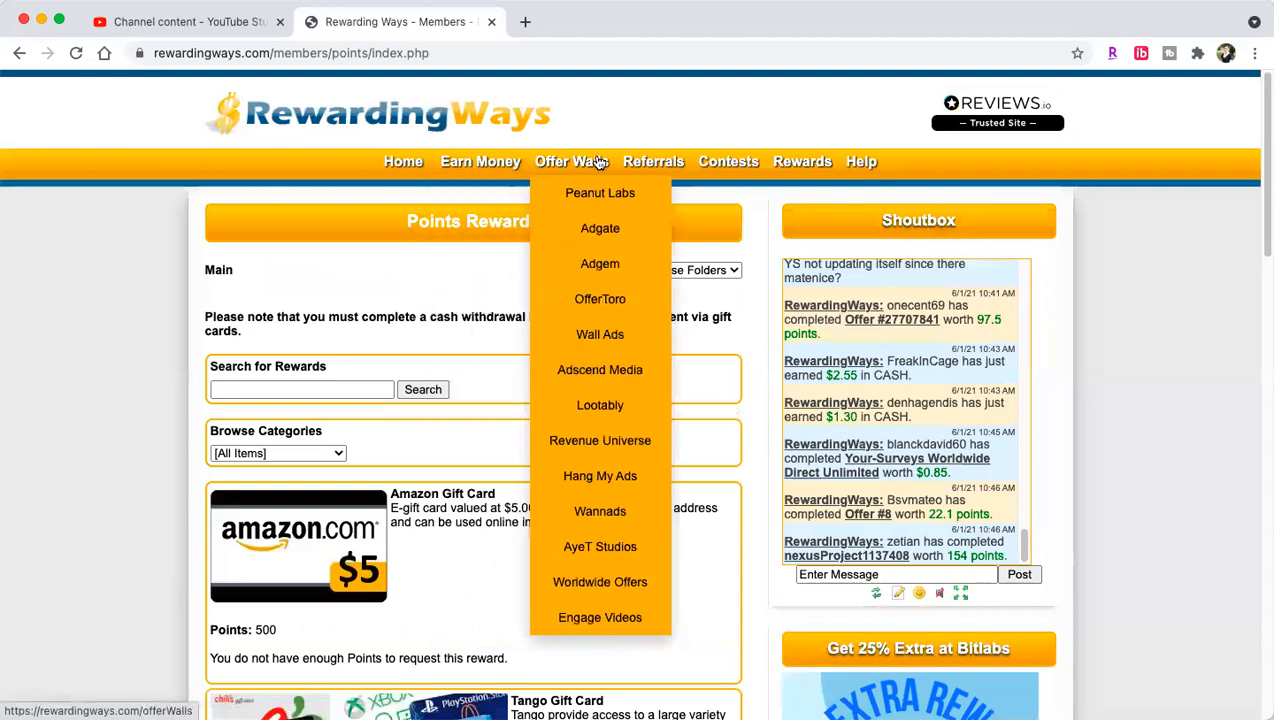
left_click(600, 193)
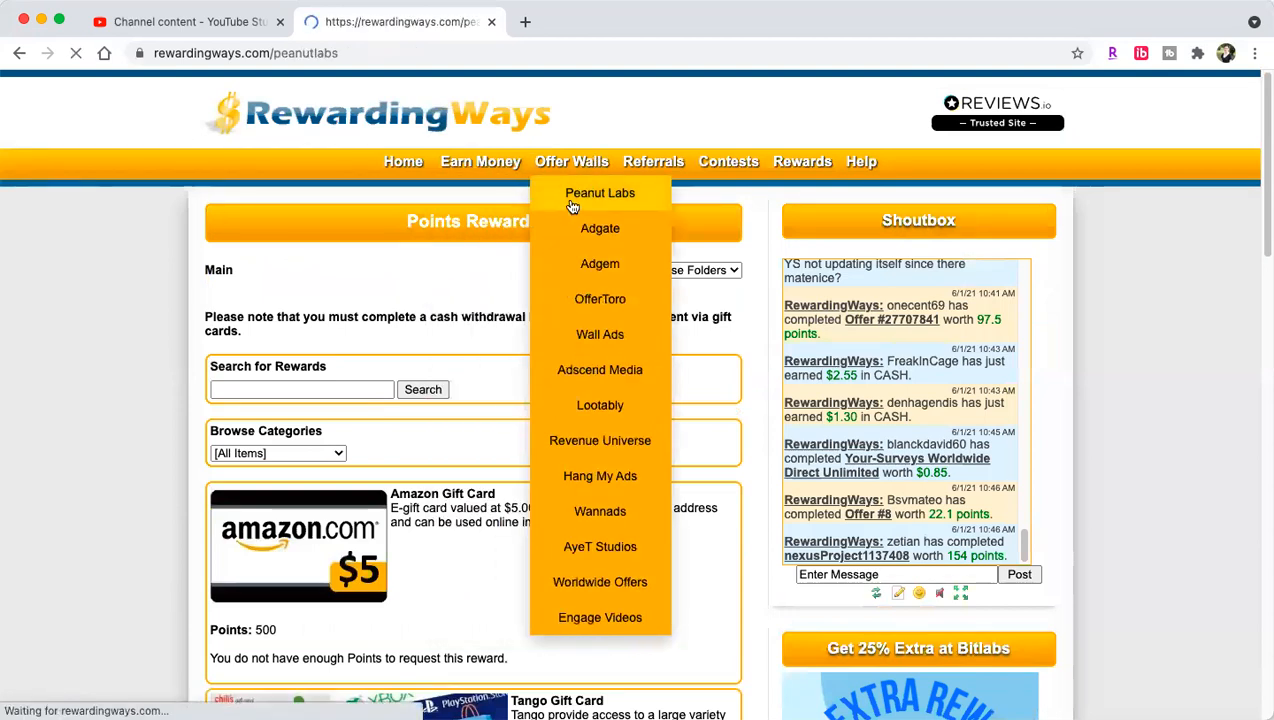
left_click(600, 193)
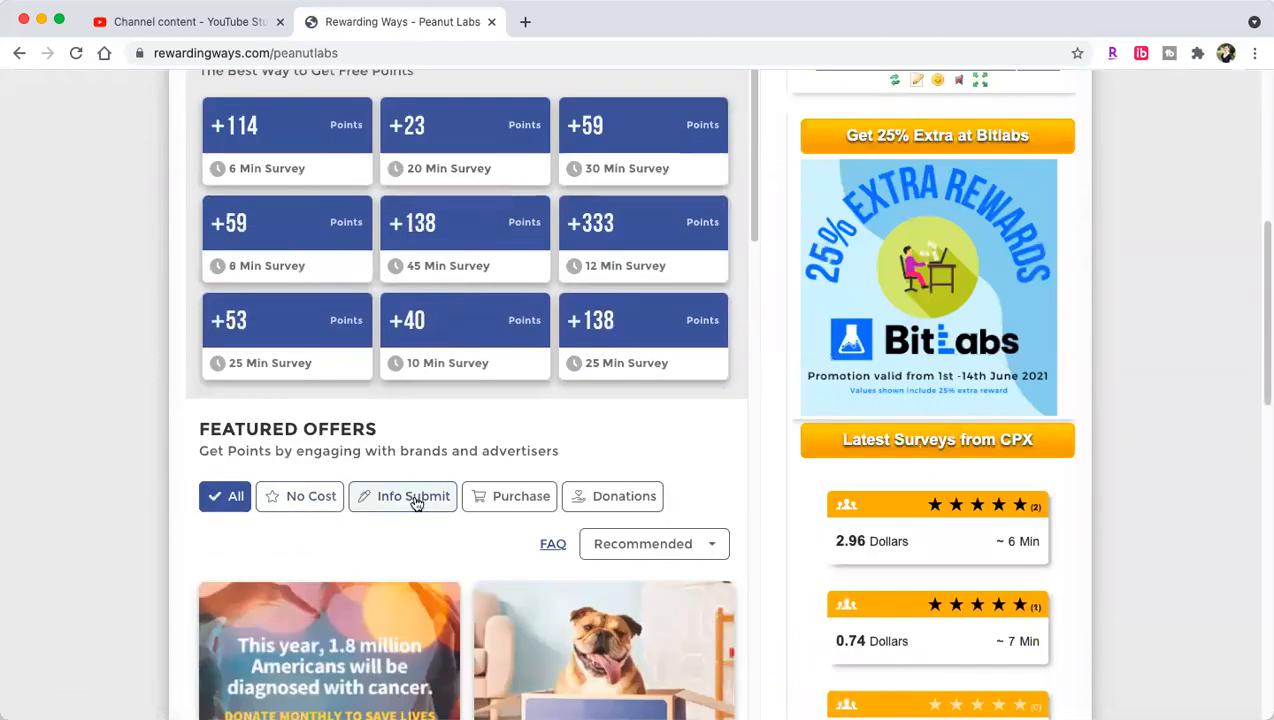
Step: Filter featured offers to Info Submit, sorted by Popular
left_click(413, 496)
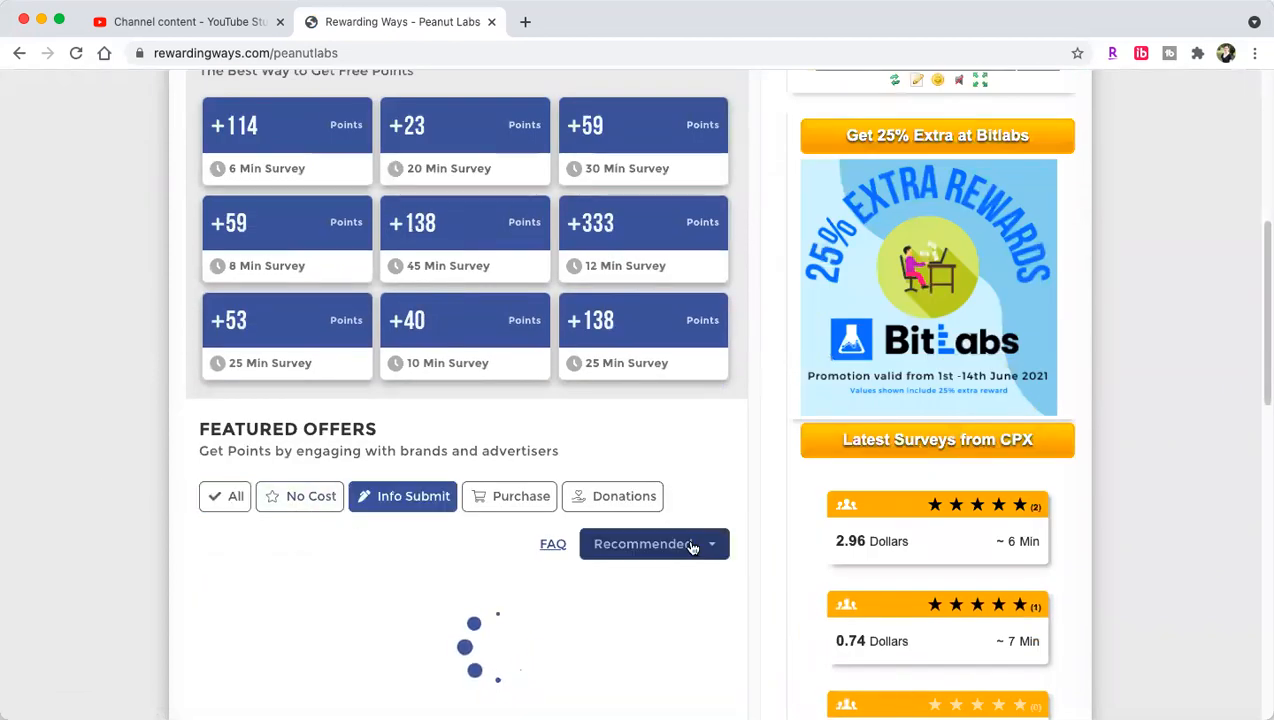
left_click(653, 543)
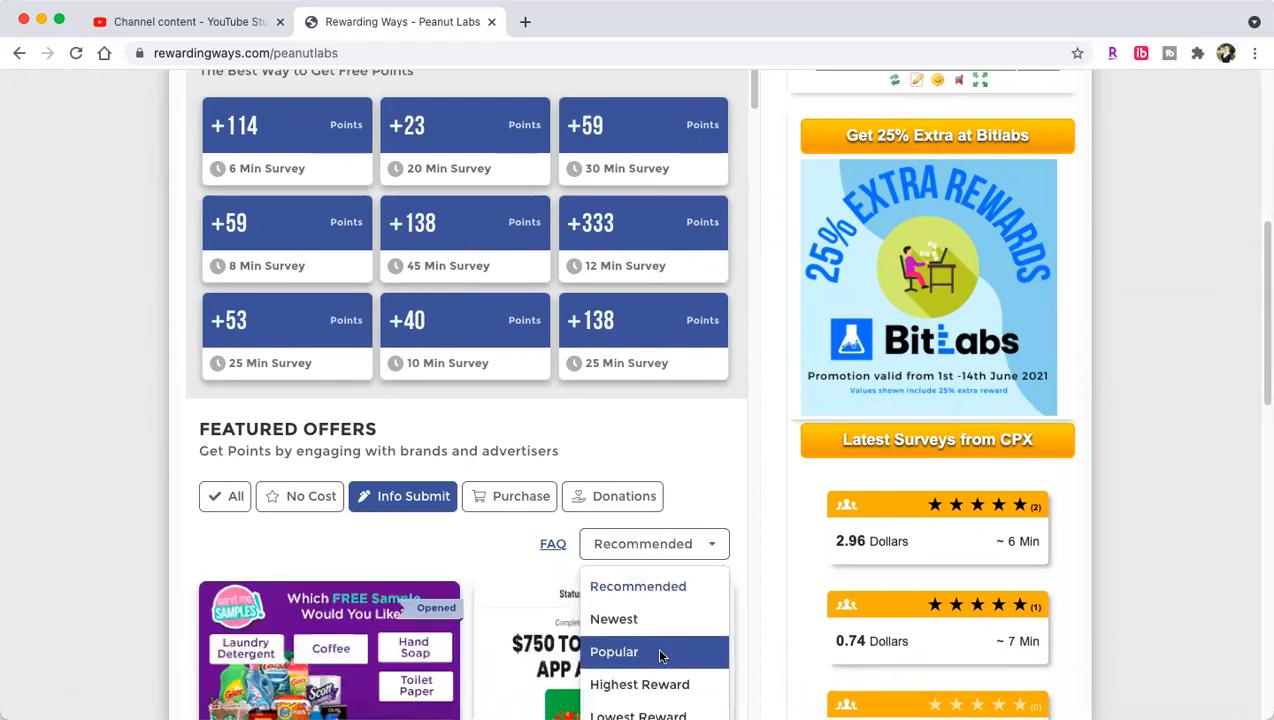
left_click(614, 651)
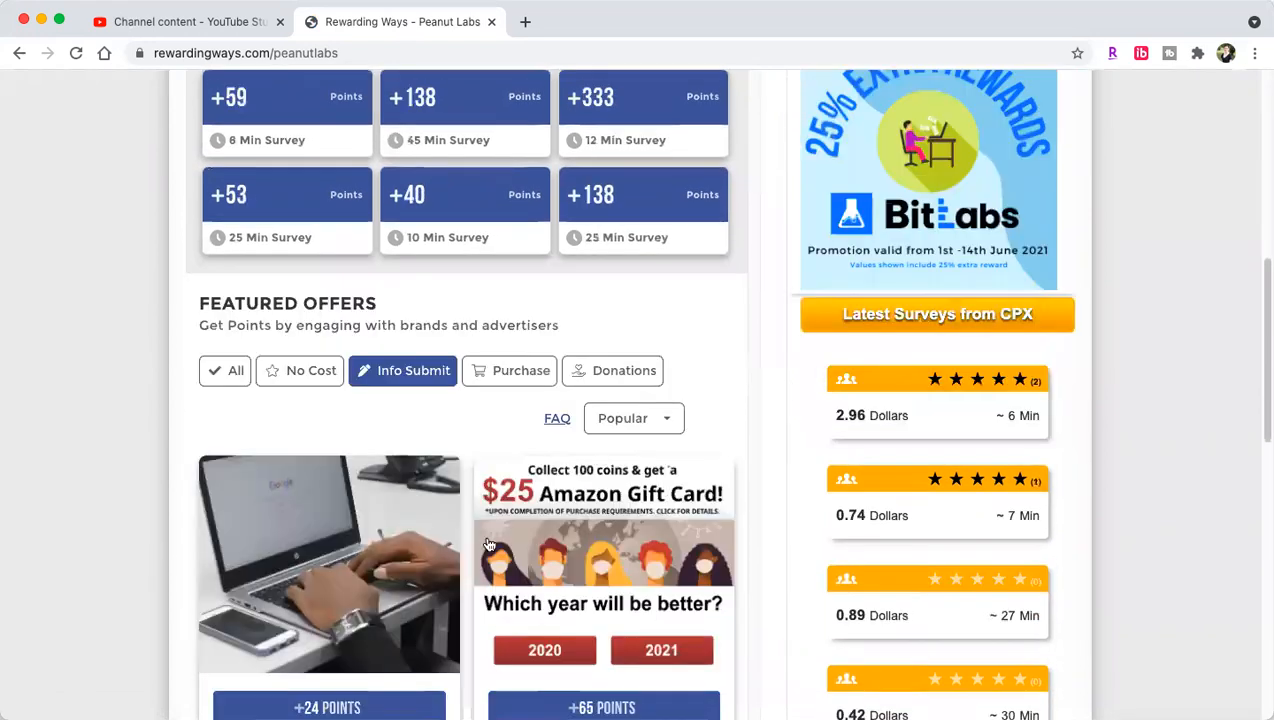
Step: Scroll through the Info Submit offer cards down to Amazon and Walmart deals
scroll("down", 3)
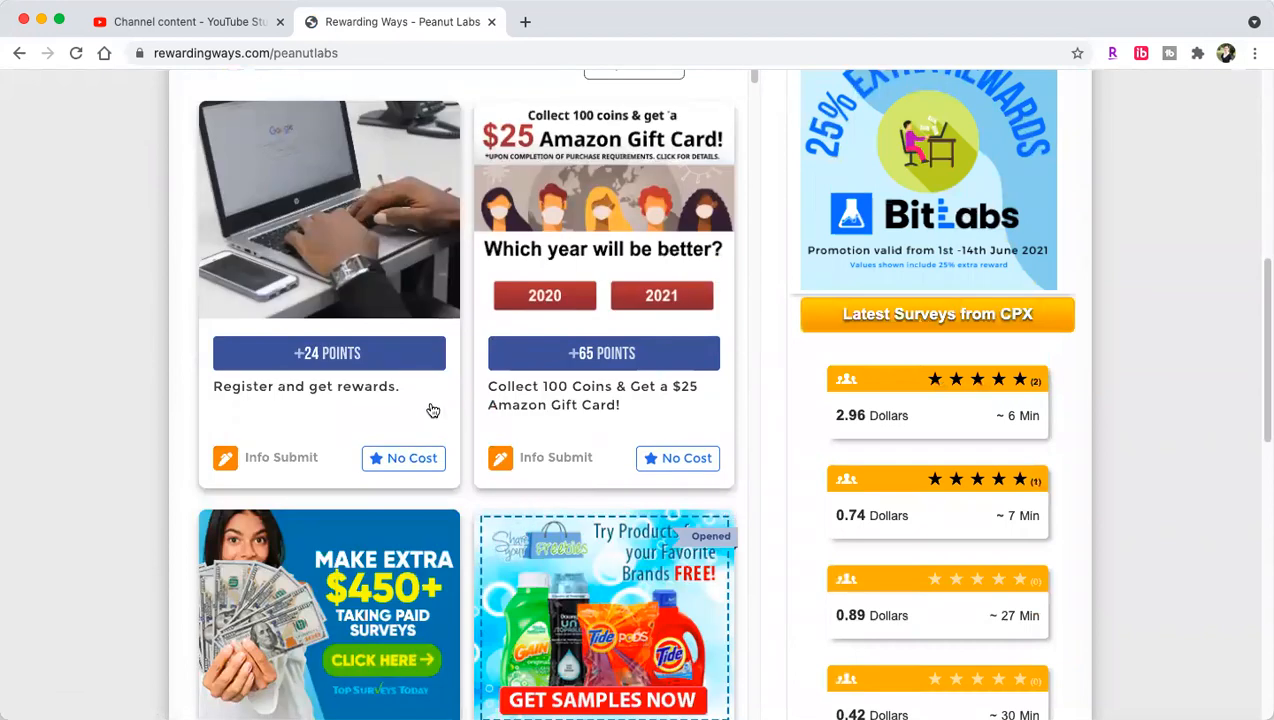
mouse_move(597, 529)
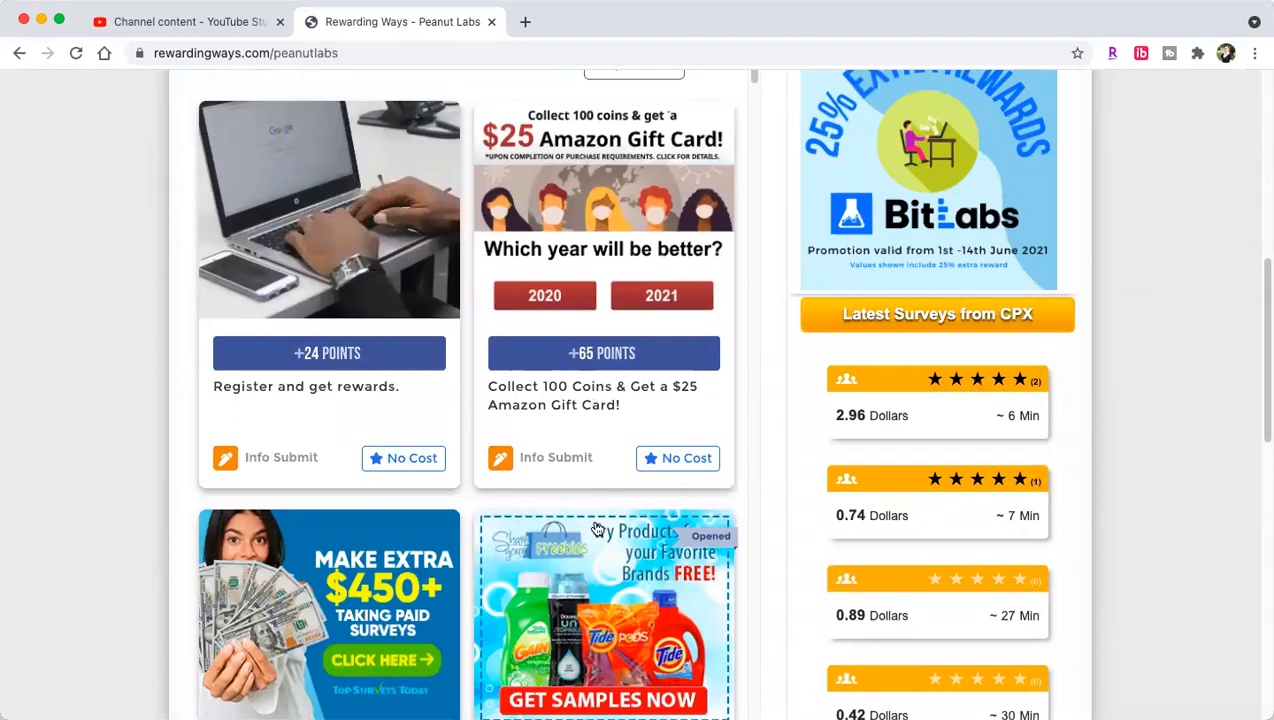
scroll("down", 3)
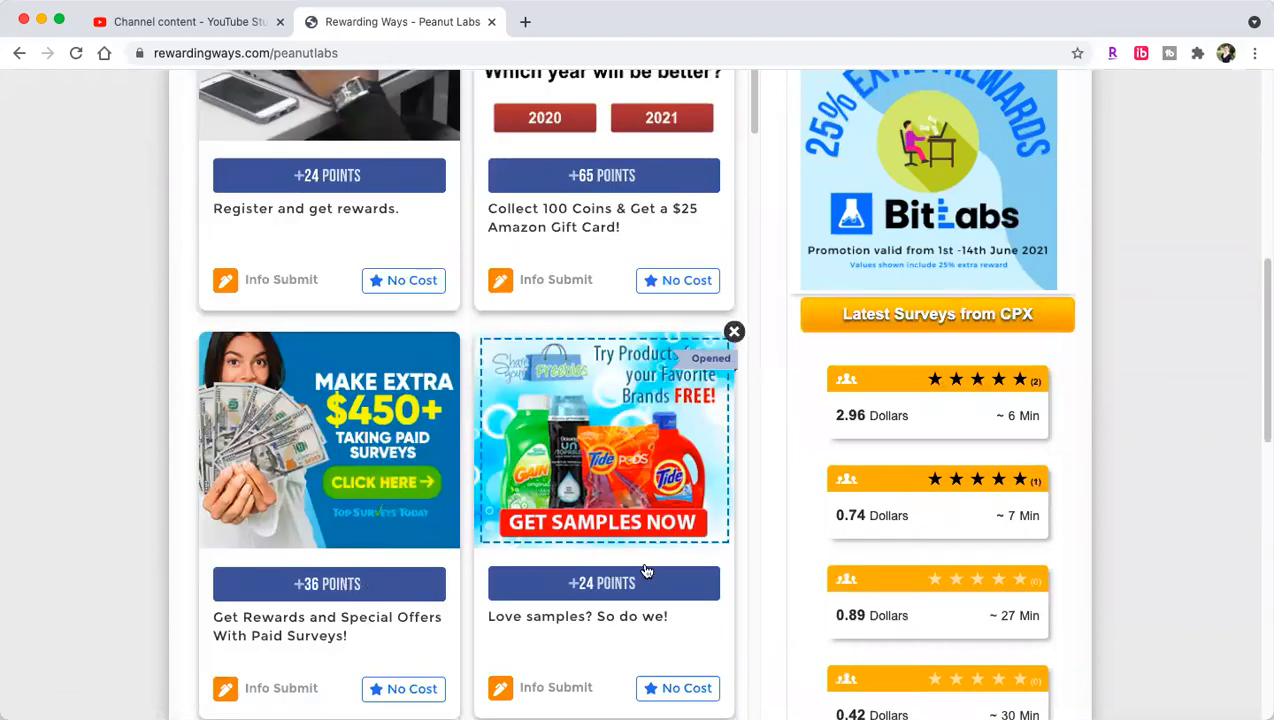
scroll("down", 3)
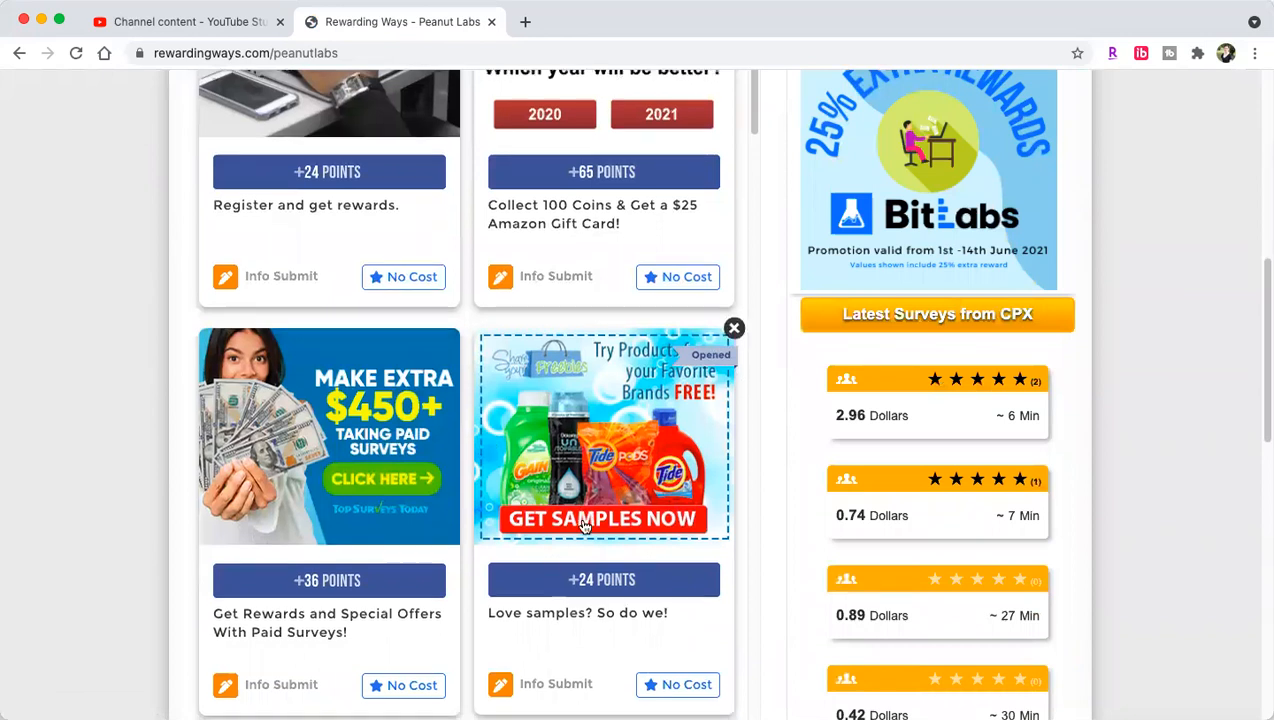
scroll("down", 3)
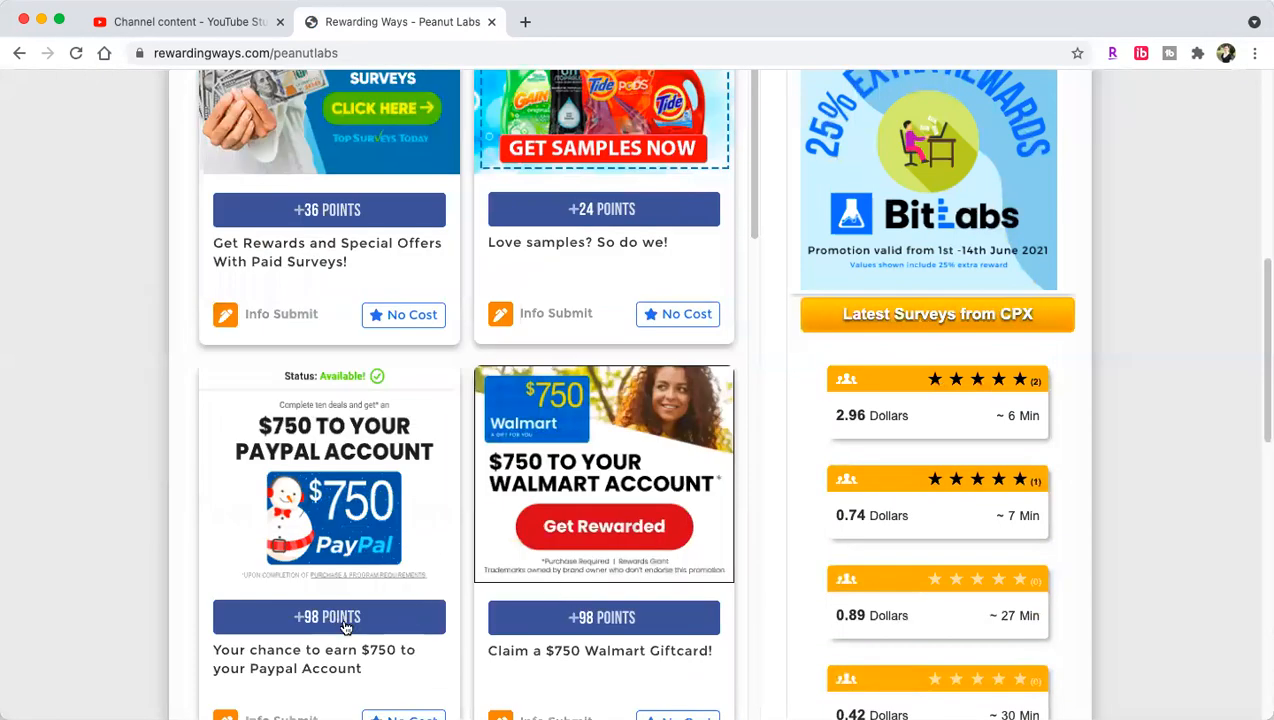
mouse_move(395, 628)
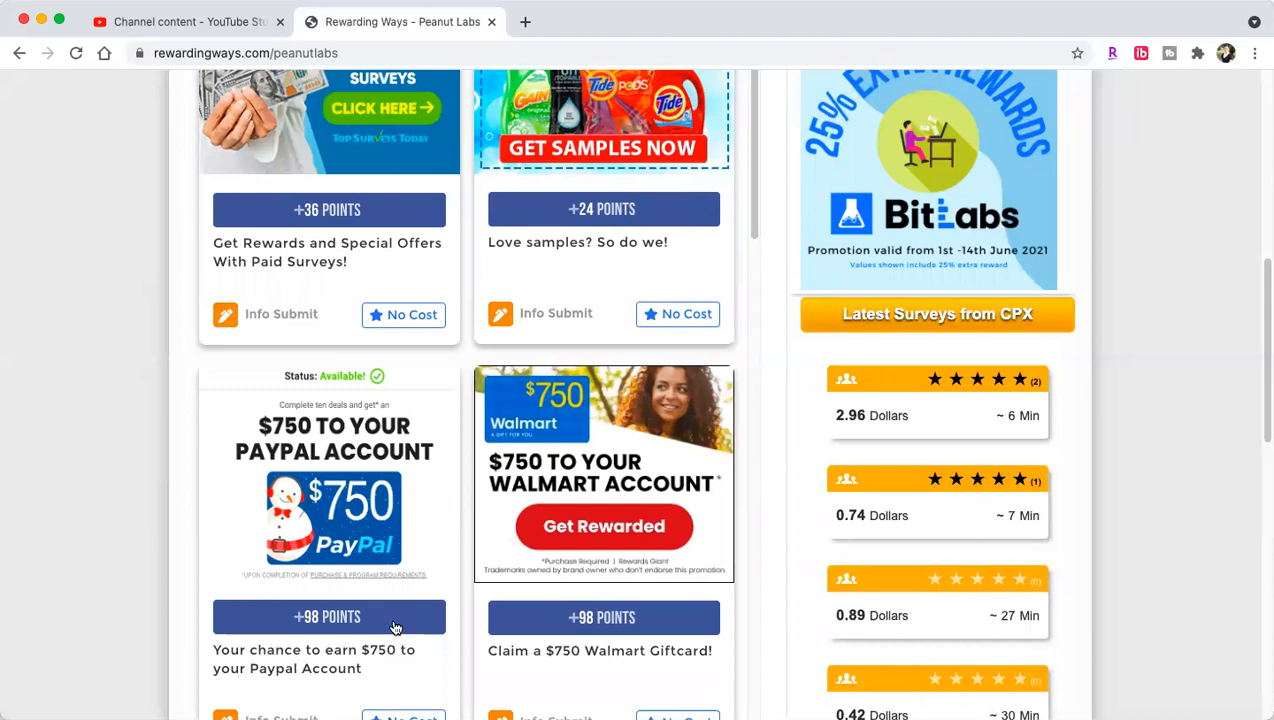
mouse_move(518, 681)
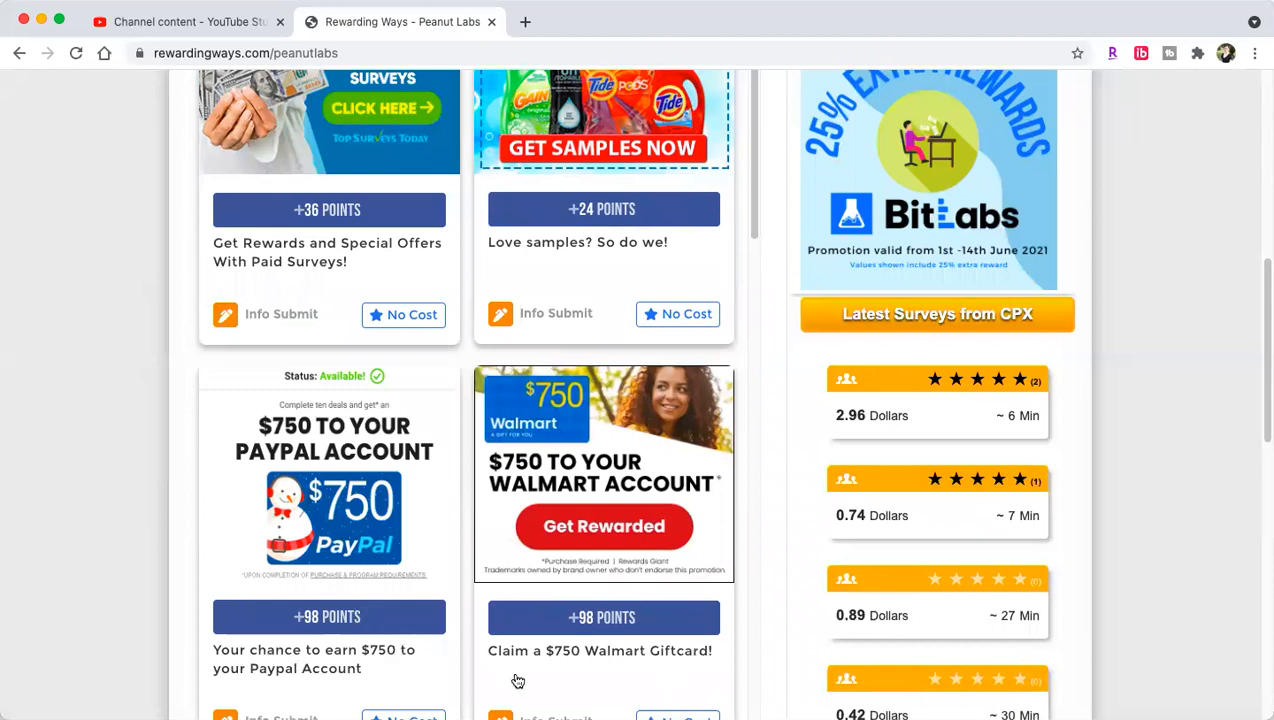
scroll("down", 3)
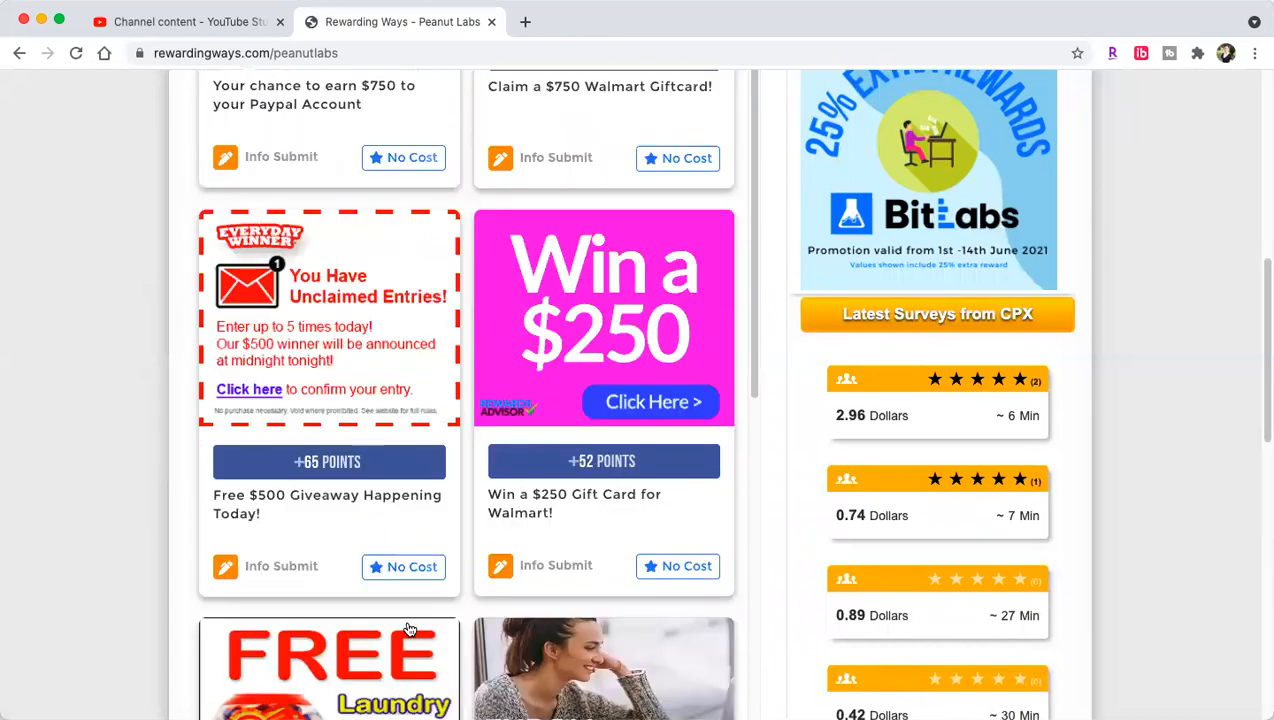
mouse_move(652, 402)
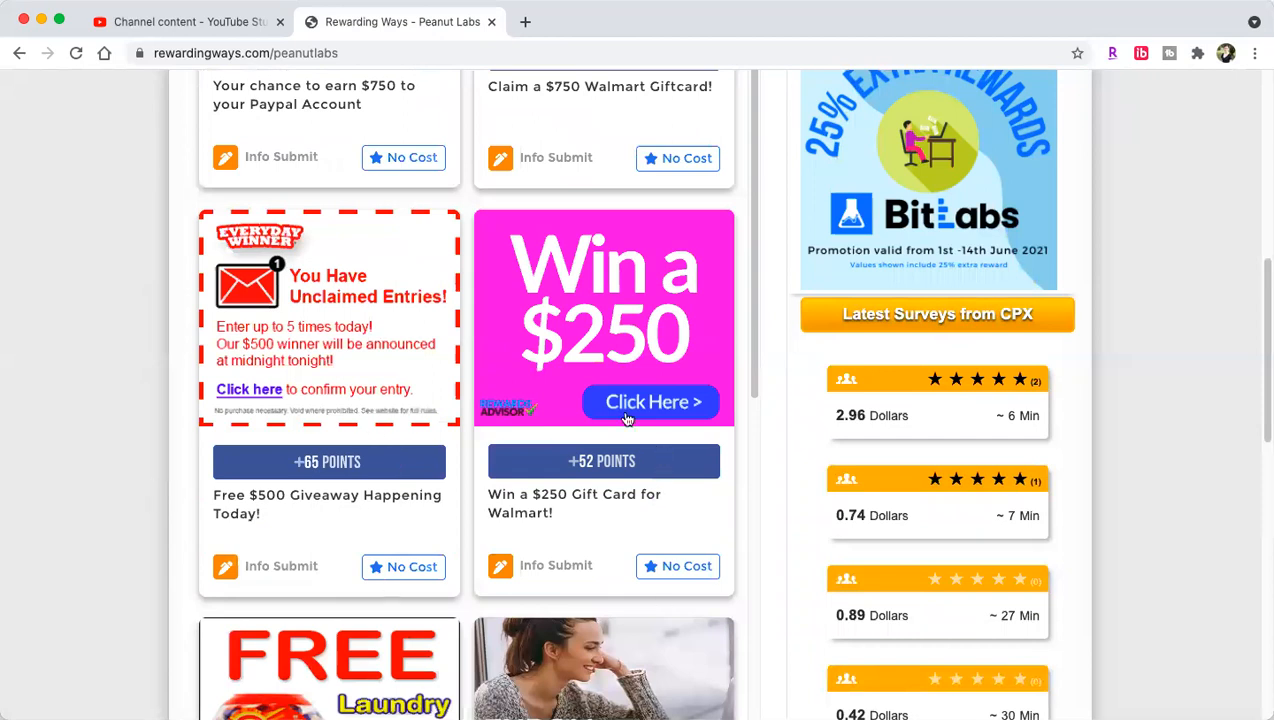
scroll("down", 3)
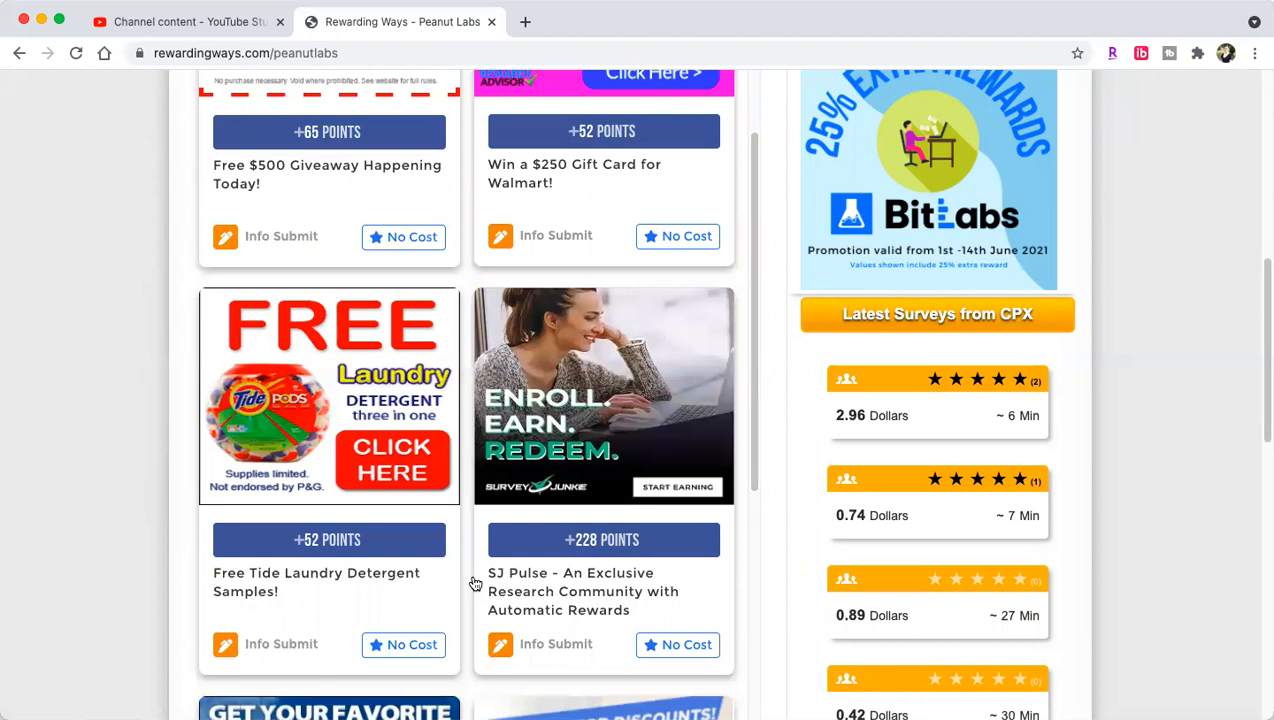
mouse_move(610, 483)
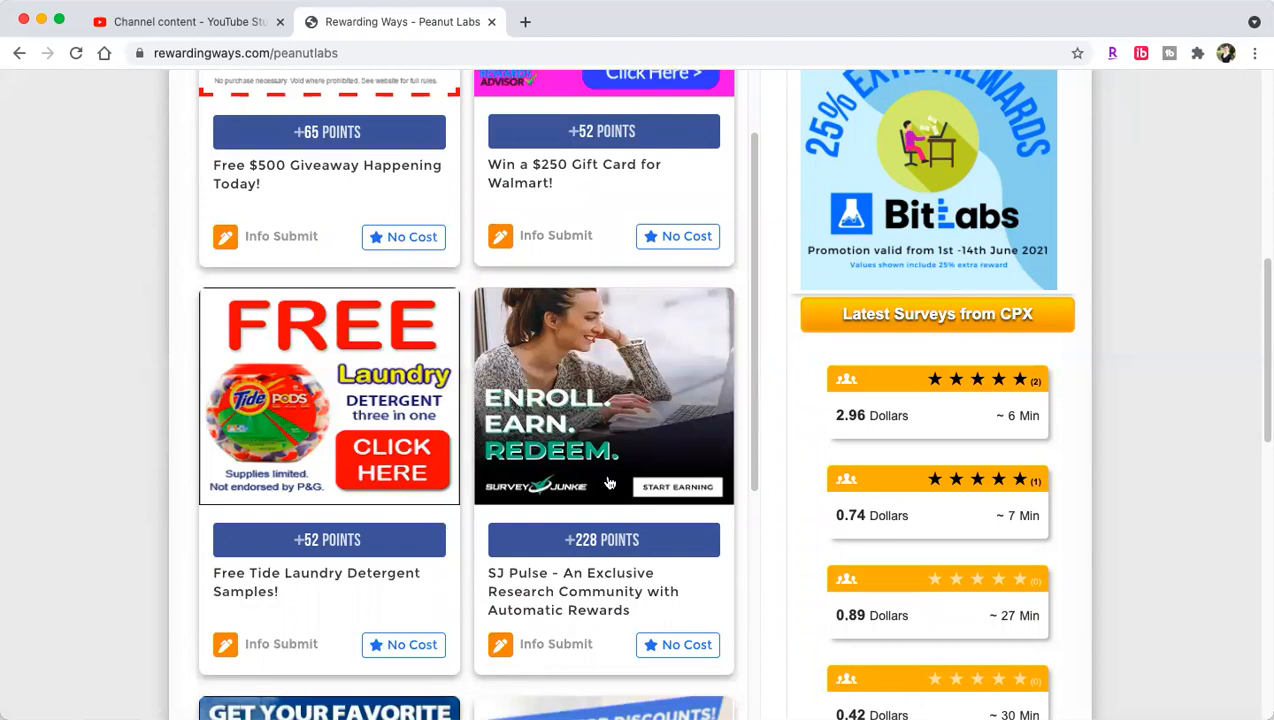
scroll("down", 3)
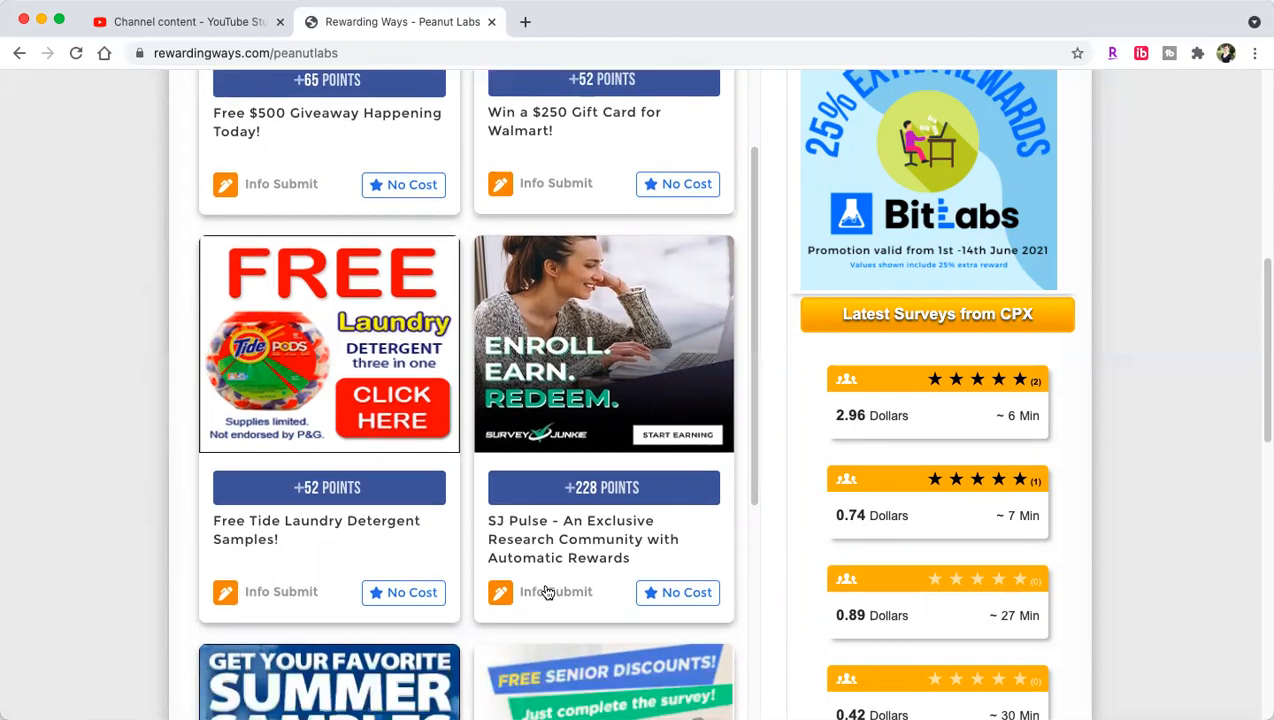
scroll("down", 3)
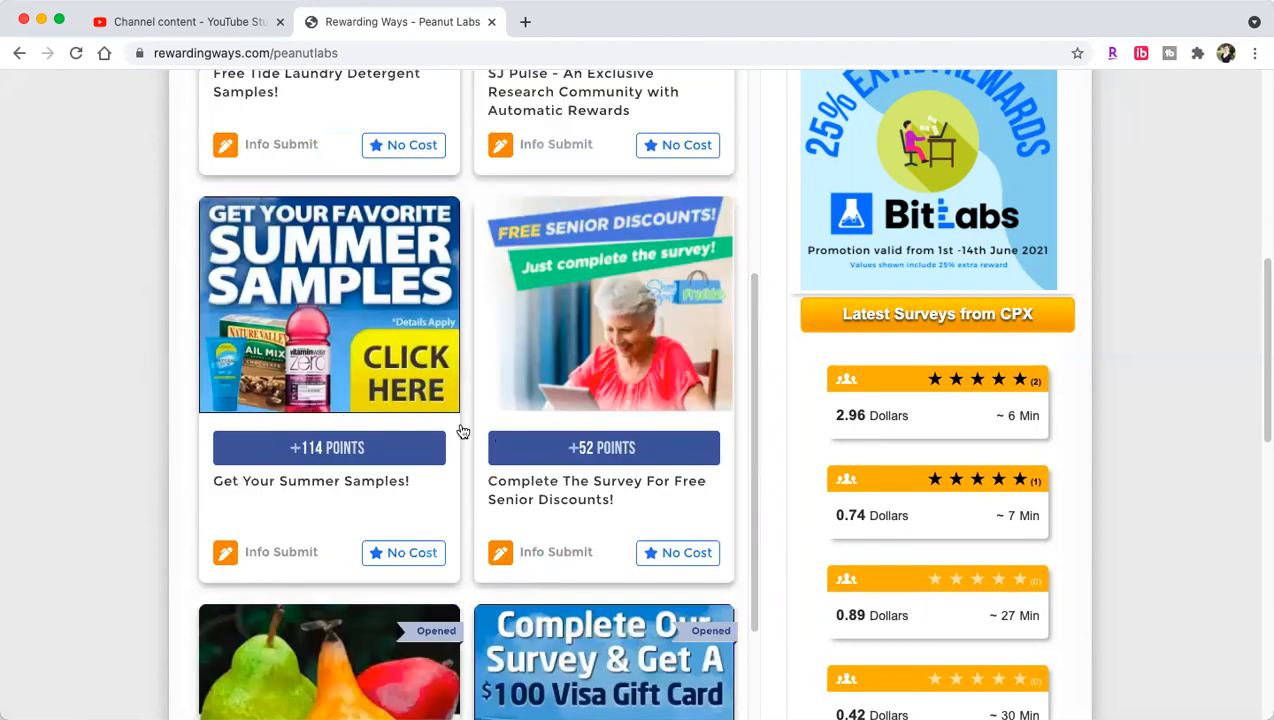
scroll("down", 3)
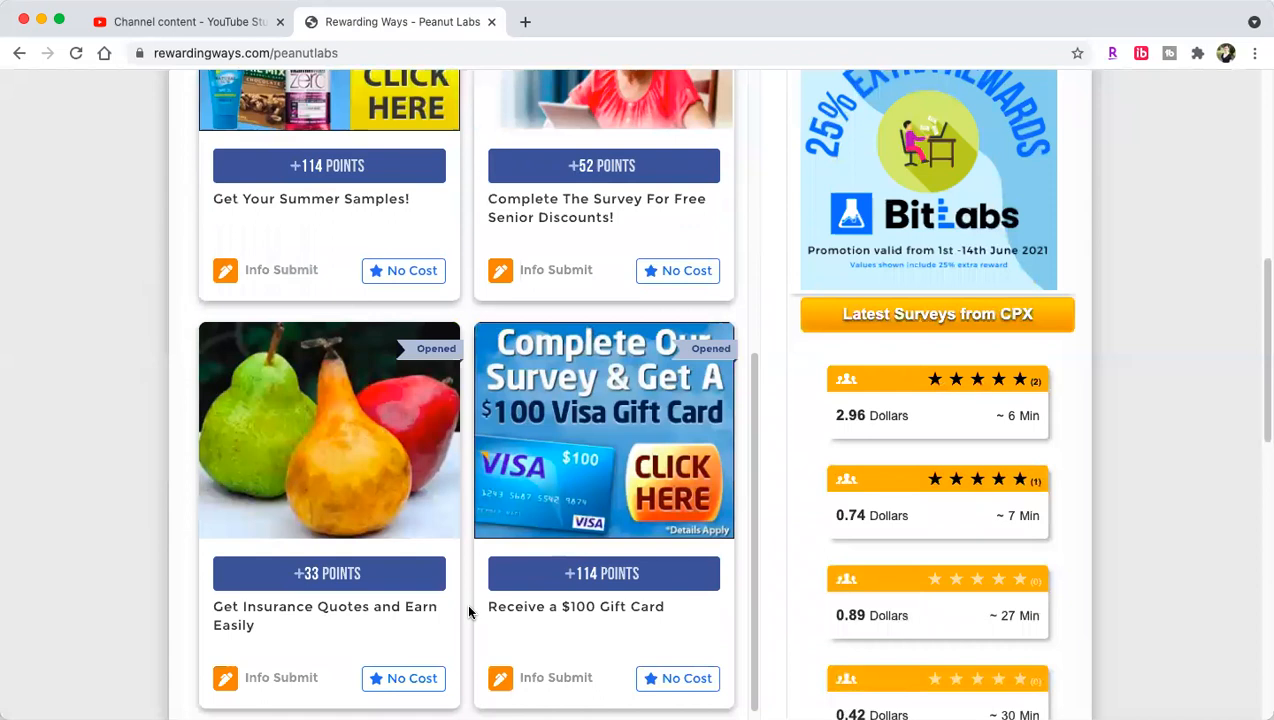
mouse_move(358, 510)
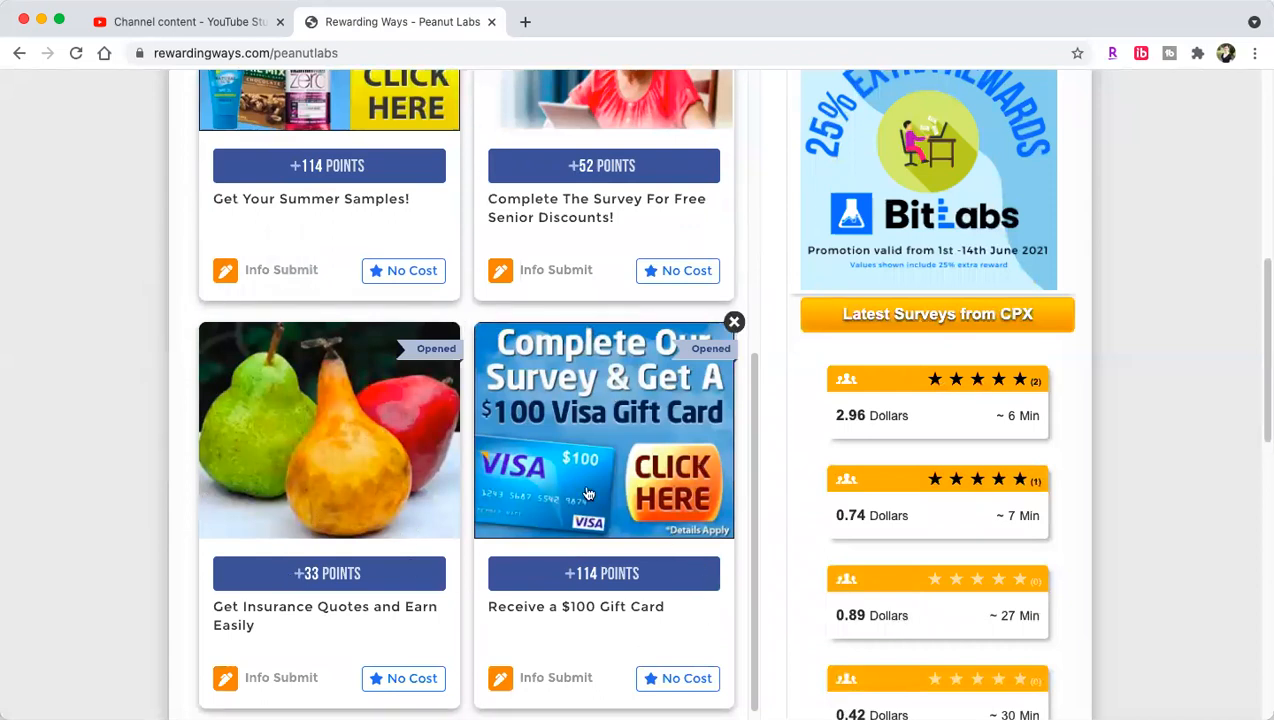
scroll("down", 3)
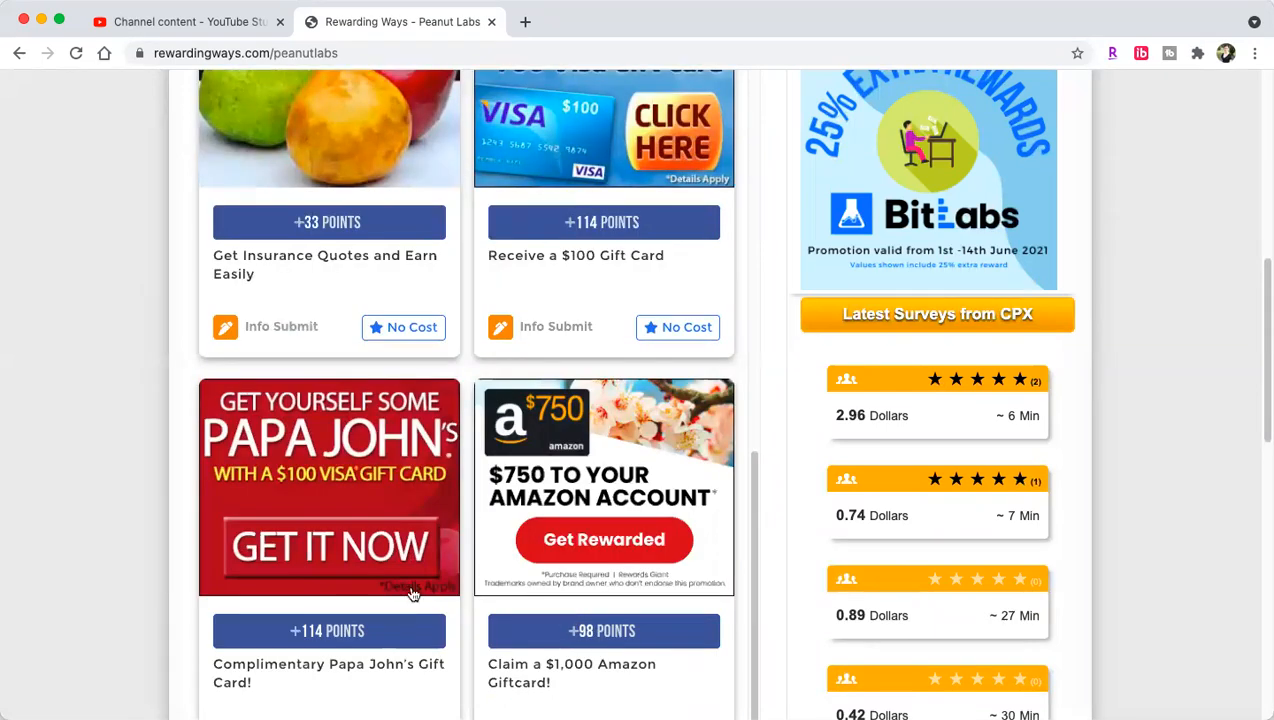
mouse_move(355, 652)
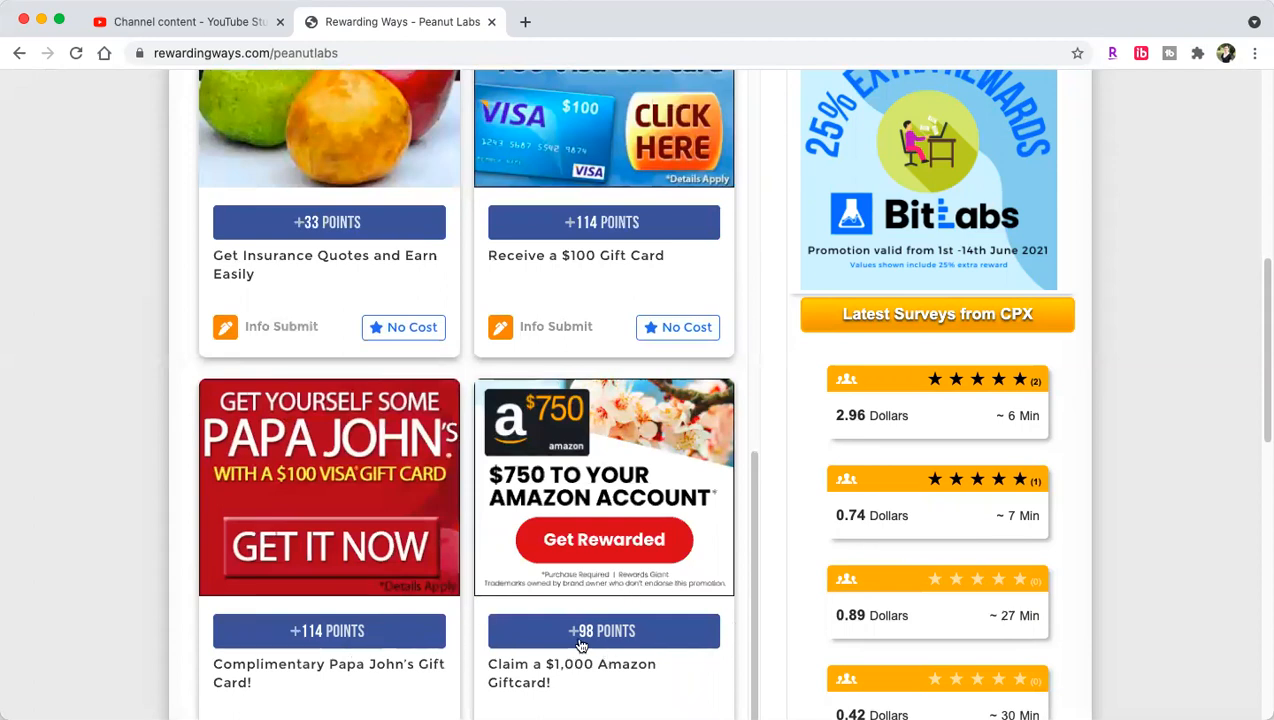
scroll("down", 3)
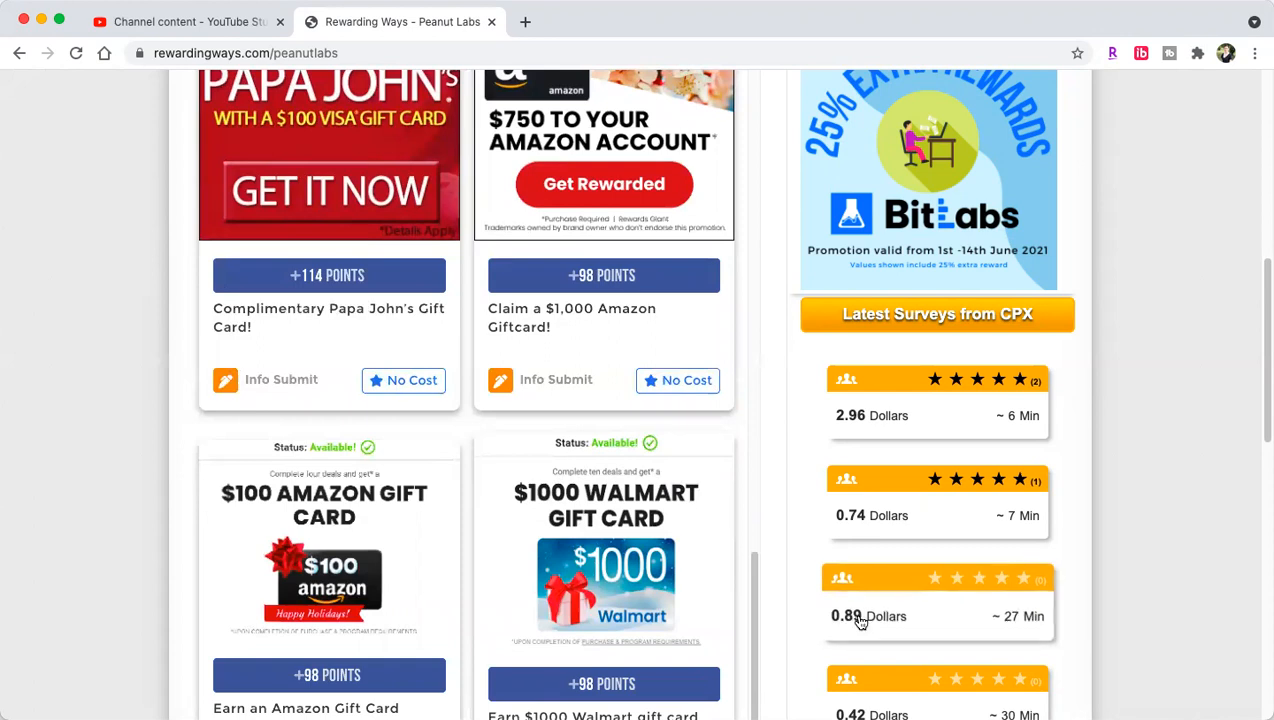
scroll("up", 3)
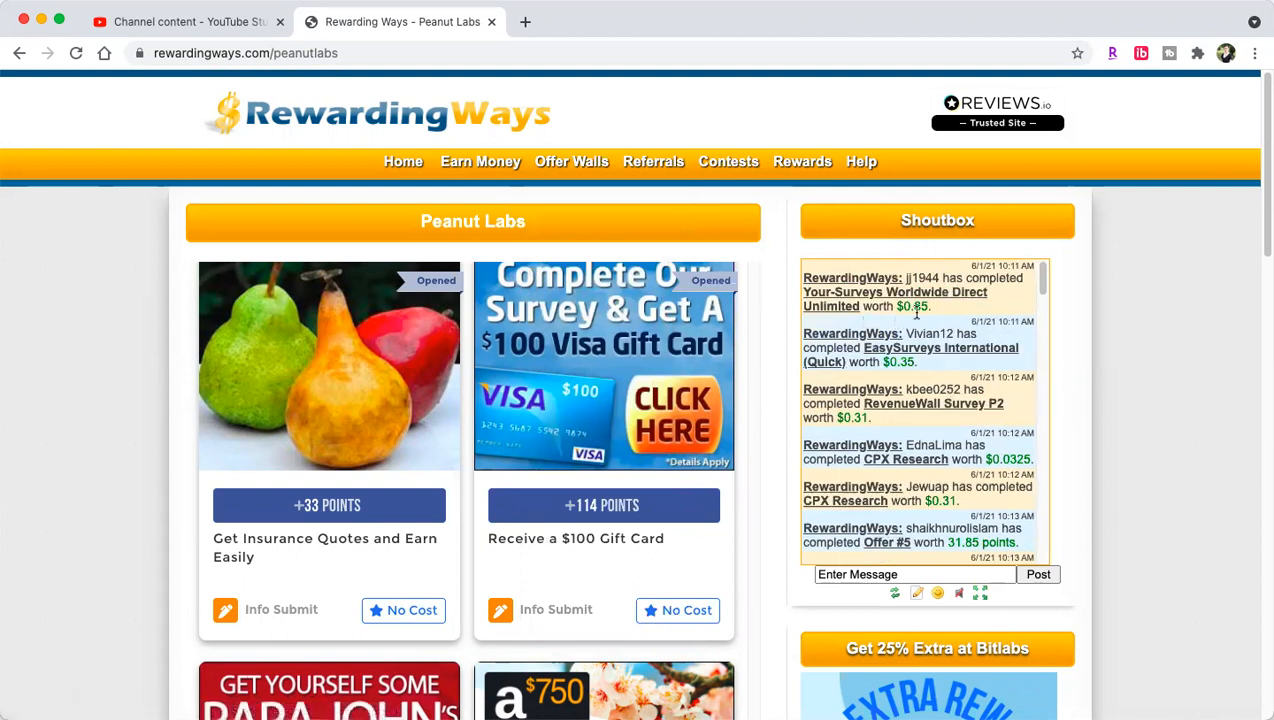
mouse_move(998, 365)
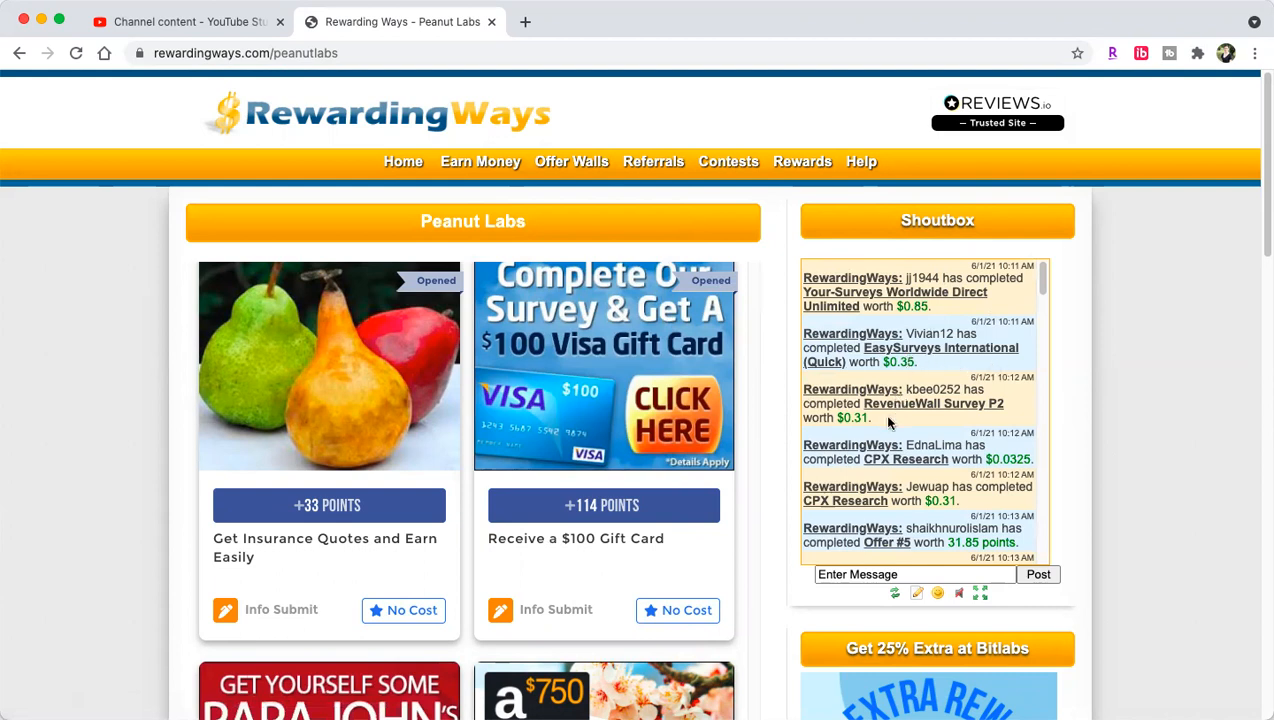
mouse_move(1007, 422)
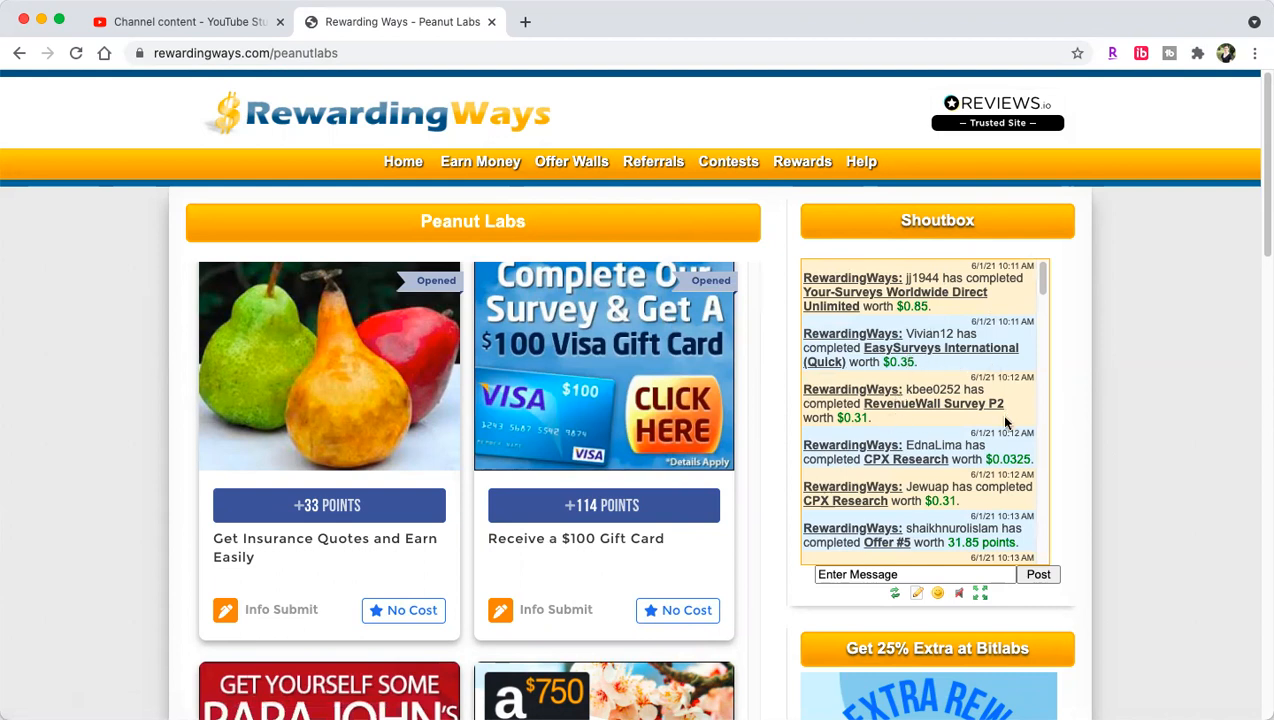
mouse_move(912, 475)
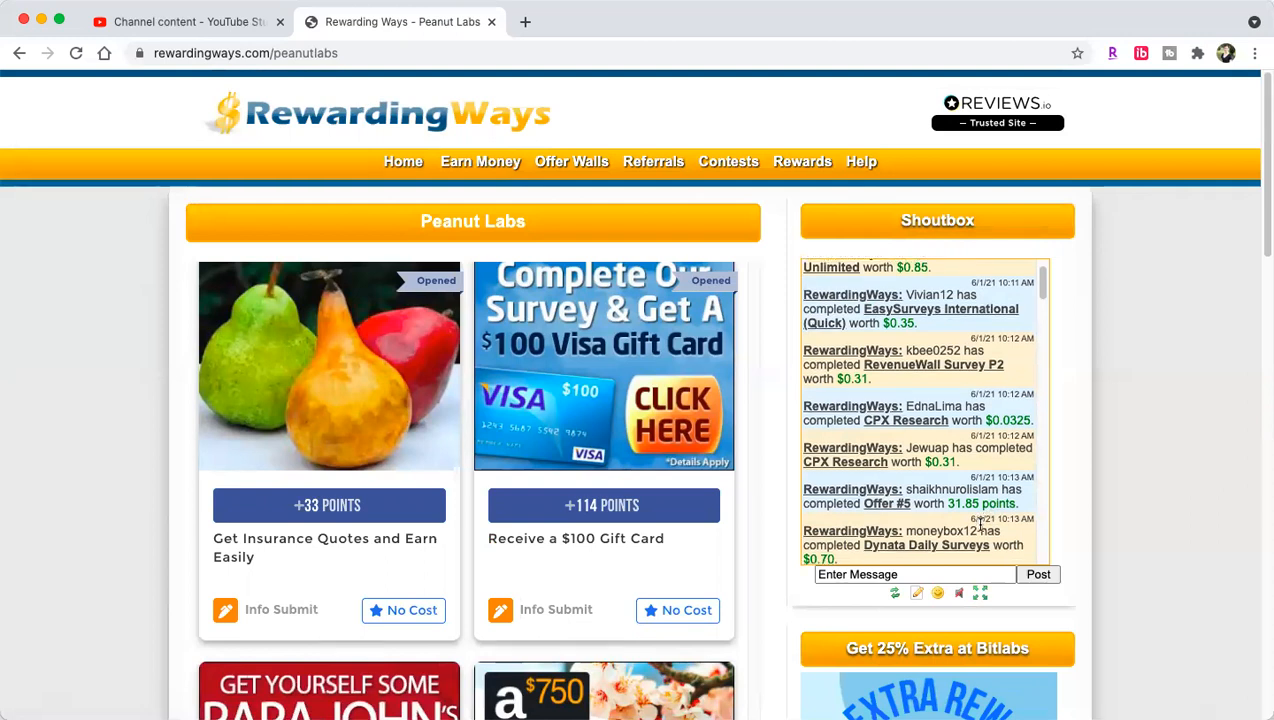
Step: Scroll the shoutbox feed to newer completions like CPX Research
scroll("down", 3)
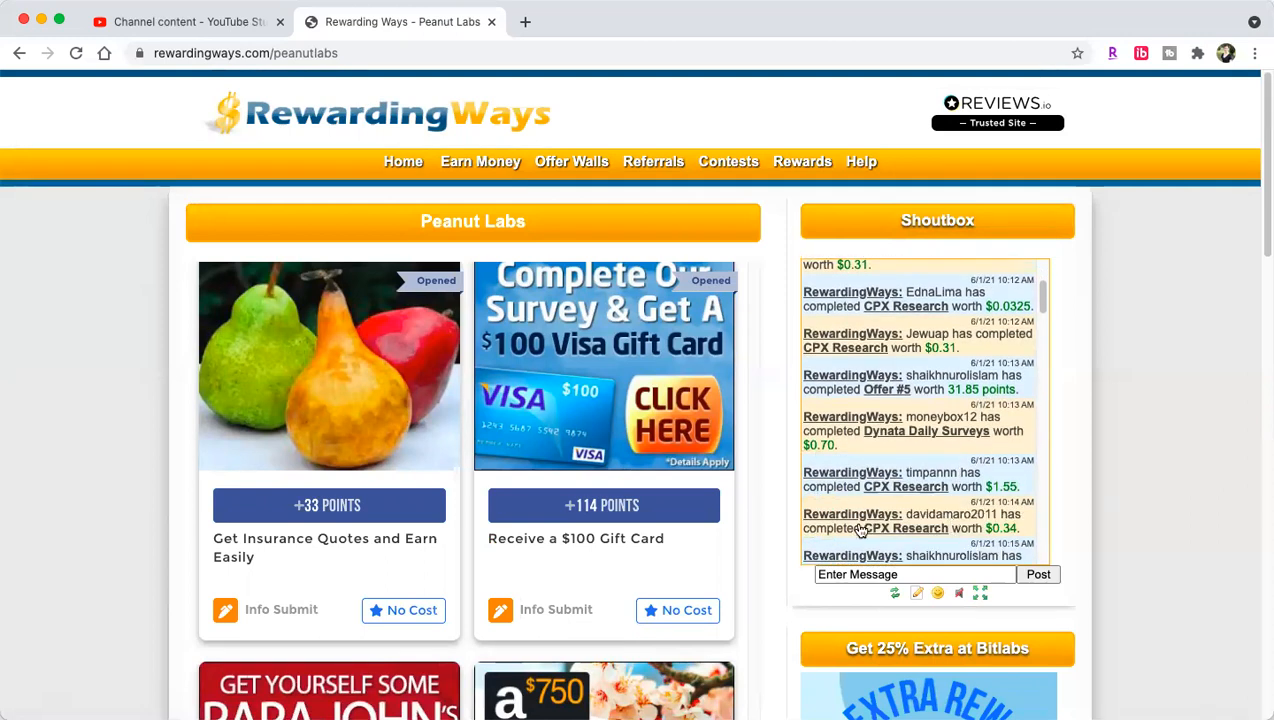
mouse_move(872, 405)
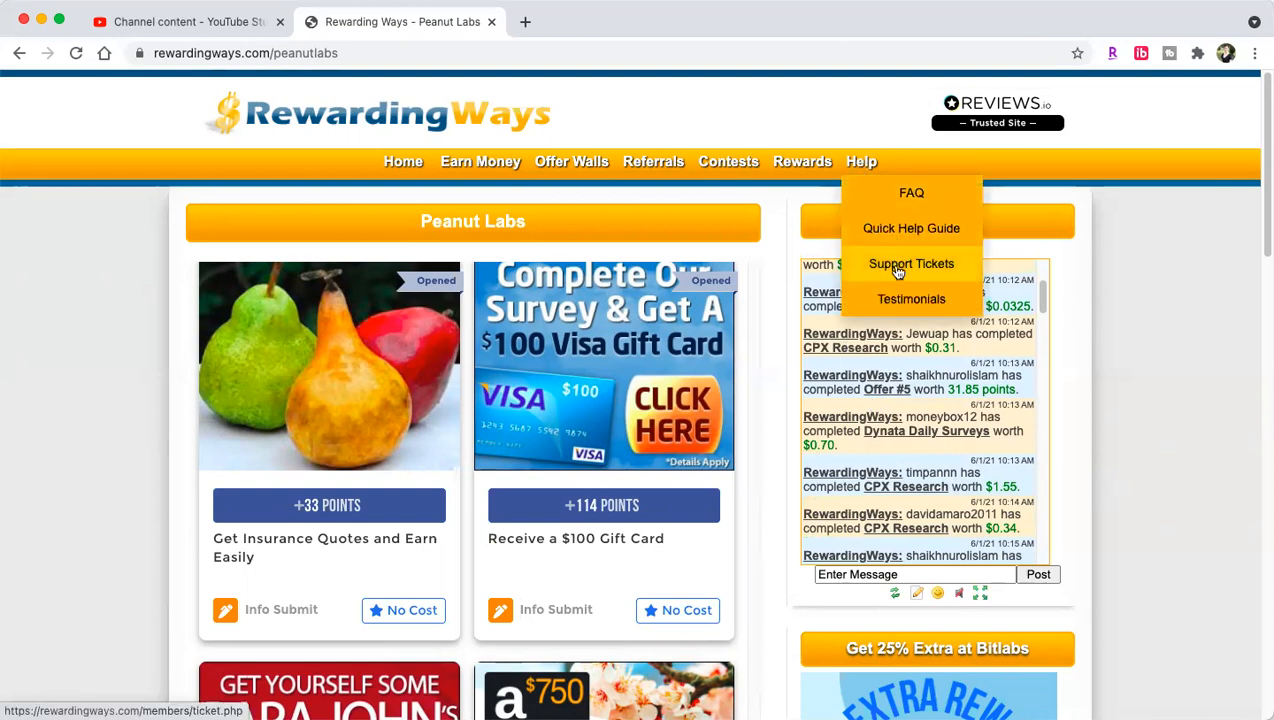
Step: Open Popular Surveys from the Earn Money menu
left_click(480, 161)
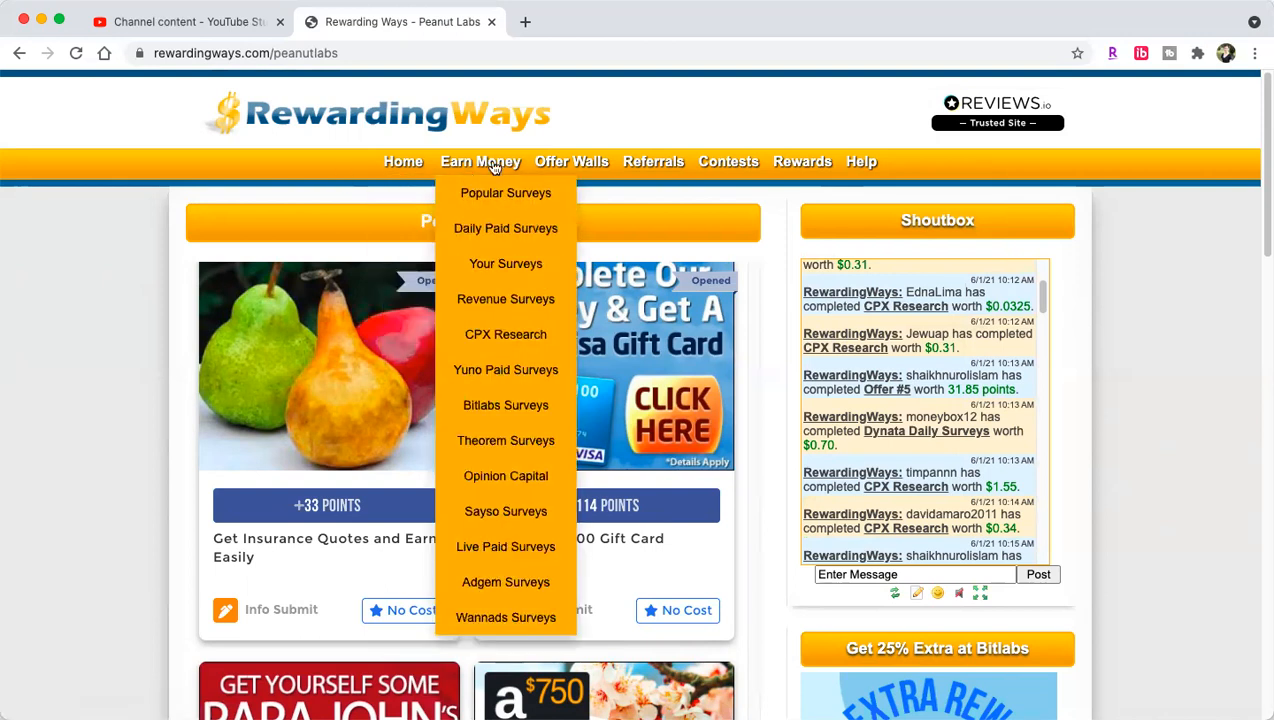
left_click(505, 193)
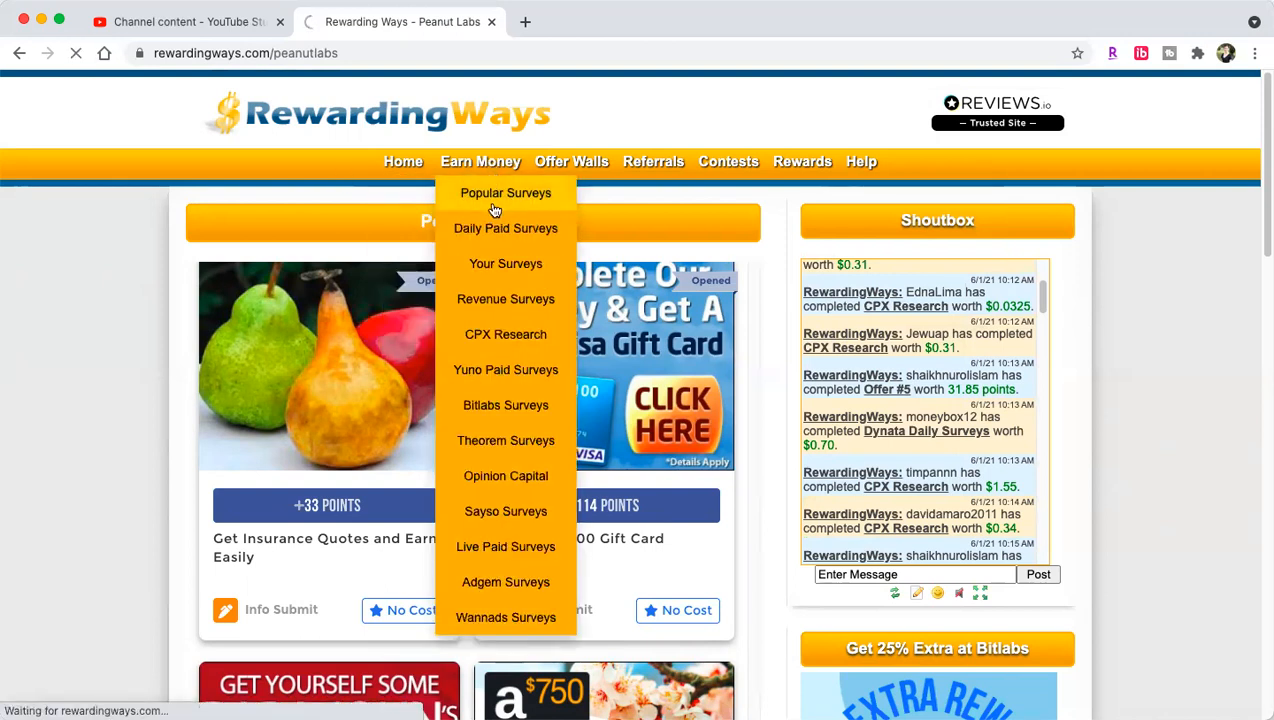
left_click(505, 193)
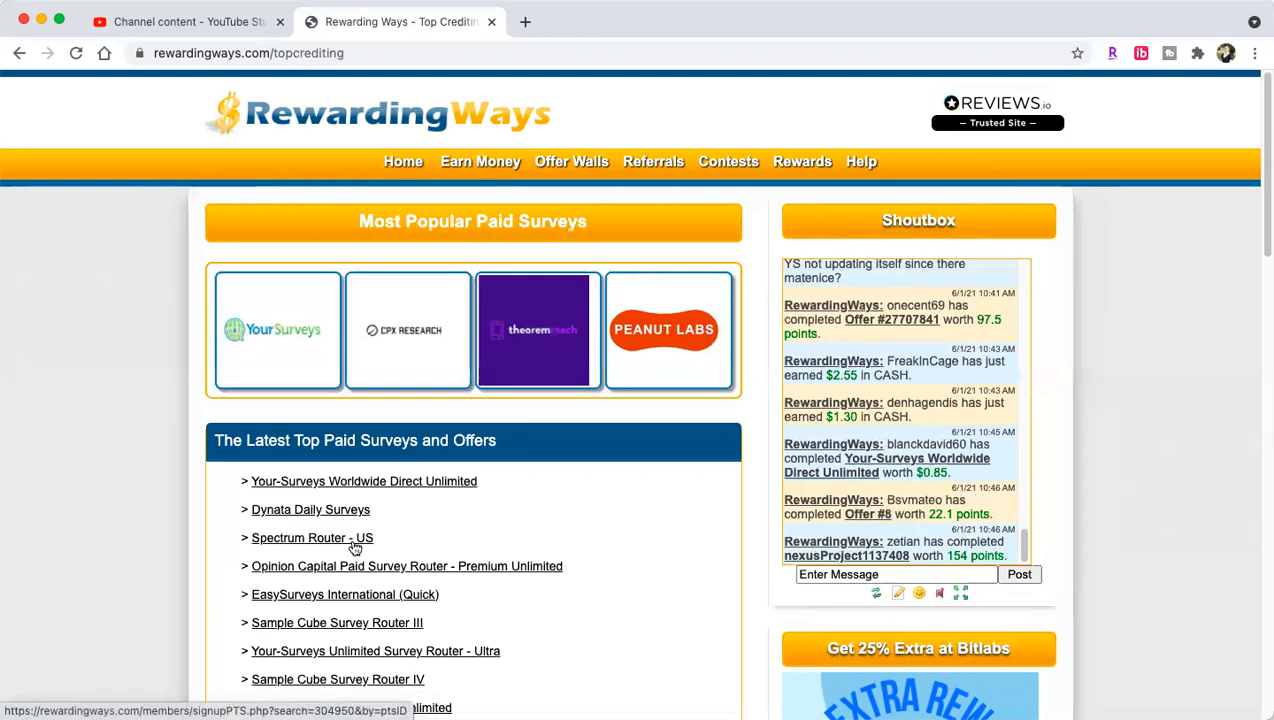
mouse_move(413, 571)
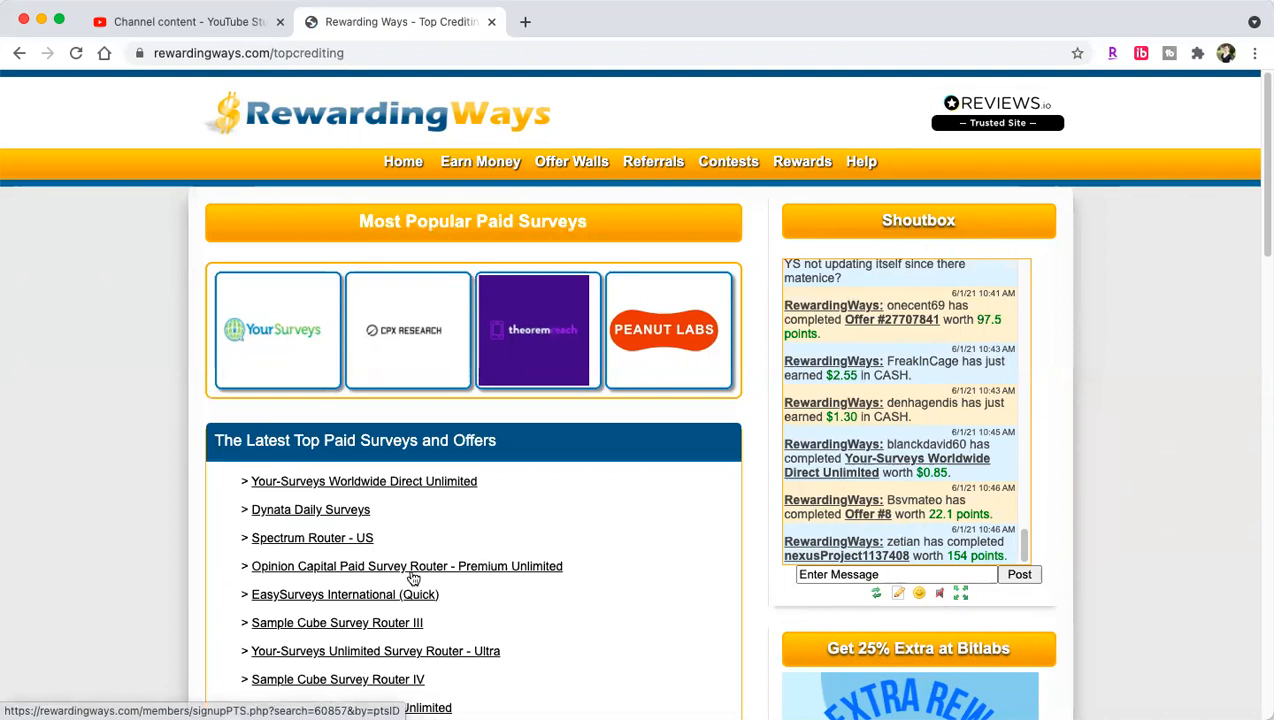
mouse_move(405, 651)
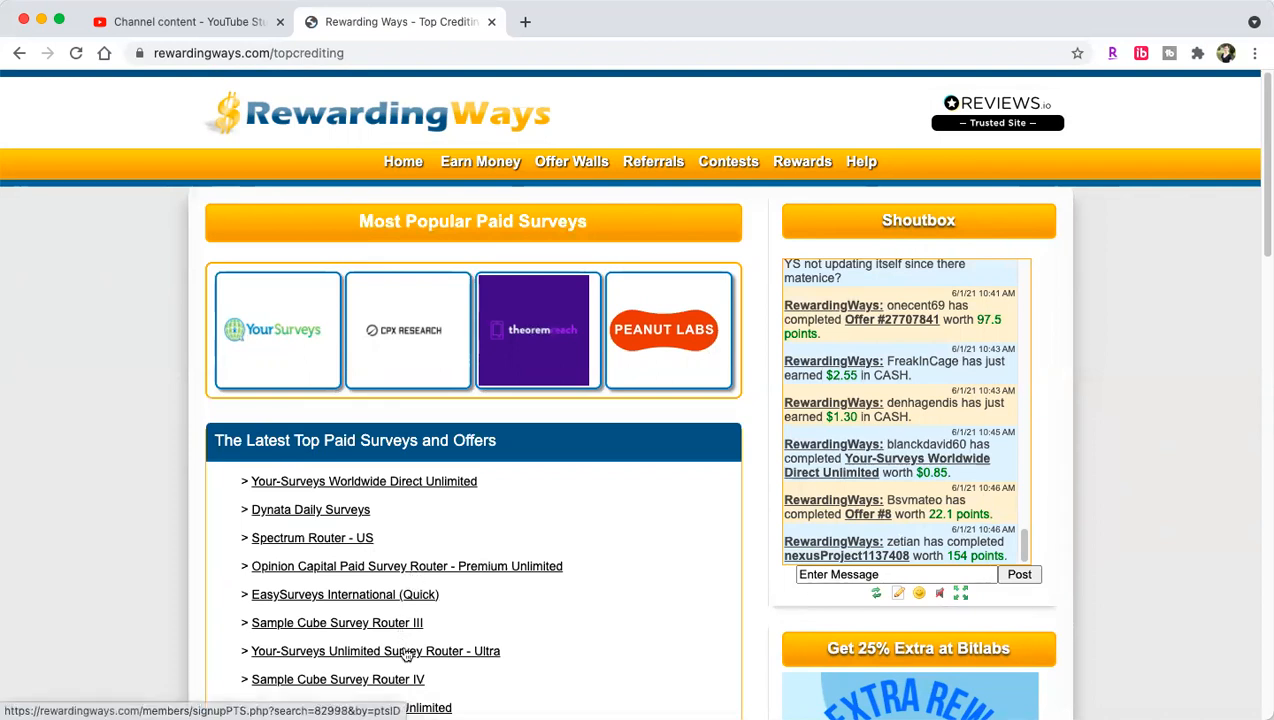
scroll("down", 3)
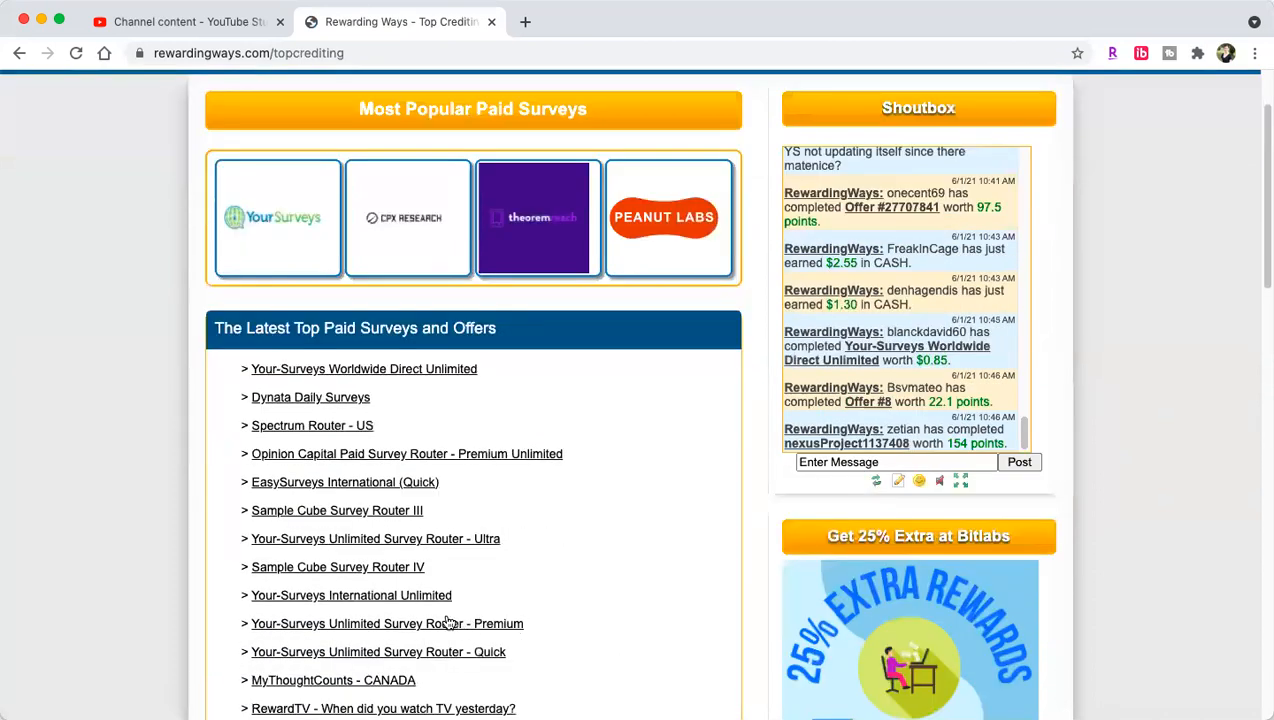
scroll("down", 3)
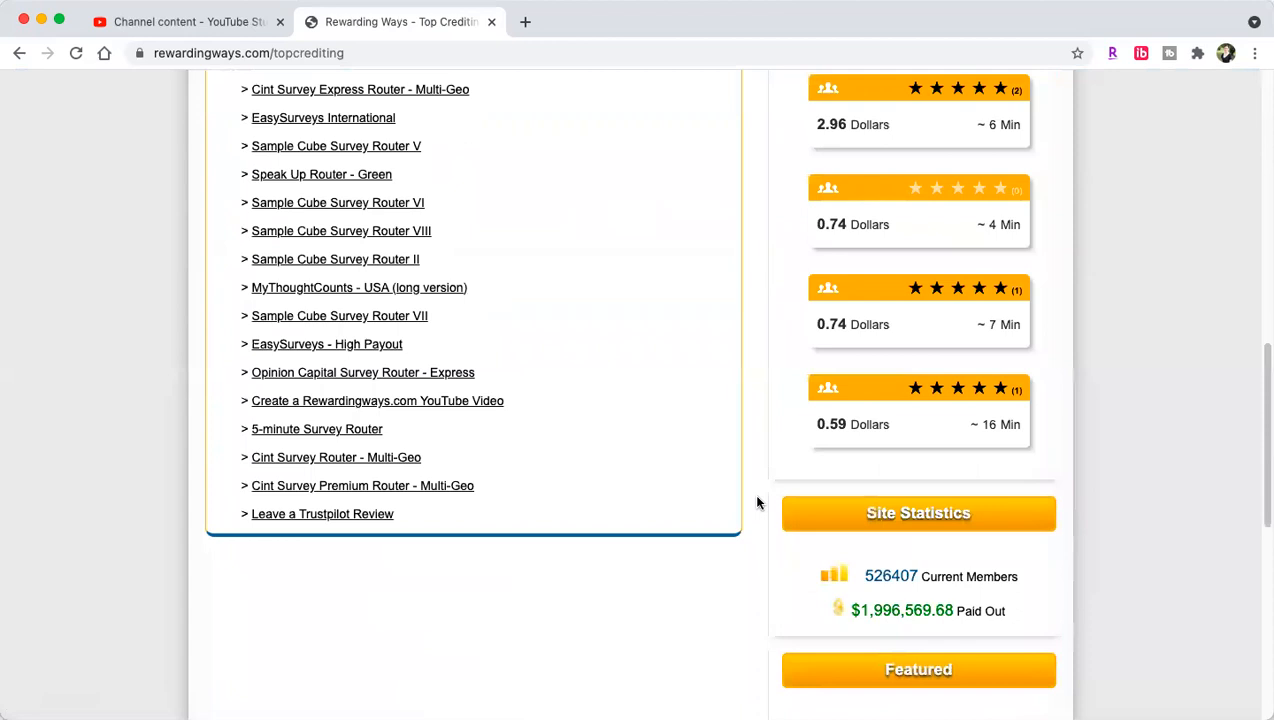
scroll("down", 3)
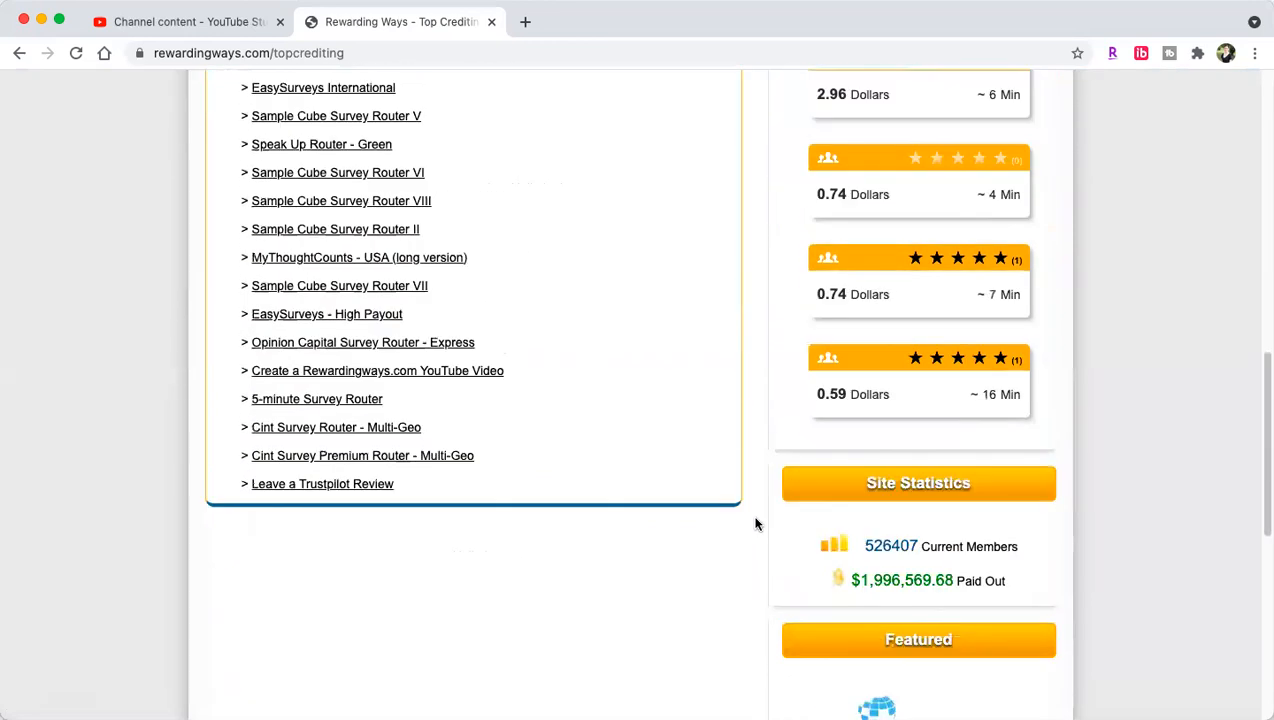
mouse_move(876, 570)
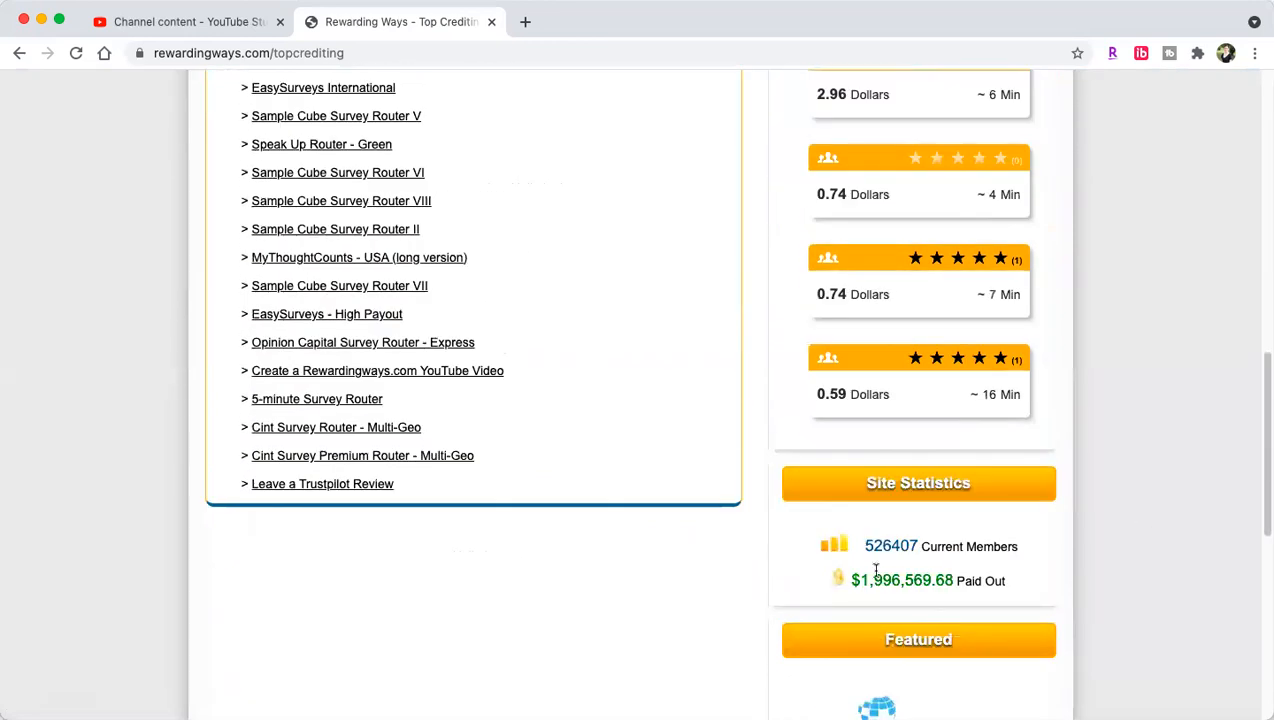
scroll("down", 3)
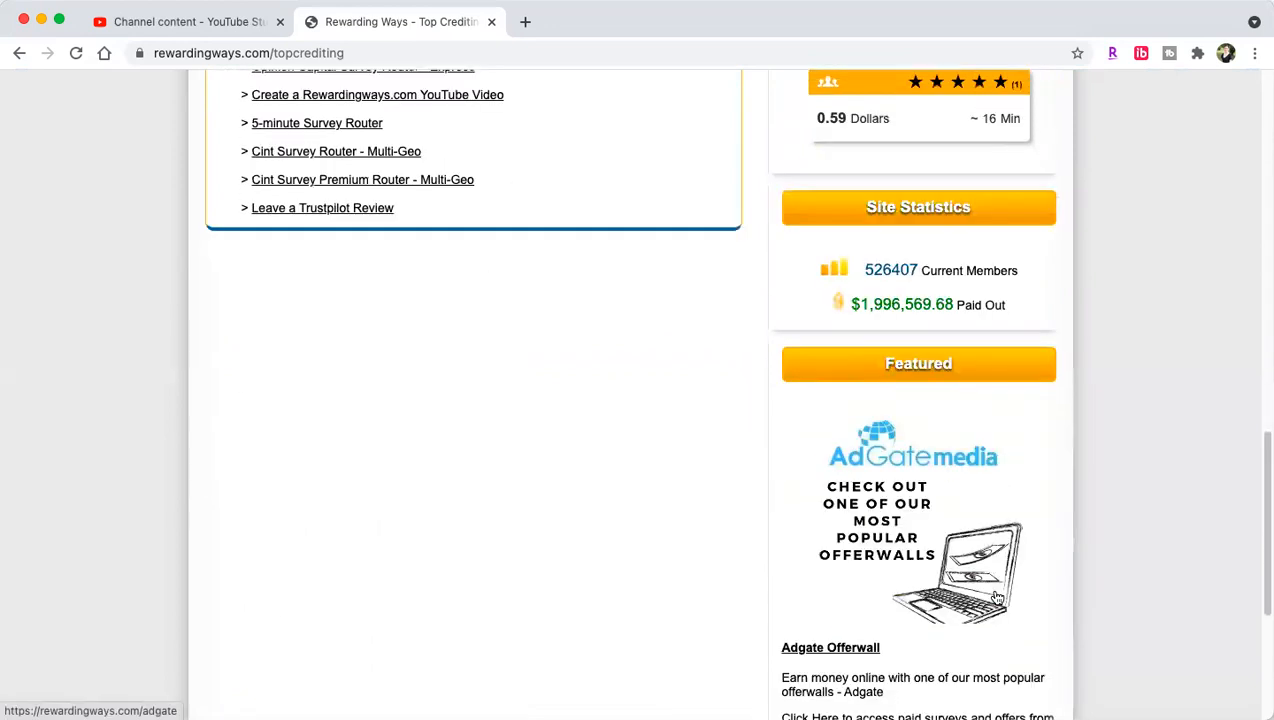
scroll("down", 3)
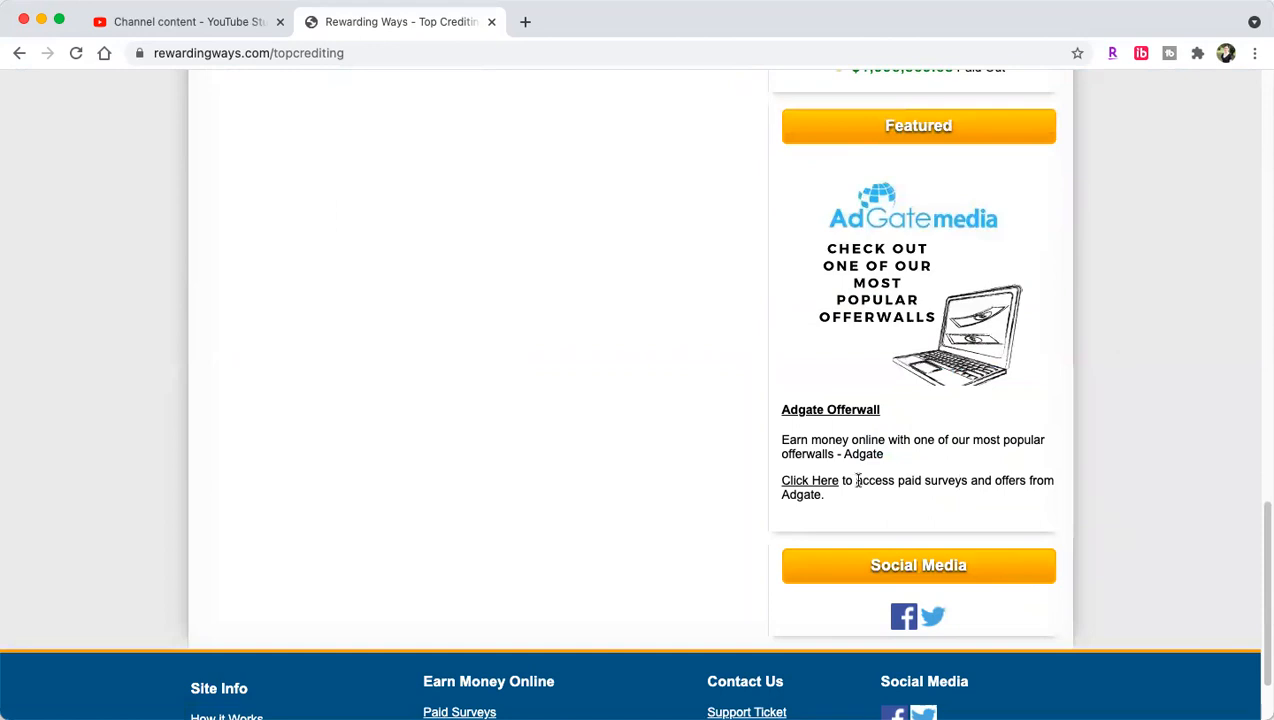
scroll("up", 3)
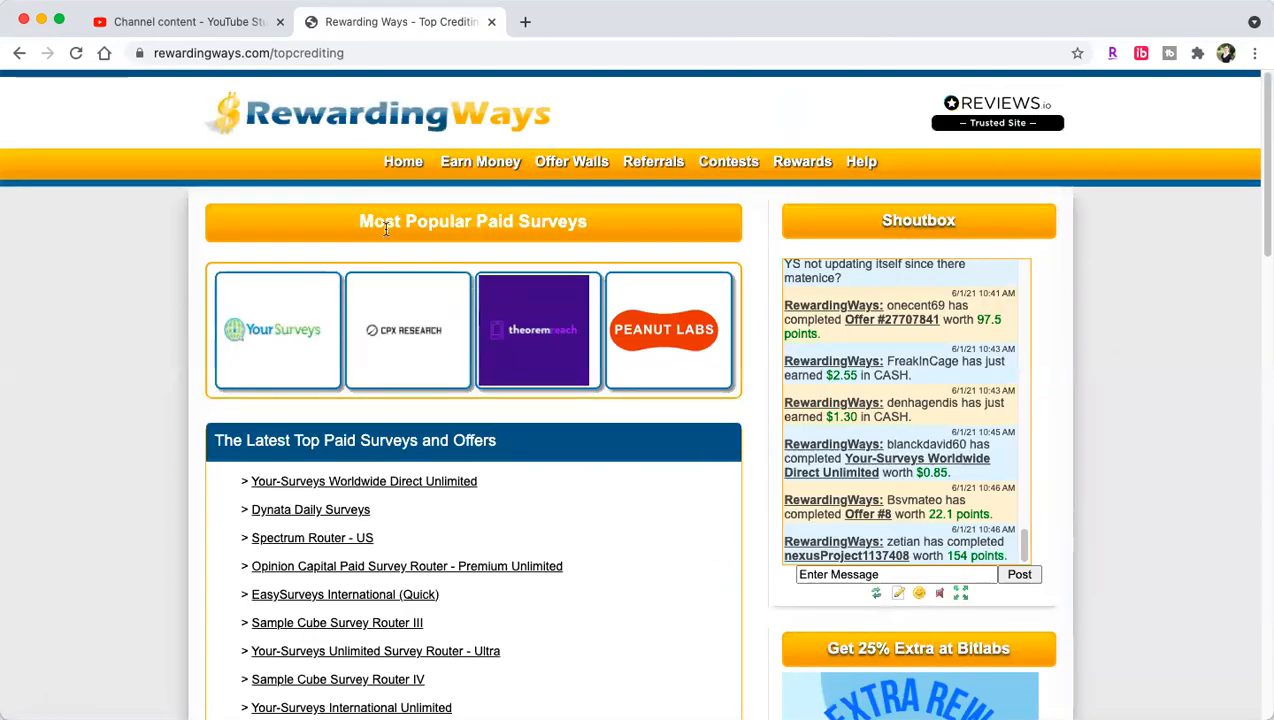
Step: Return to the member home dashboard showing cash, points and referral earnings
left_click(402, 161)
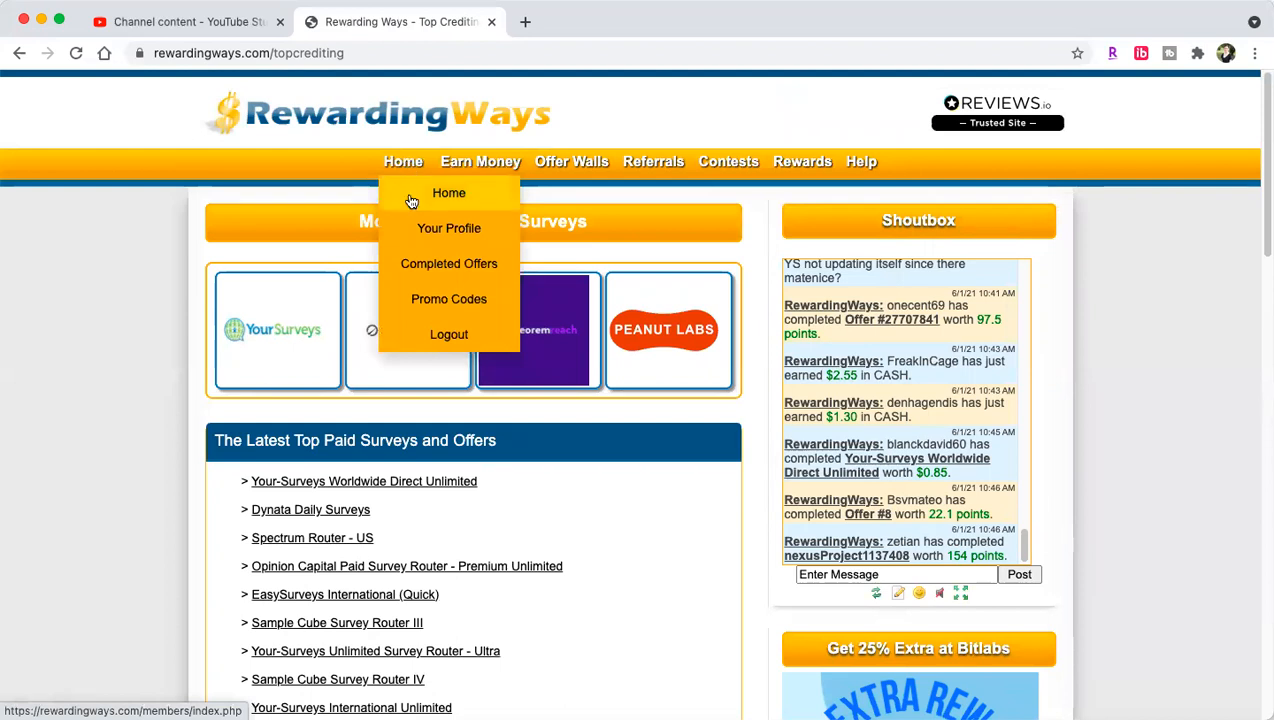
left_click(449, 193)
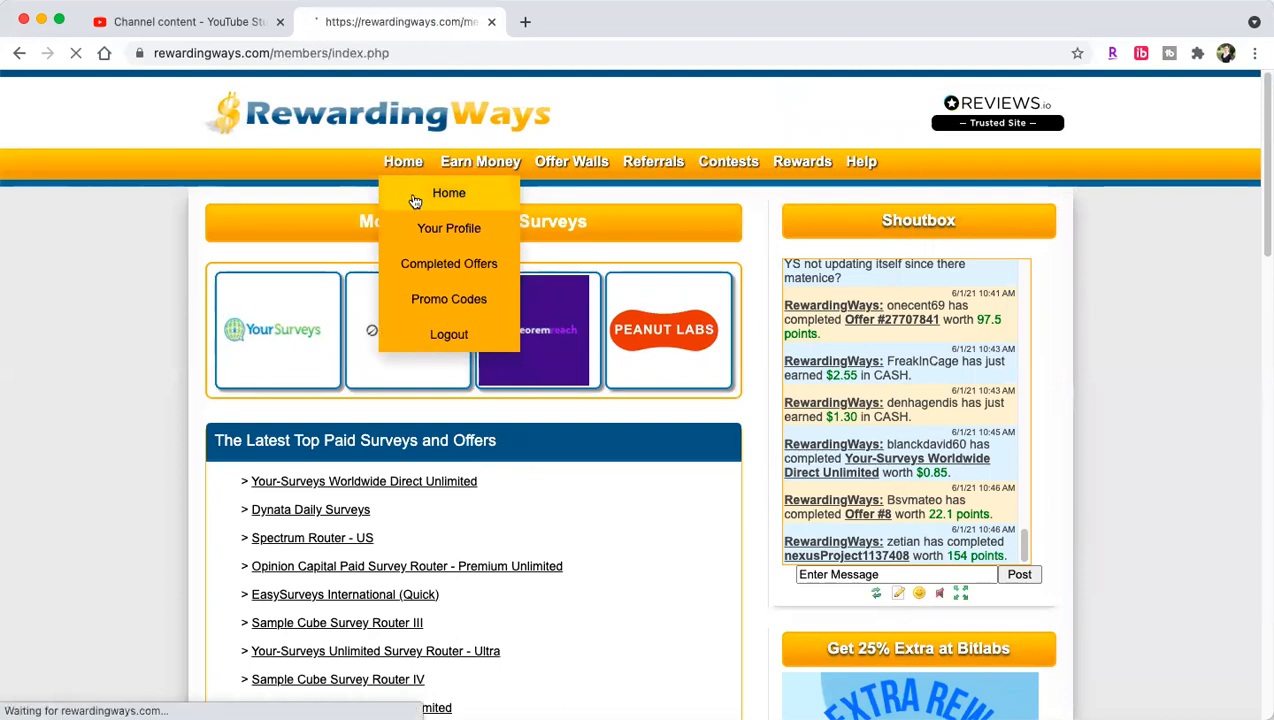
left_click(449, 193)
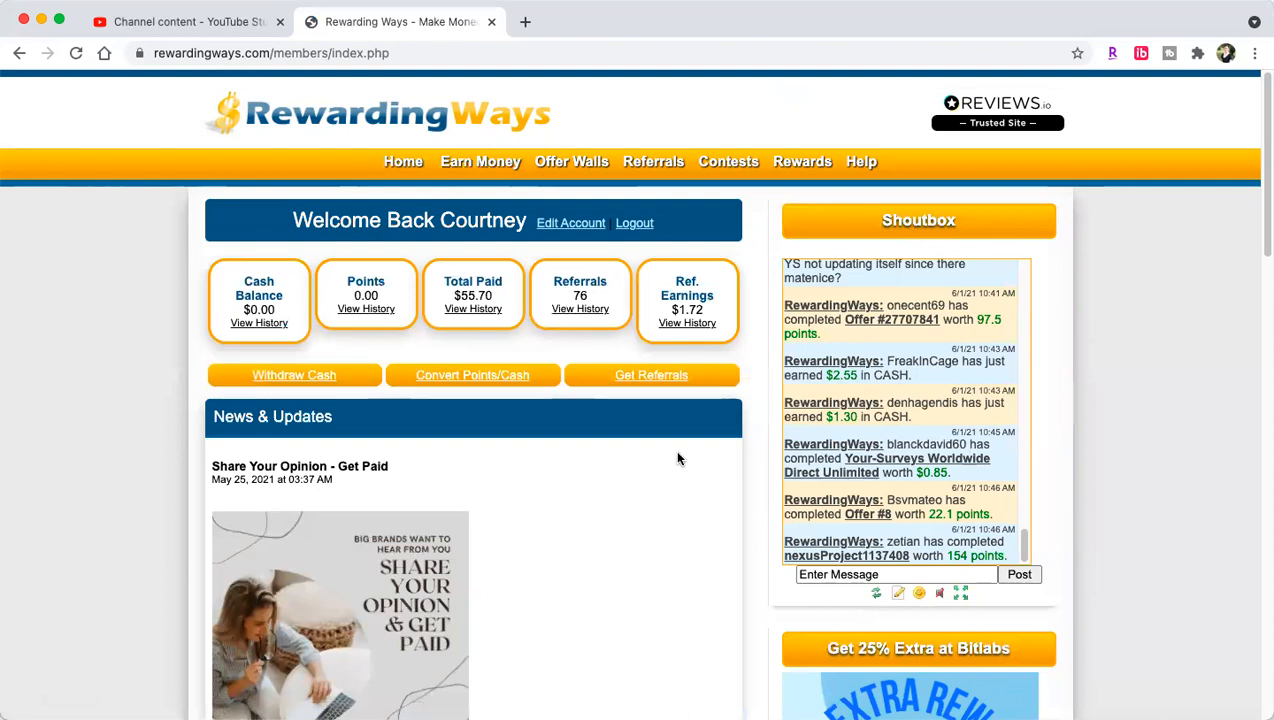
mouse_move(681, 462)
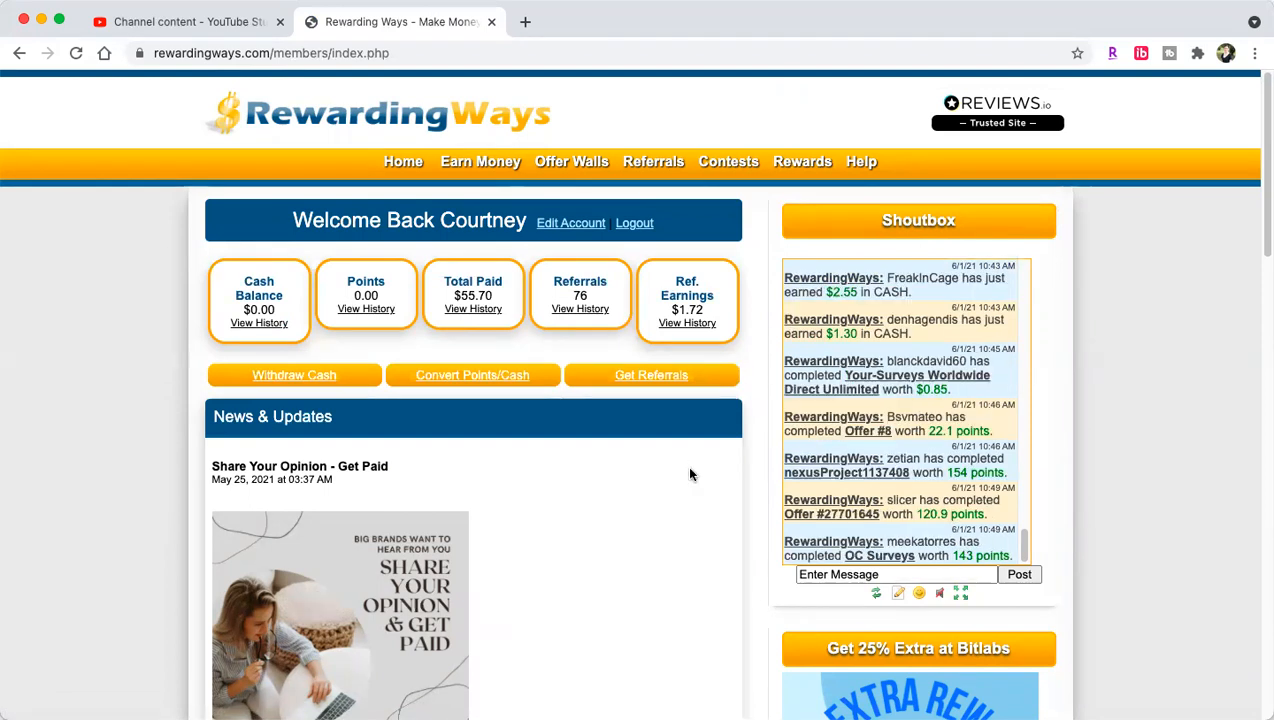
mouse_move(693, 478)
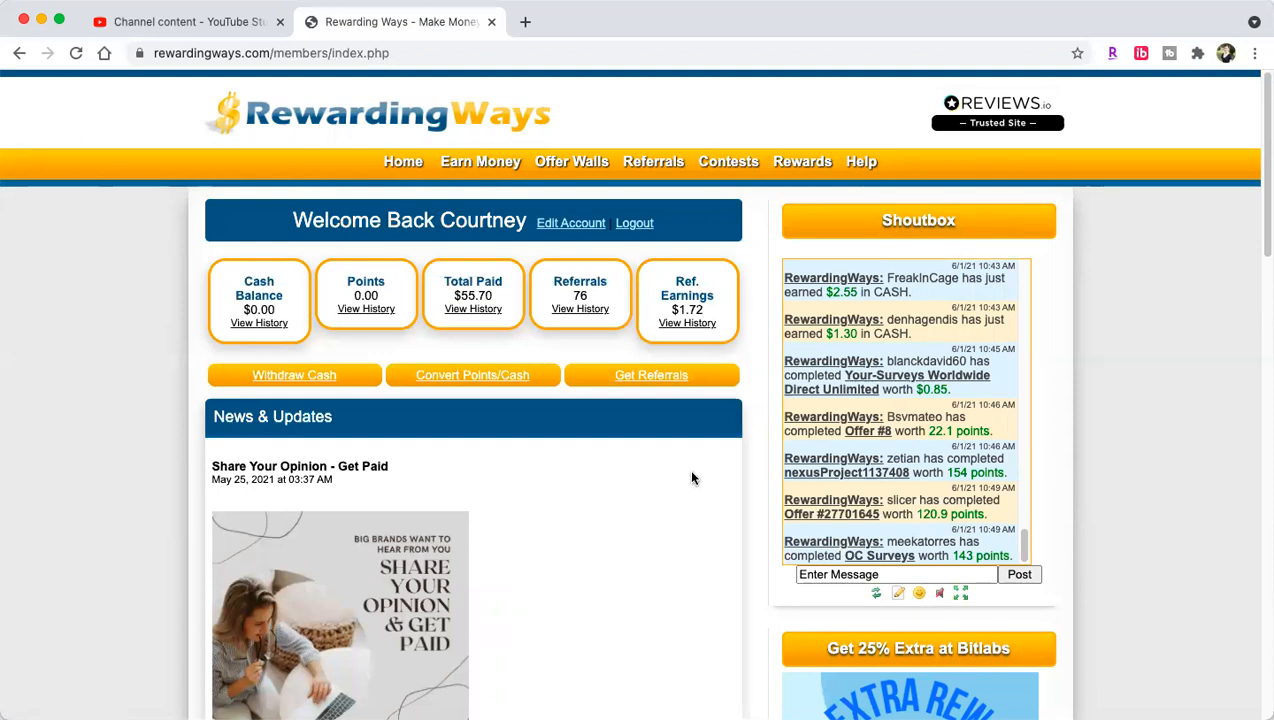
mouse_move(615, 540)
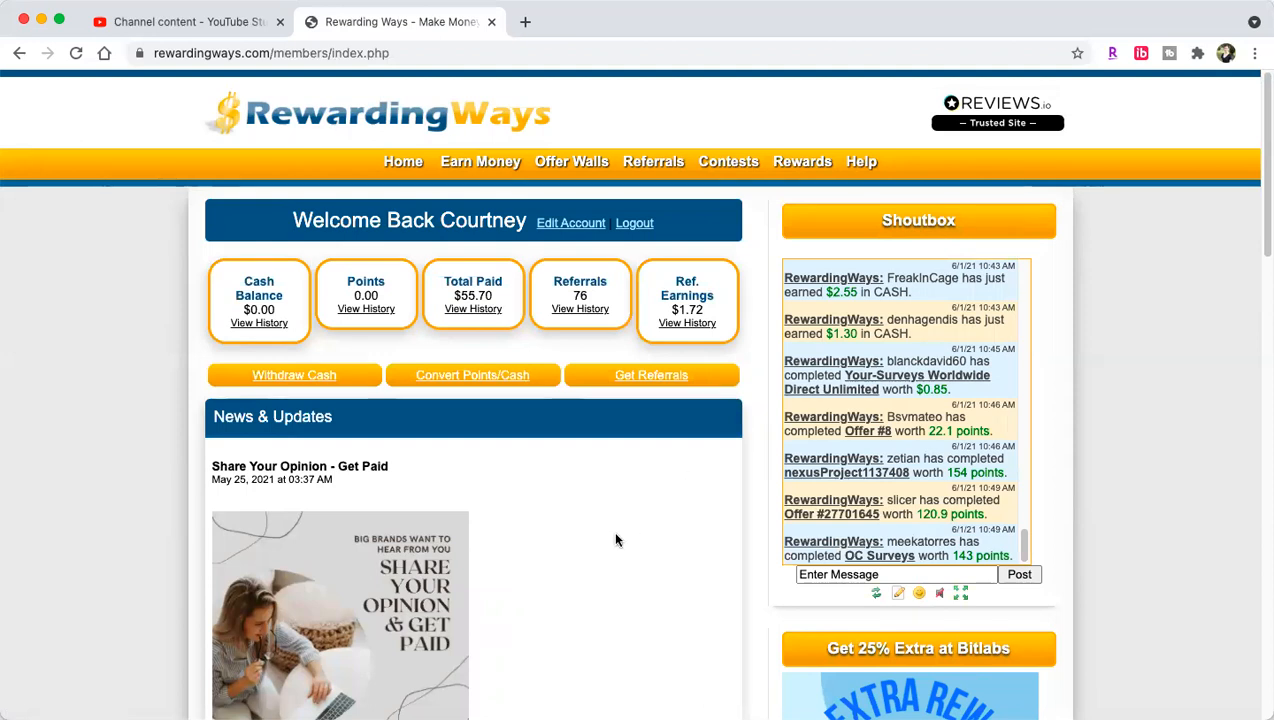
scroll("down", 3)
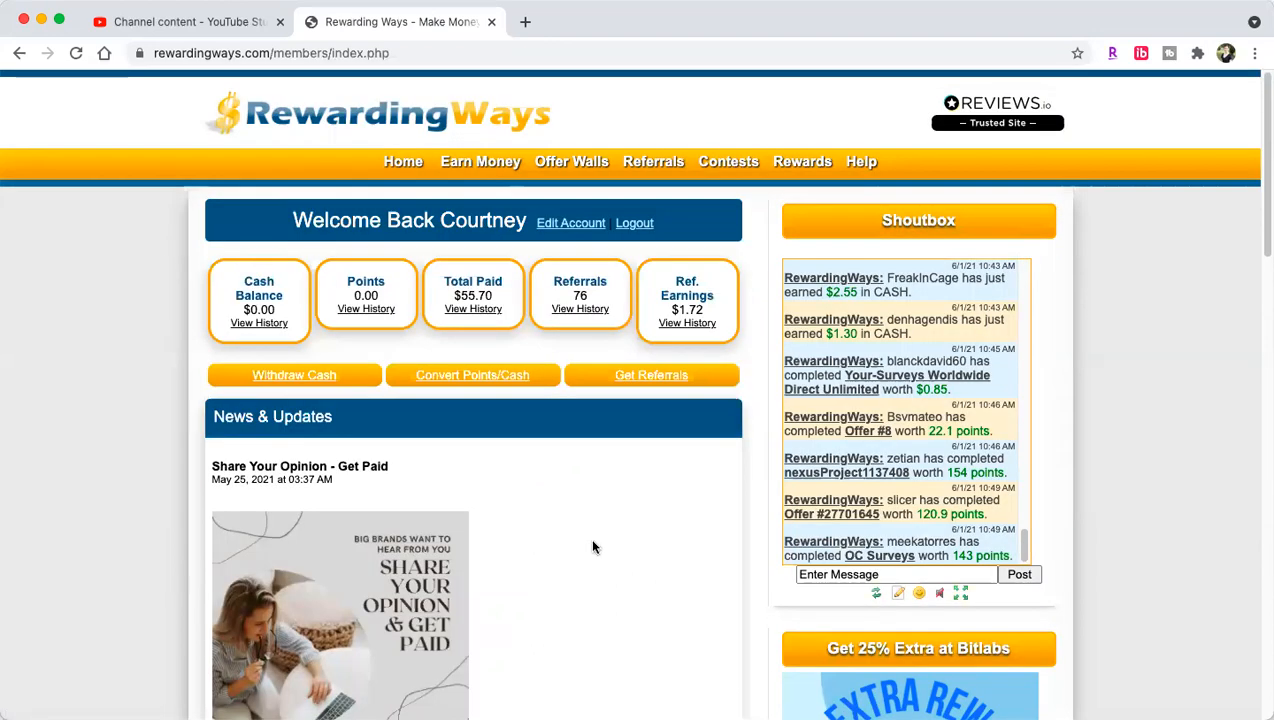
mouse_move(648, 571)
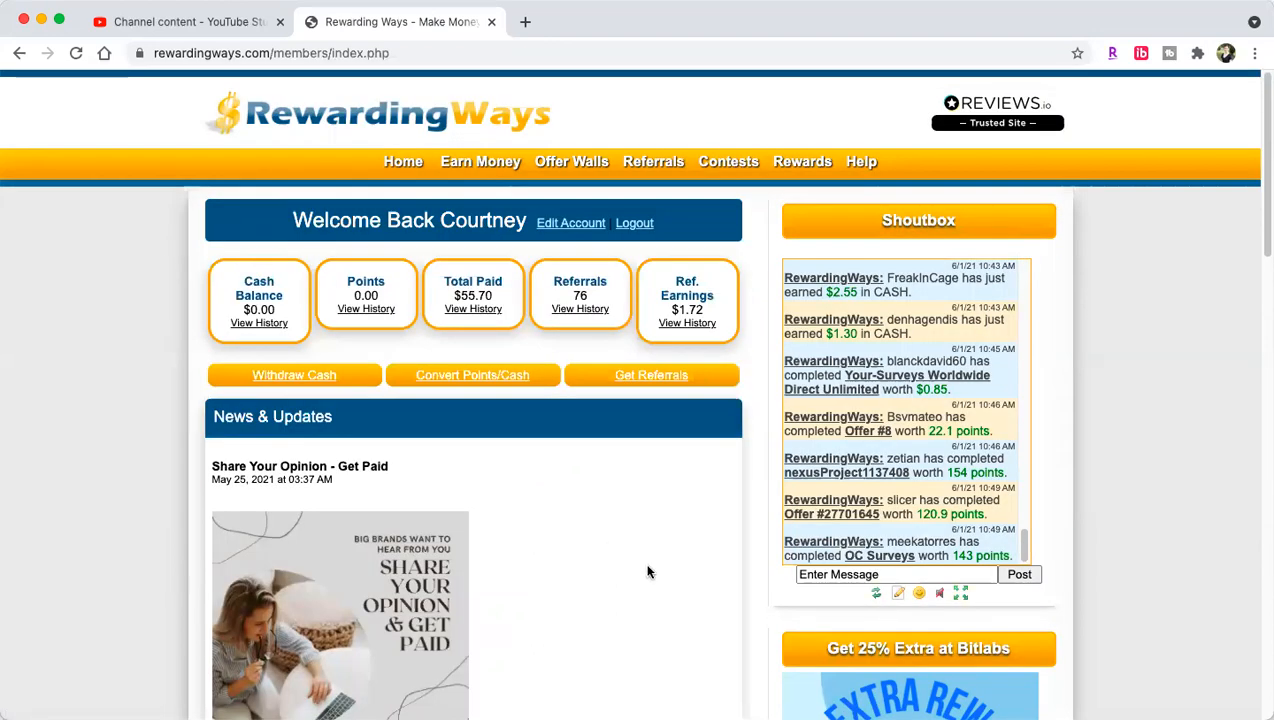
mouse_move(650, 578)
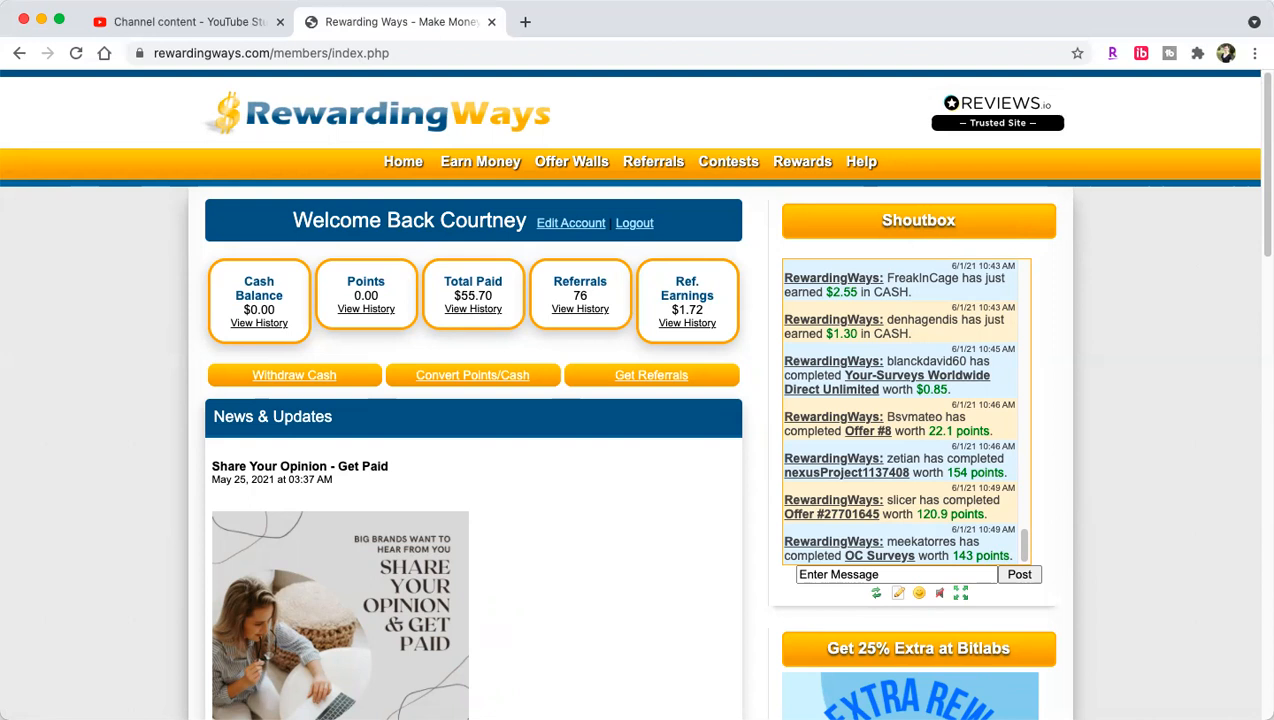
mouse_move(1192, 543)
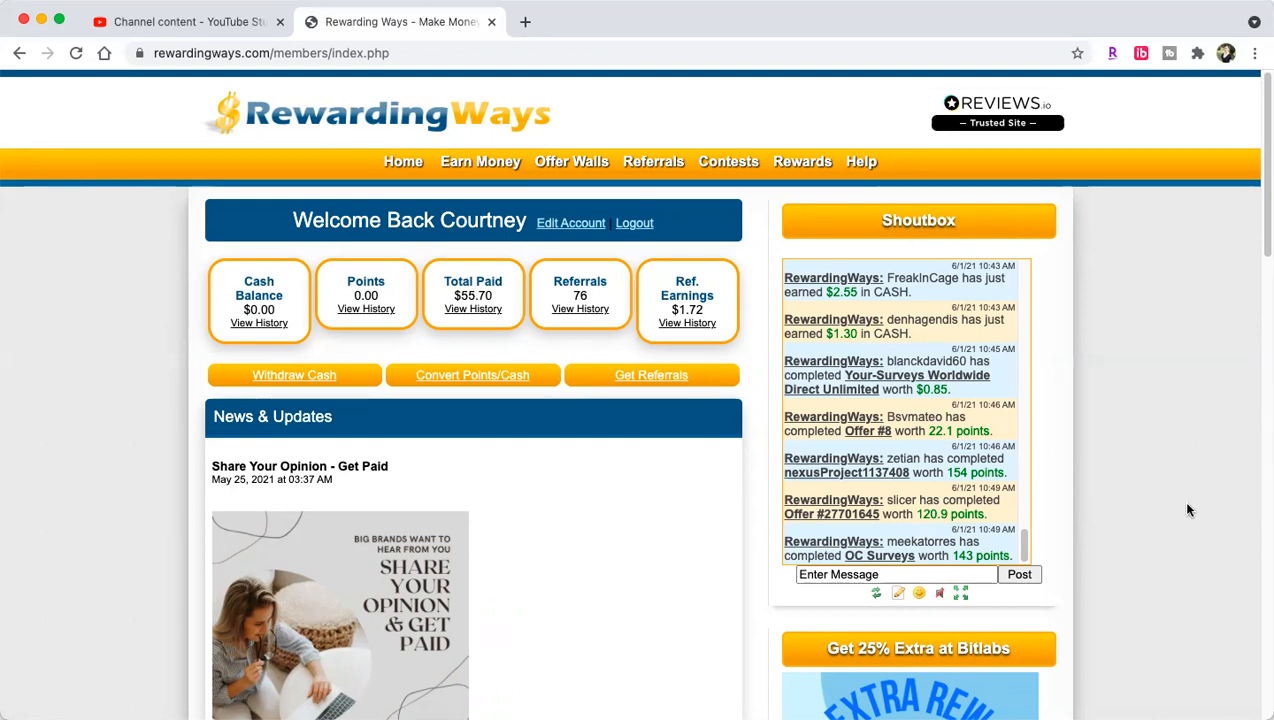
mouse_move(1140, 531)
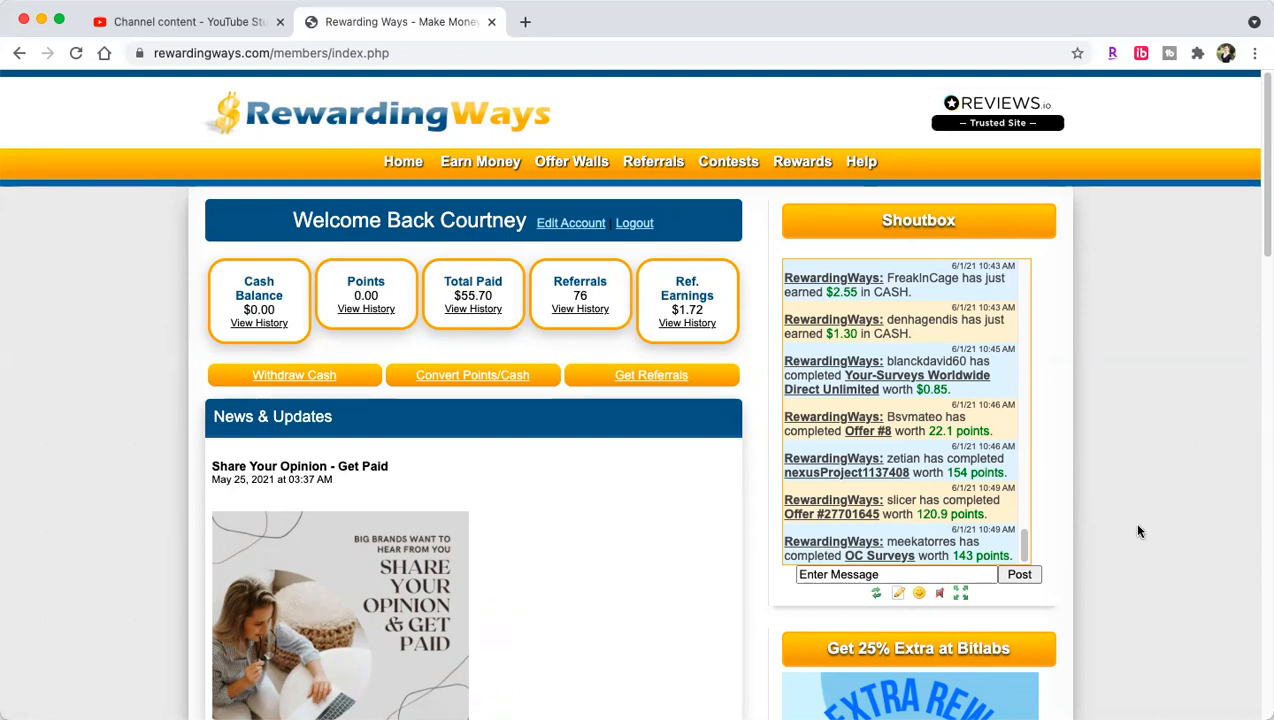